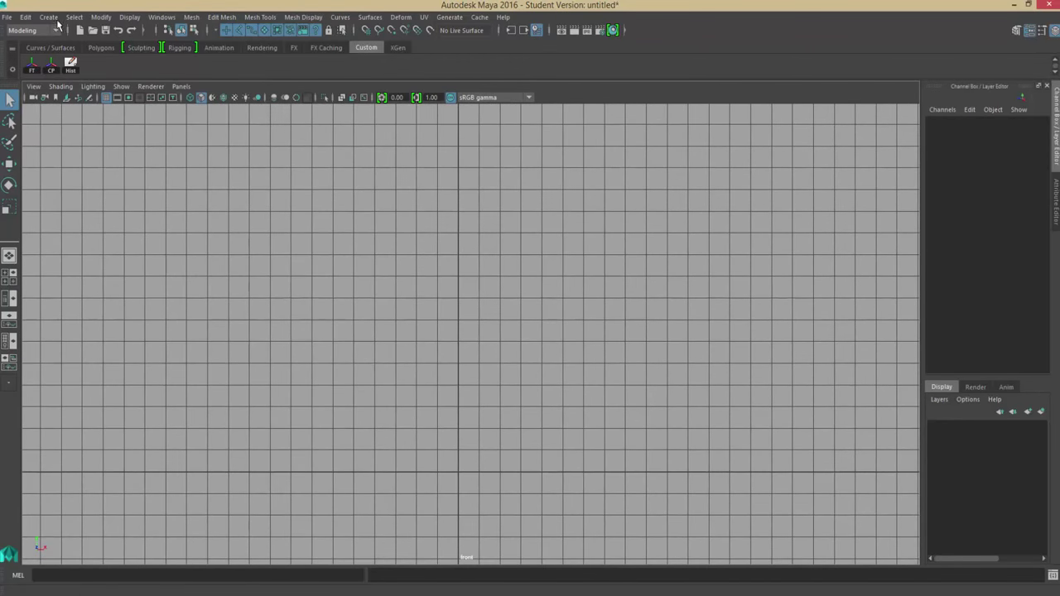
# Step: Activate the CV Curve Tool from Create > Curve Tools in the front view
pyautogui.click(48, 17)
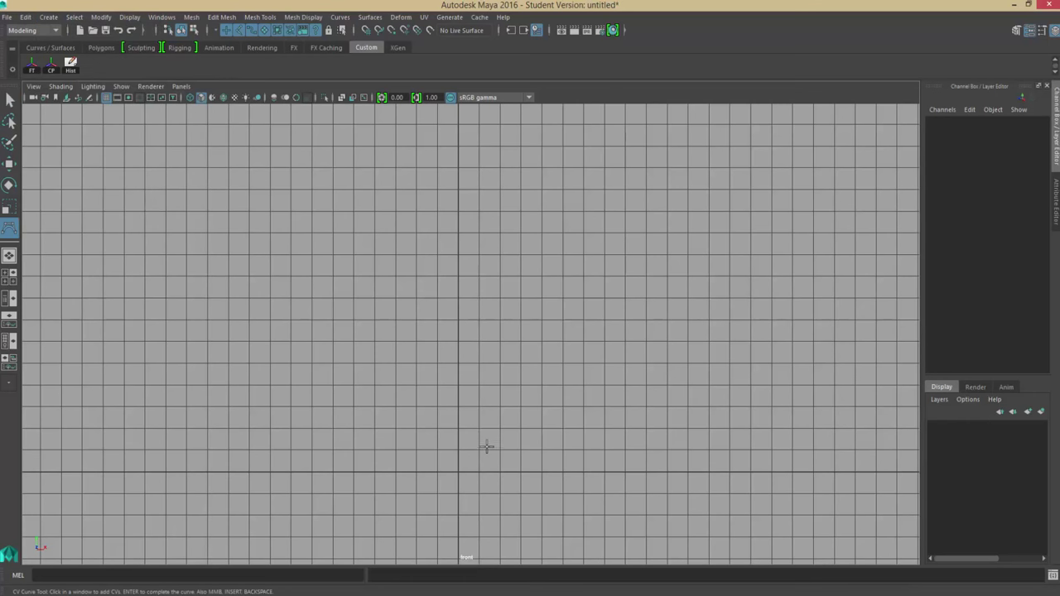
pyautogui.moveTo(458, 474)
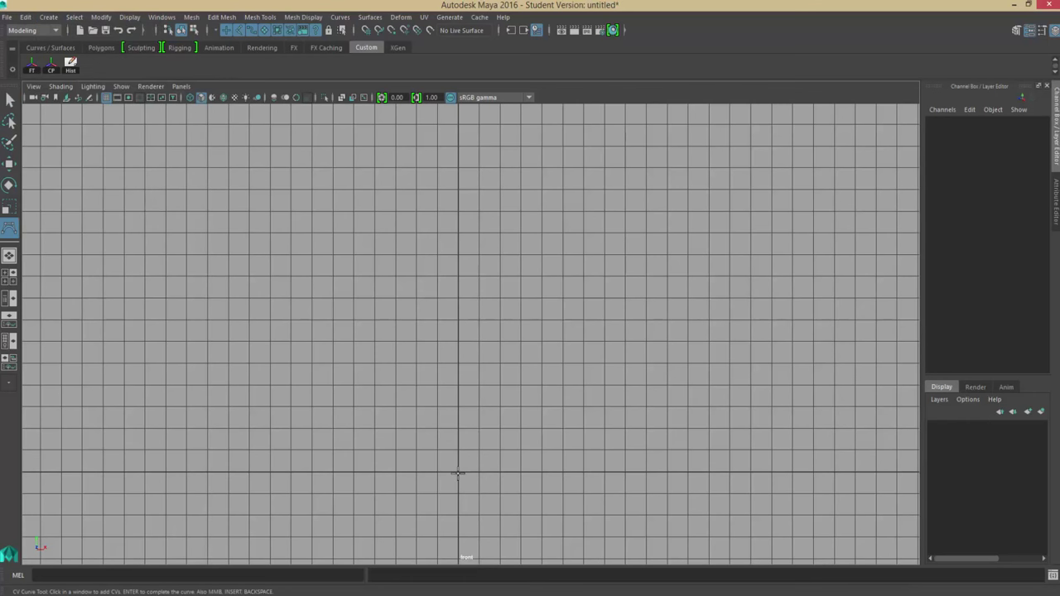
# Step: Place nine CV points from the base up the outer wall to the rim and back down the inner wall
pyautogui.click(458, 474)
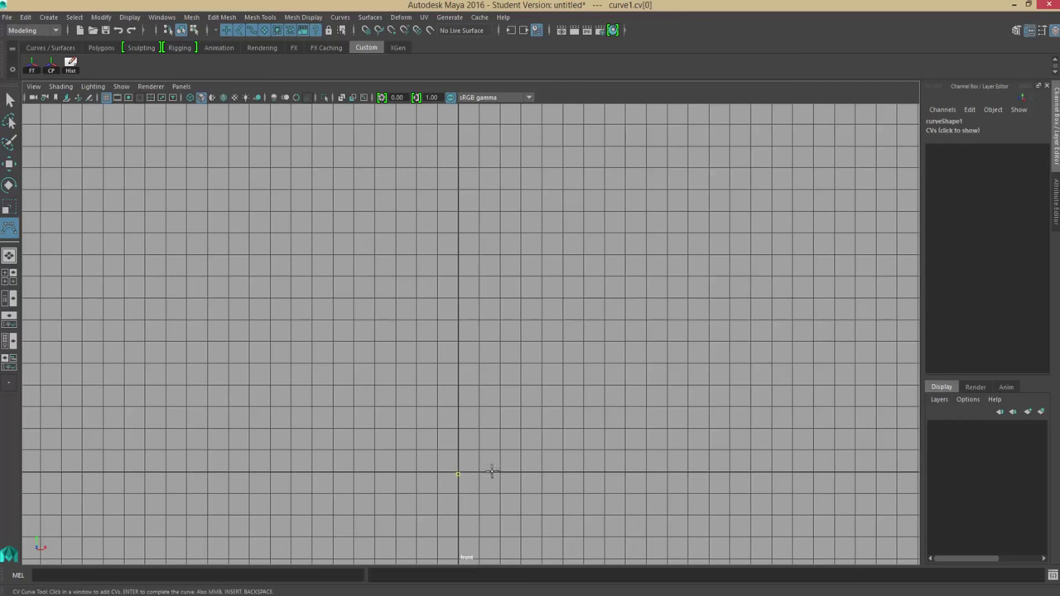
pyautogui.click(534, 473)
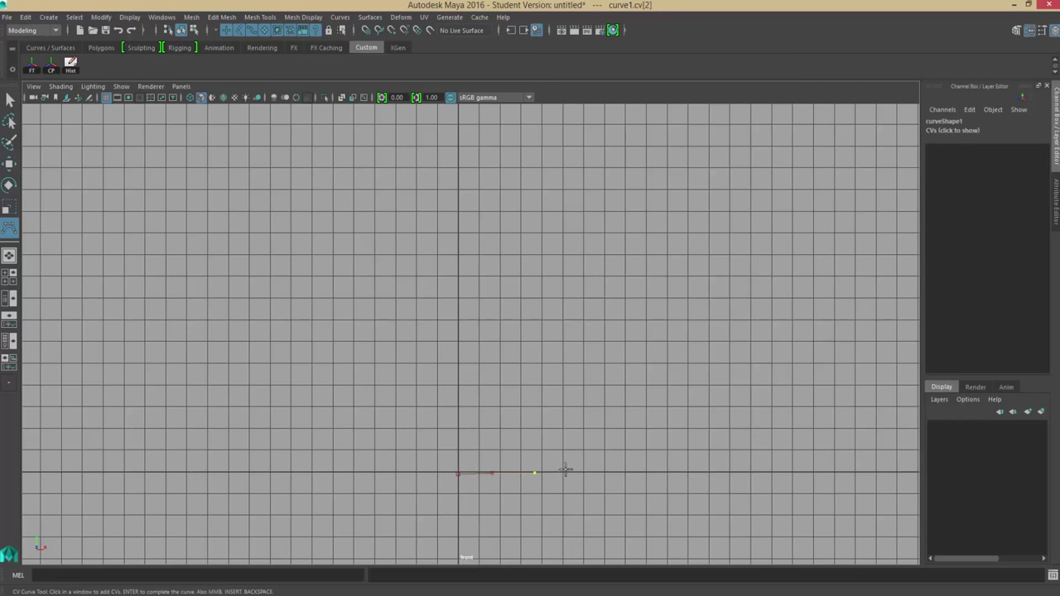
pyautogui.click(605, 441)
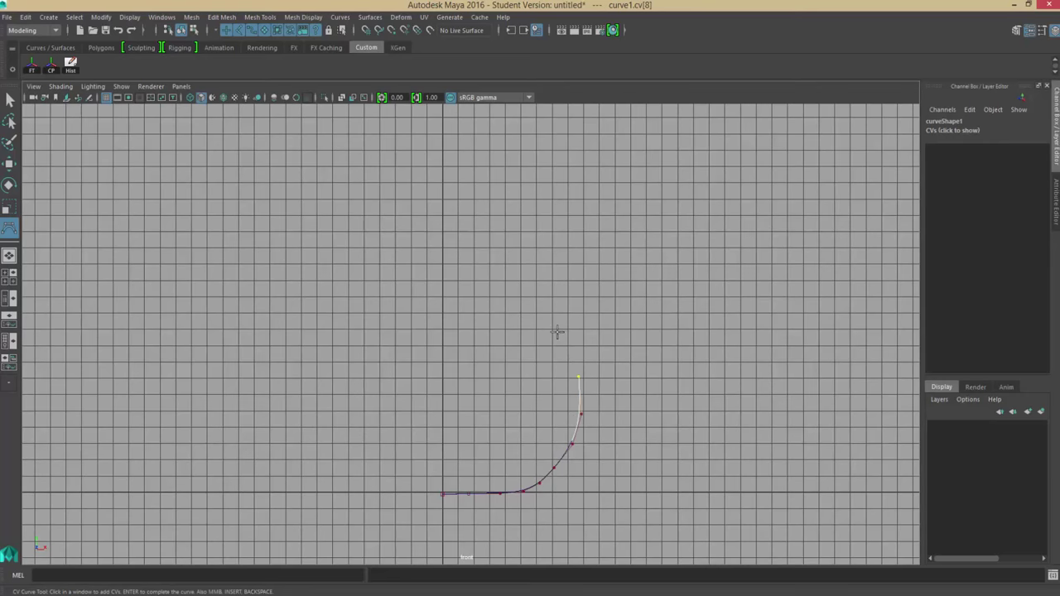
pyautogui.click(547, 323)
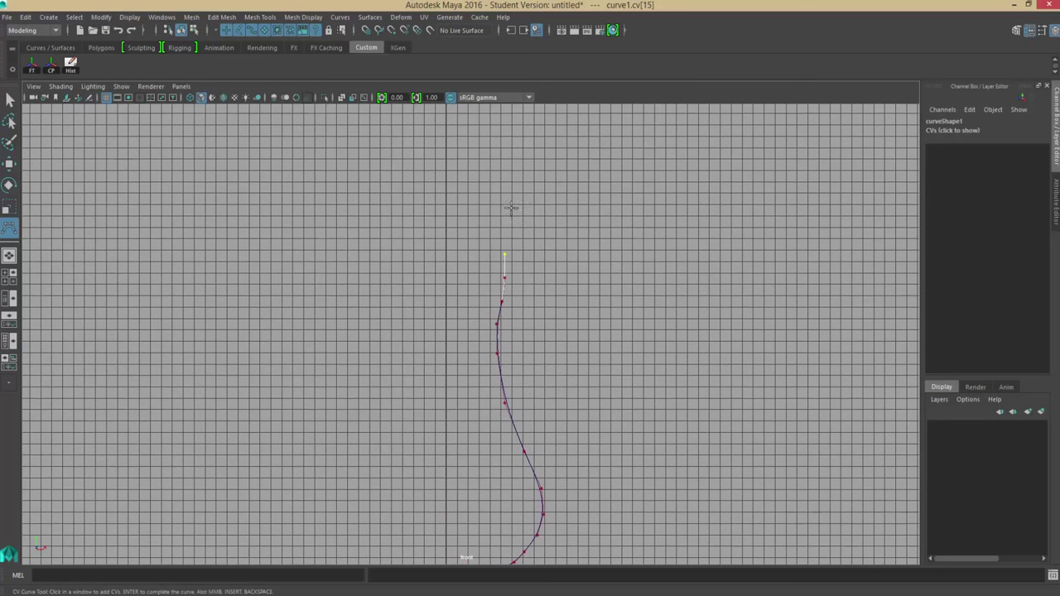
pyautogui.click(501, 201)
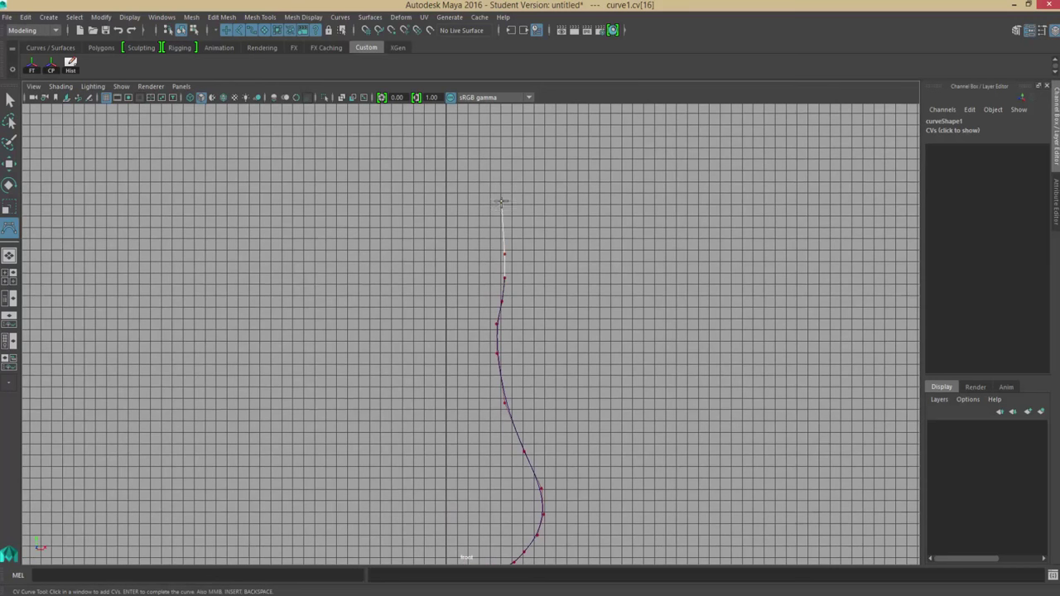
pyautogui.click(480, 188)
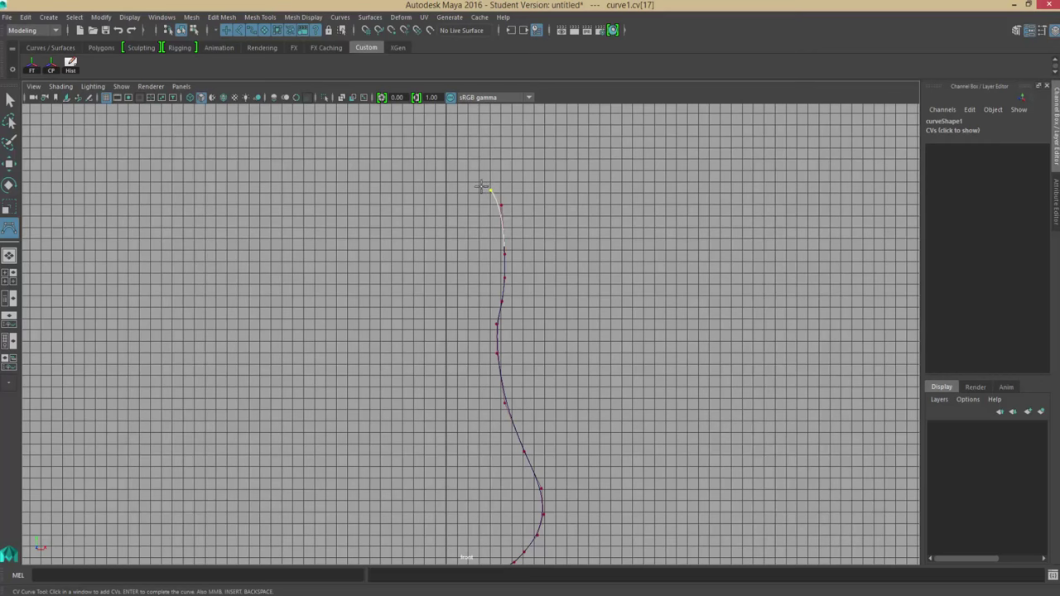
pyautogui.click(476, 190)
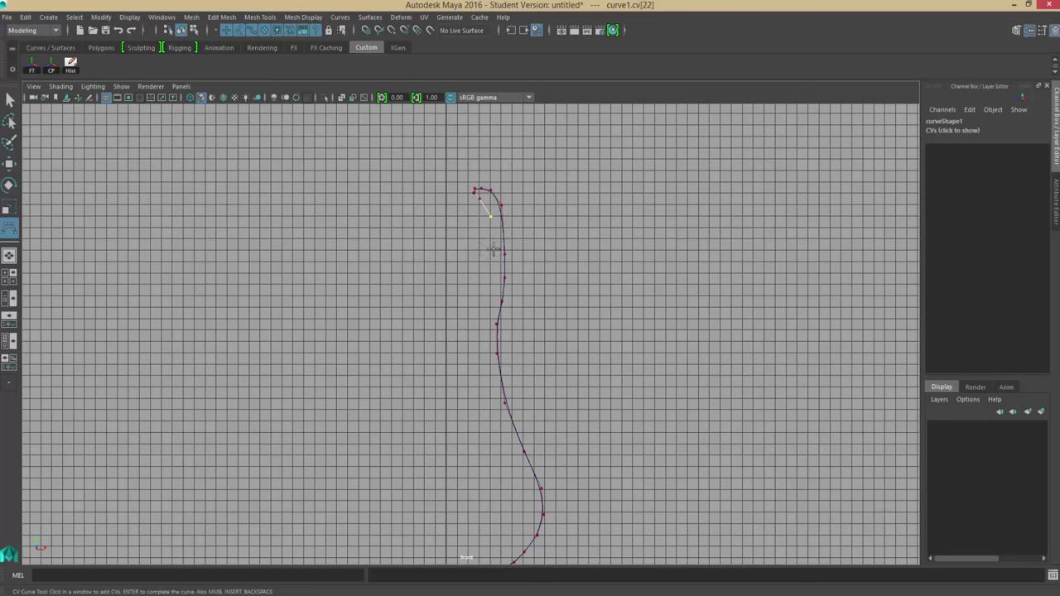
pyautogui.click(483, 342)
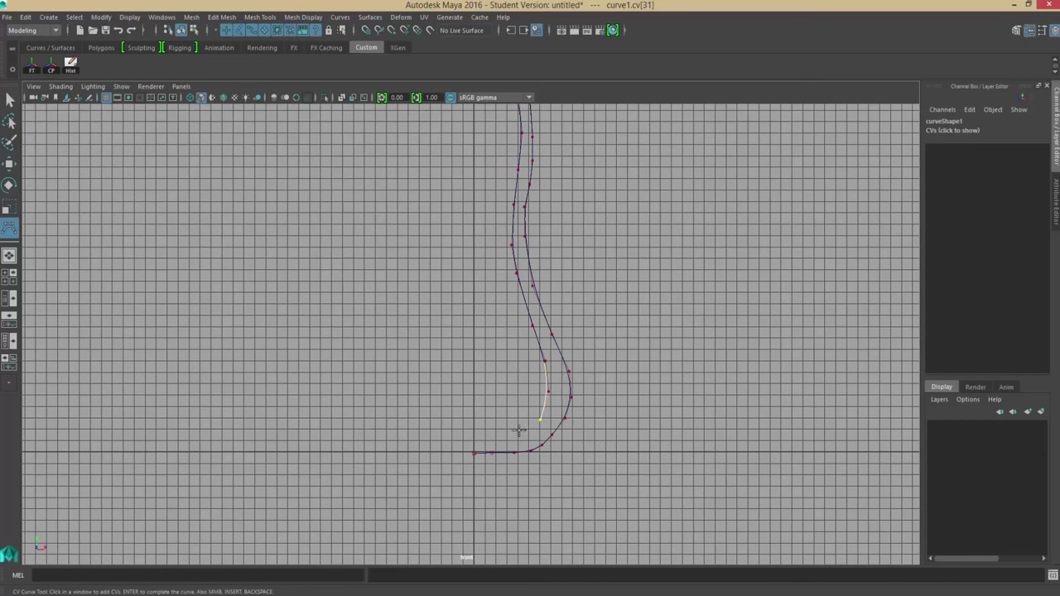
pyautogui.click(473, 433)
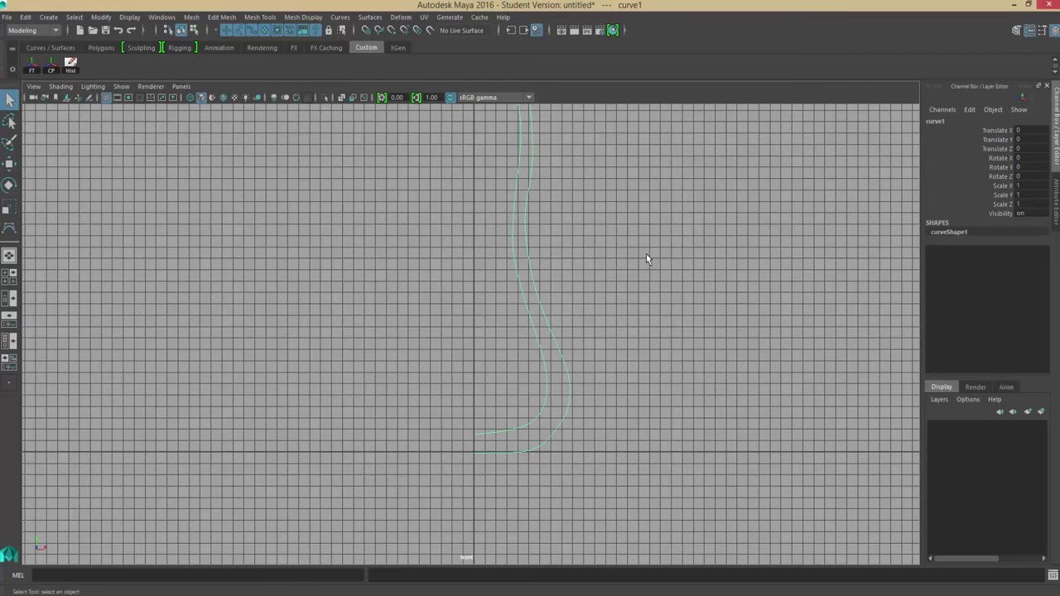
# Step: Tumble and dolly the perspective camera to frame the upright profile curve
pyautogui.moveTo(648, 259); pyautogui.dragTo(588, 337)
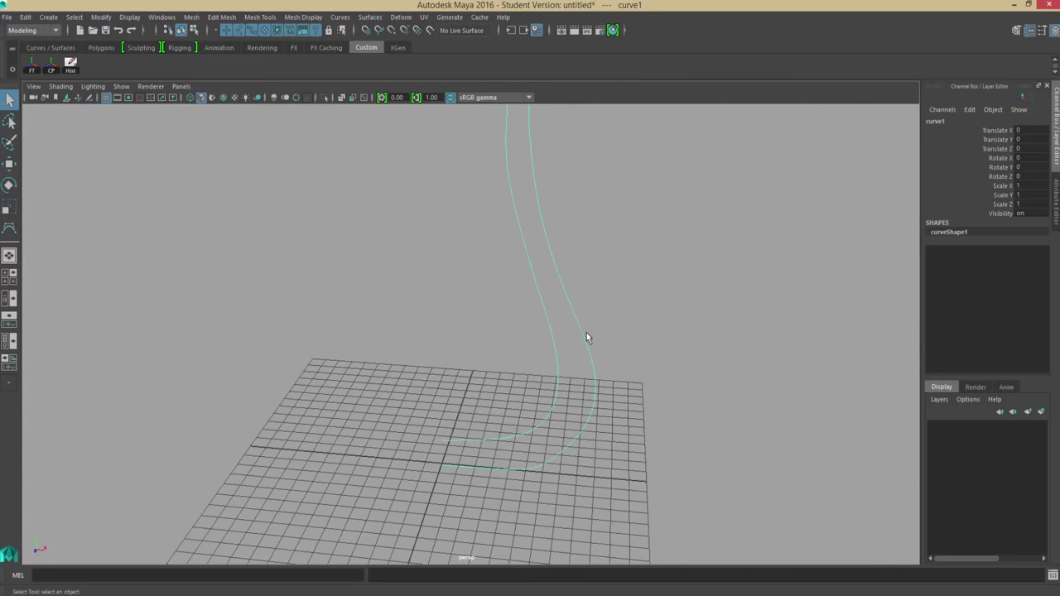
pyautogui.moveTo(588, 337); pyautogui.dragTo(555, 284)
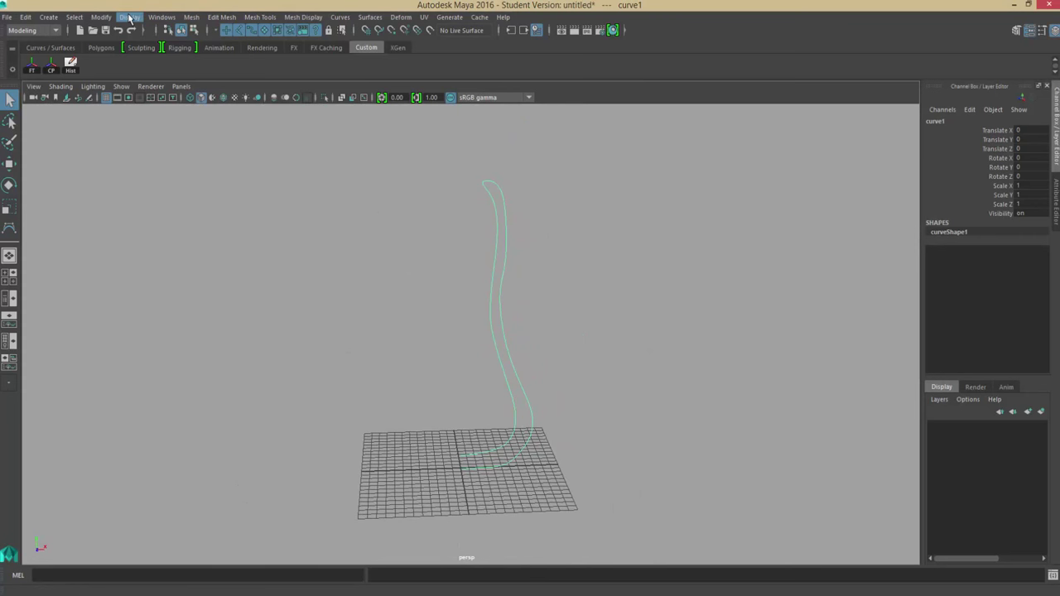
pyautogui.moveTo(101, 17)
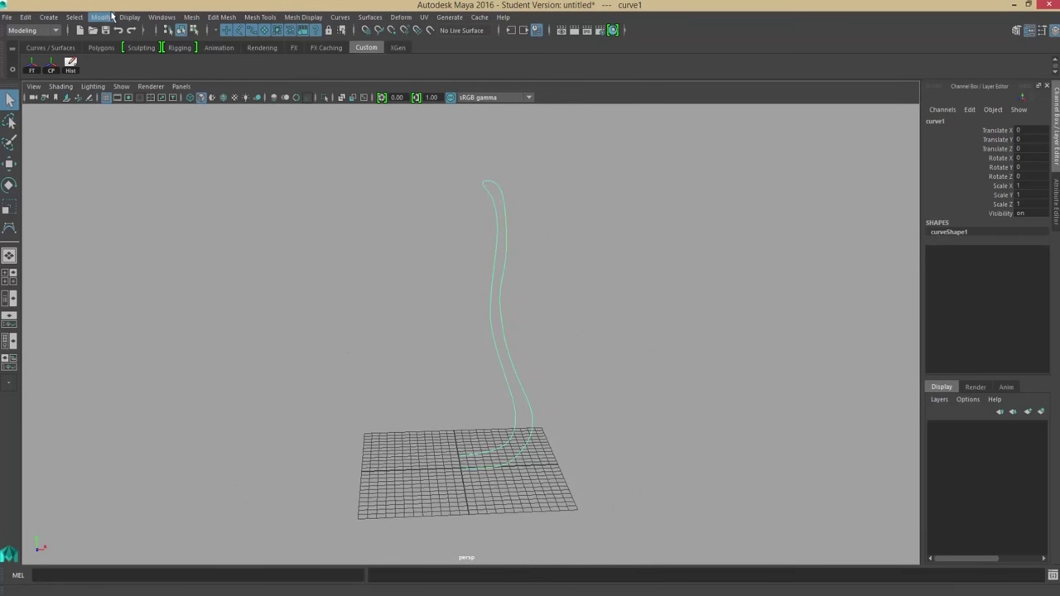
# Step: Revolve the profile curve into polygons with type Quads and Count 500
pyautogui.click(369, 16)
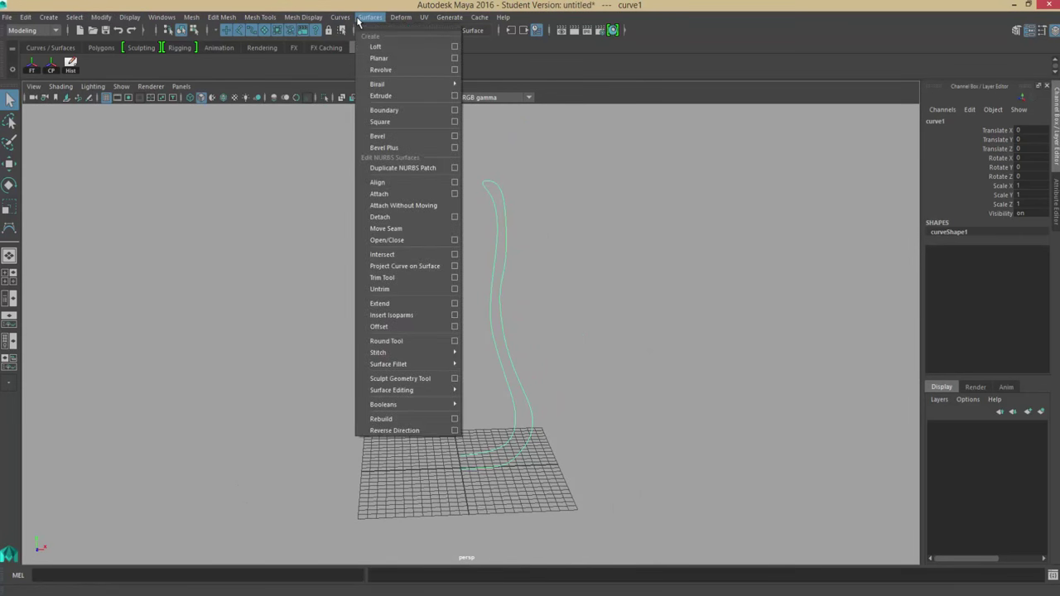
pyautogui.click(454, 68)
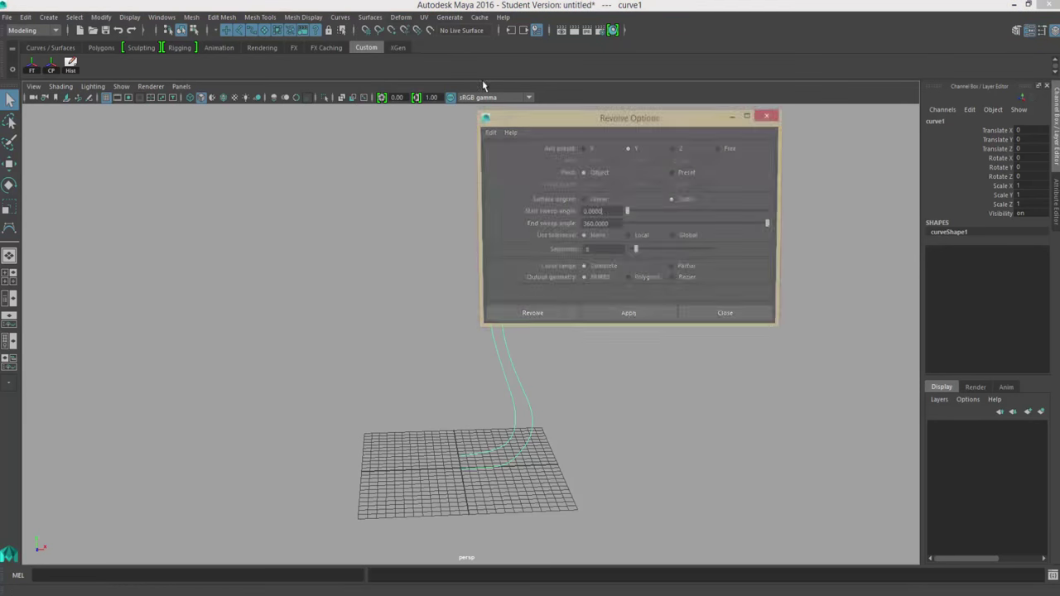
pyautogui.moveTo(629, 117); pyautogui.dragTo(237, 123)
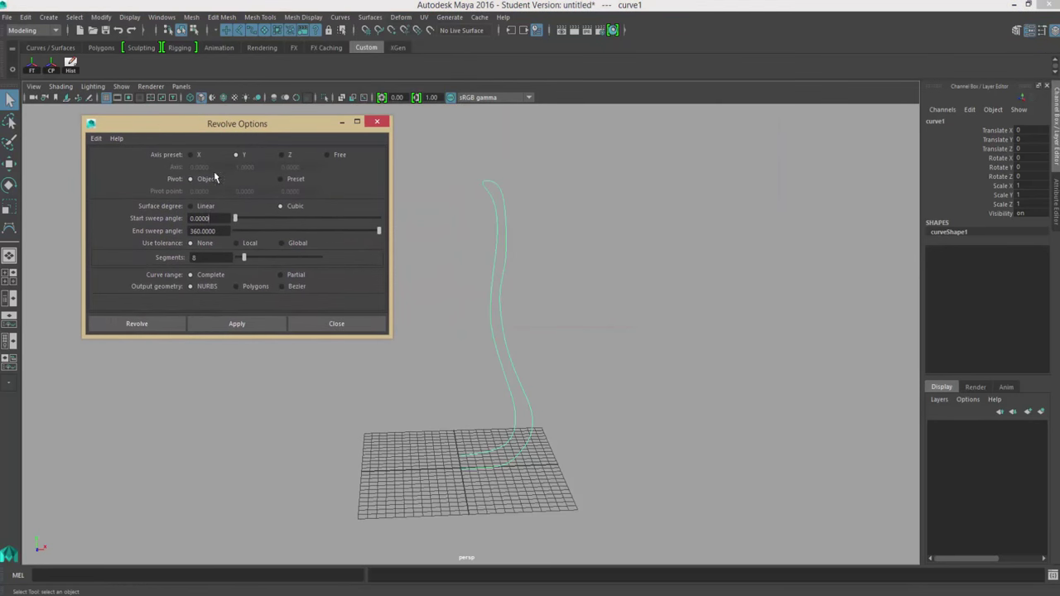
pyautogui.moveTo(37, 547)
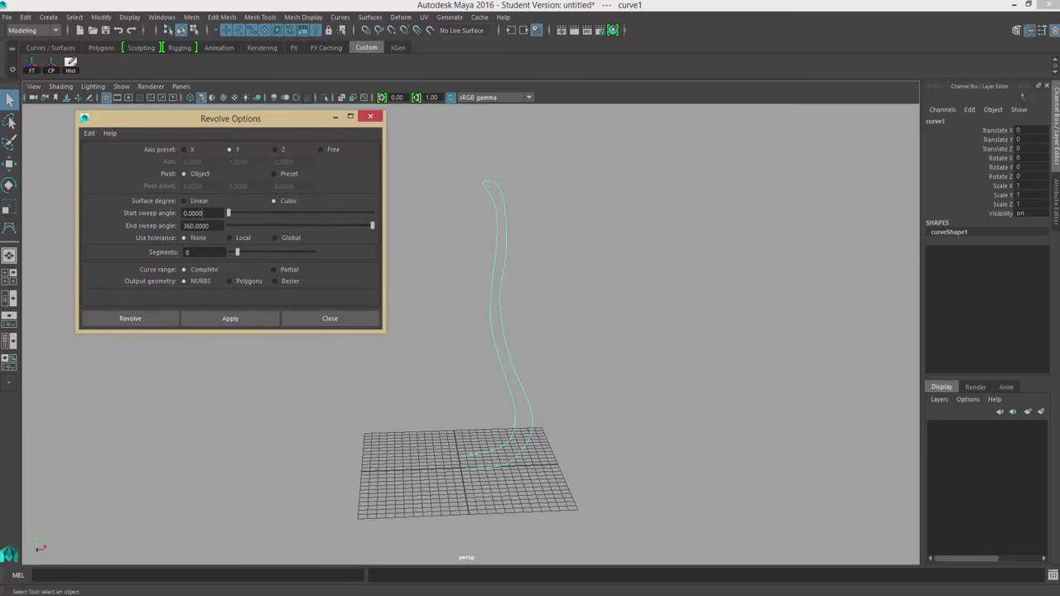
pyautogui.click(229, 280)
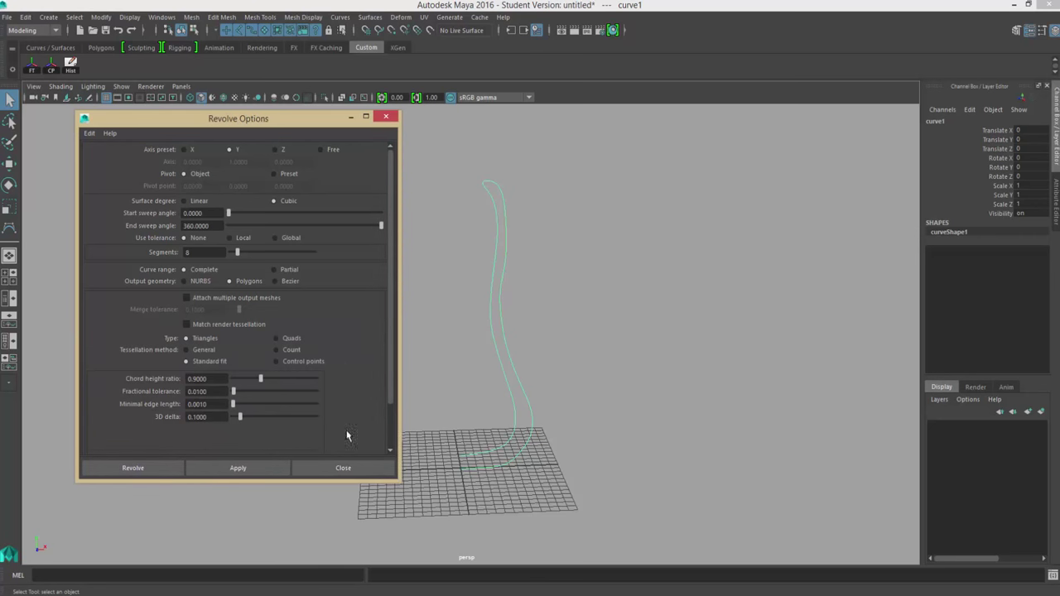
pyautogui.click(276, 349)
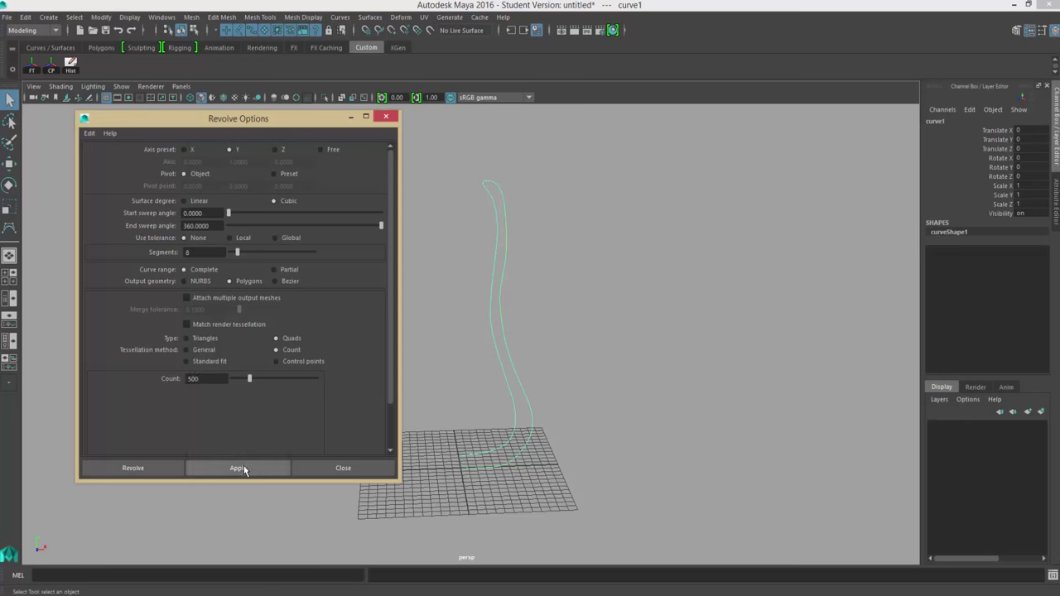
pyautogui.click(238, 468)
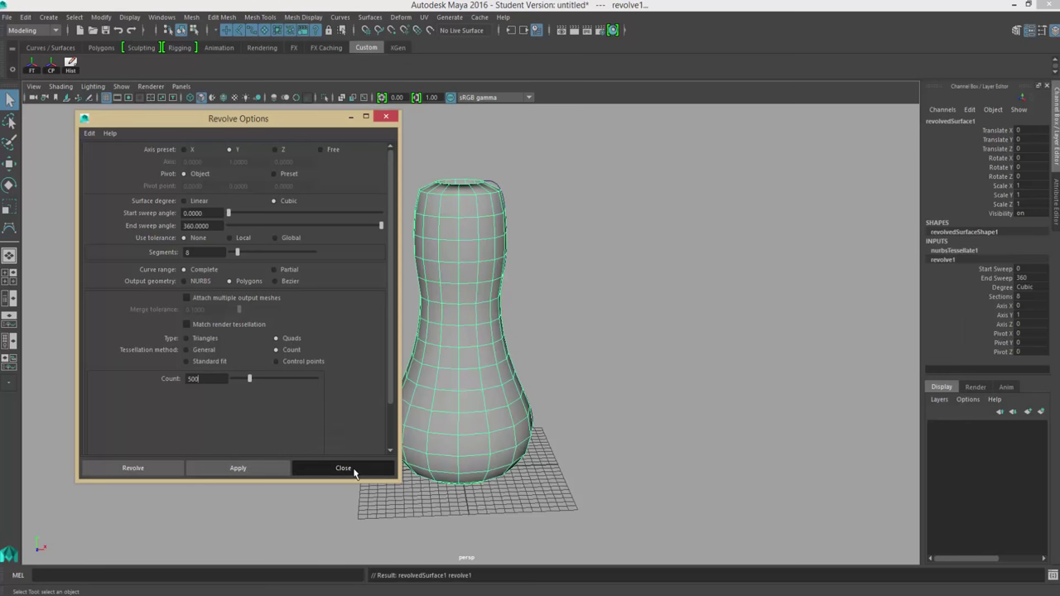
# Step: Close Revolve Options, deselect the pot body, and toggle four-view then single perspective layout
pyautogui.click(343, 467)
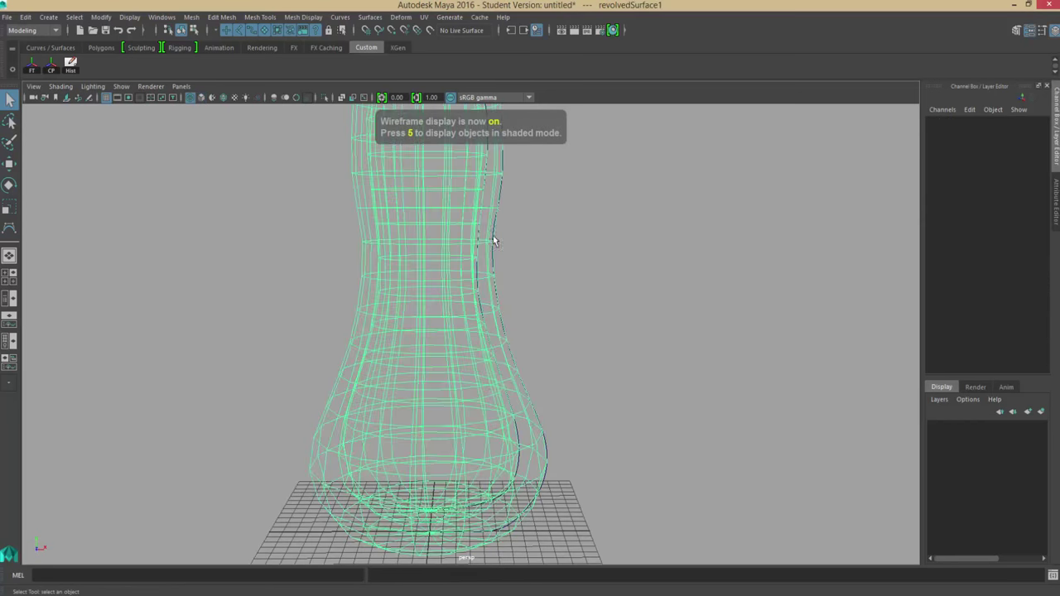
pyautogui.click(485, 215)
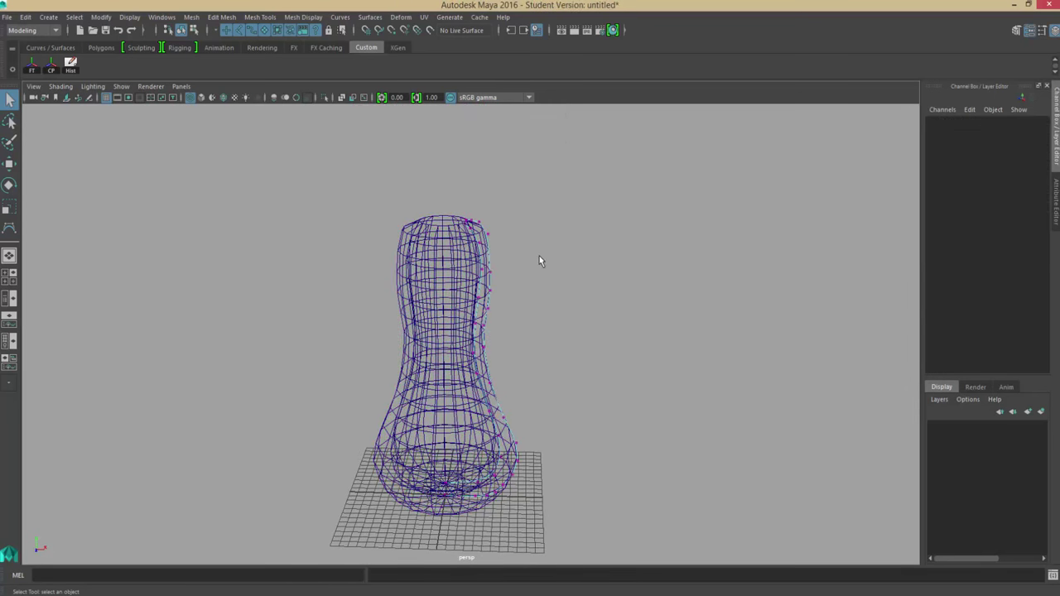
pyautogui.press('5')
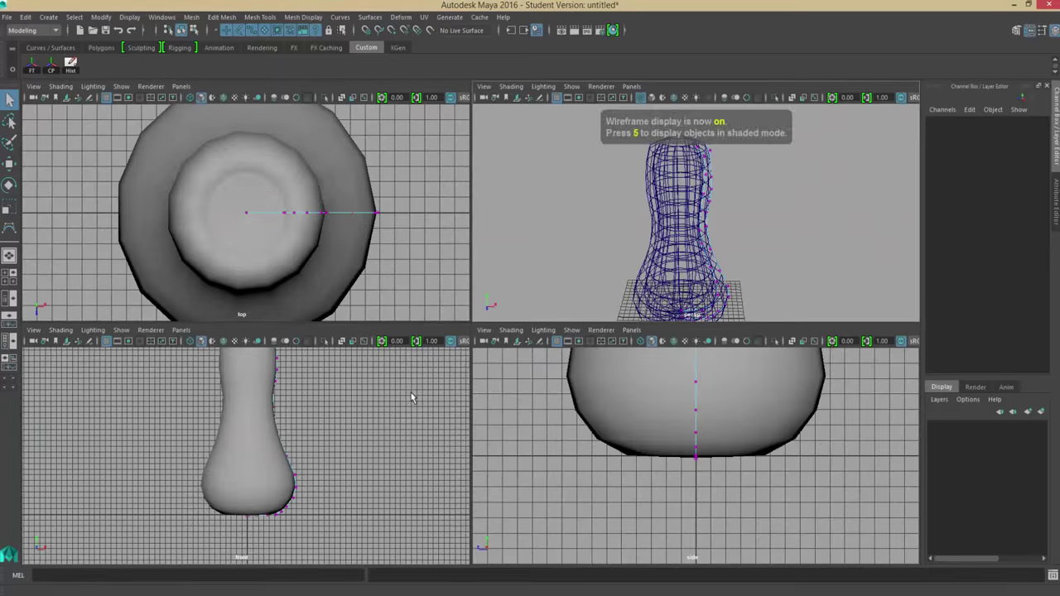
pyautogui.press('space')
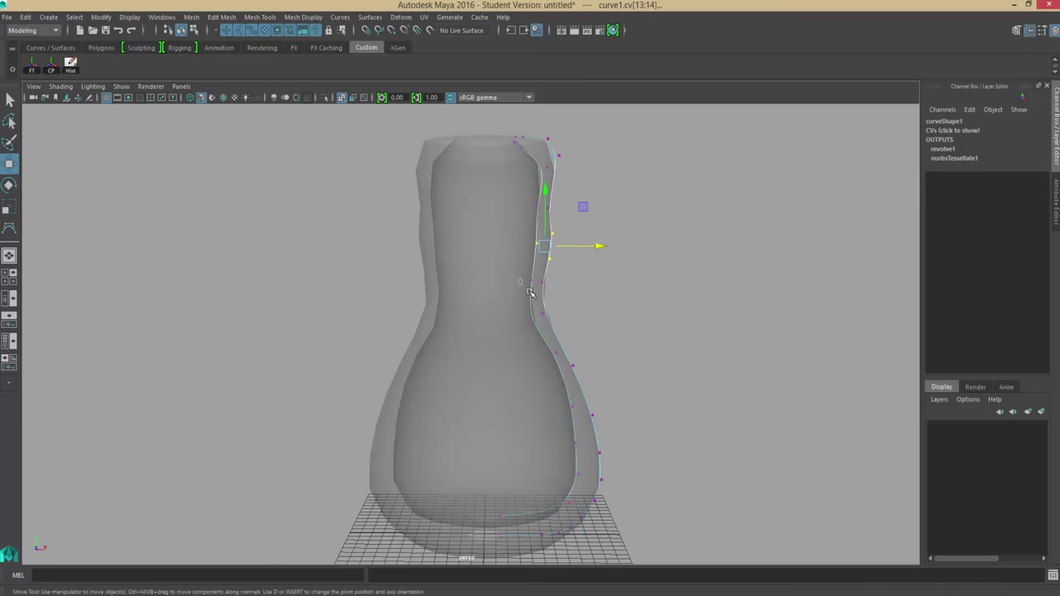
# Step: Move profile curve CVs to reshape the pot wall and refine the rim's lip
pyautogui.moveTo(546, 244); pyautogui.dragTo(538, 302)
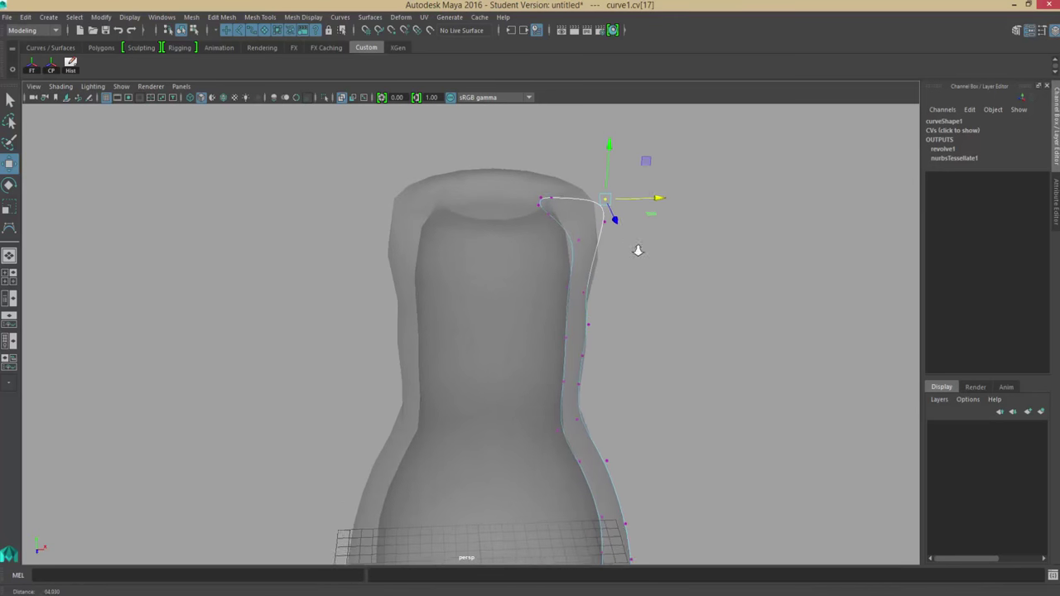
pyautogui.moveTo(609, 199); pyautogui.dragTo(542, 201)
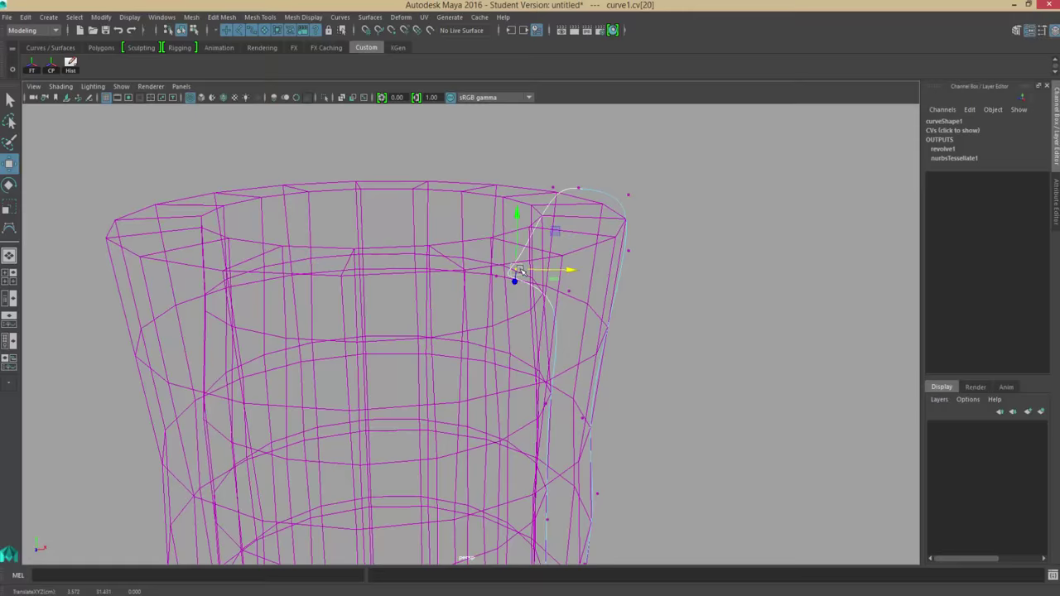
pyautogui.moveTo(518, 273); pyautogui.dragTo(575, 232)
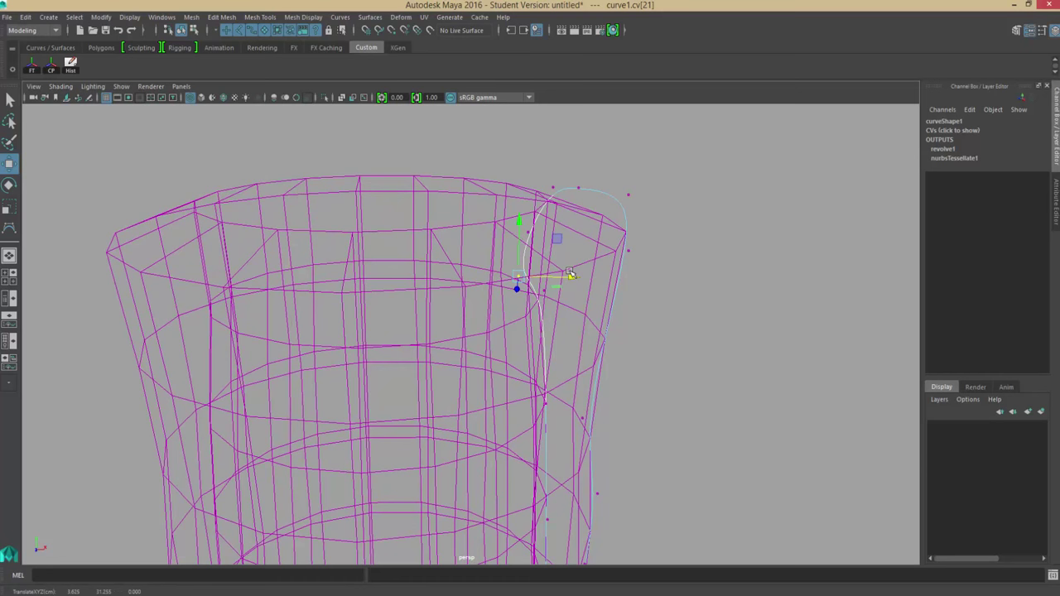
pyautogui.press('5')
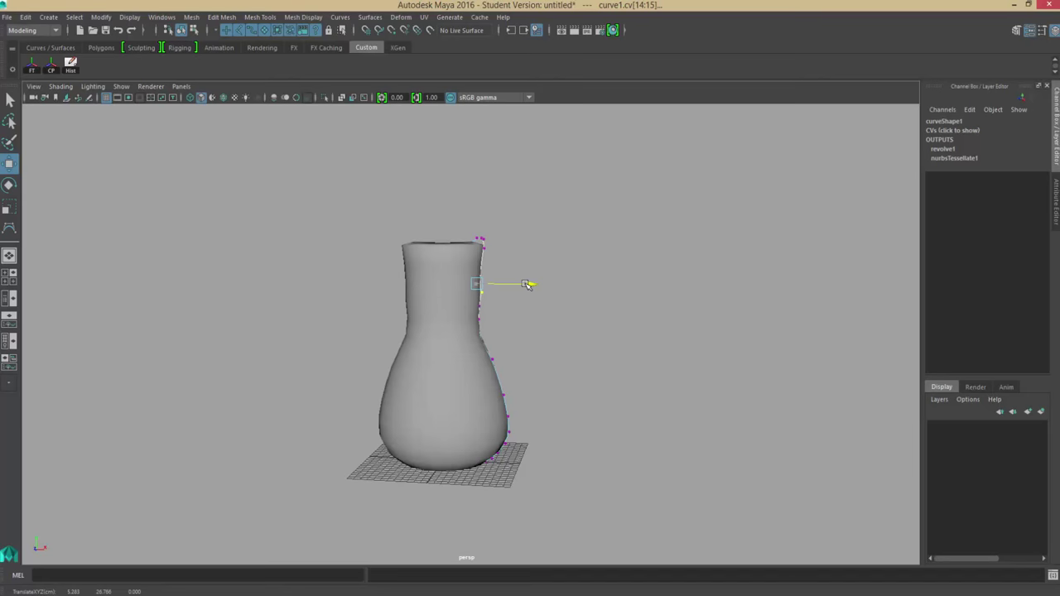
# Step: Pull more profile points outward, toggling wireframe and shaded views to check the rounder body
pyautogui.click(476, 310)
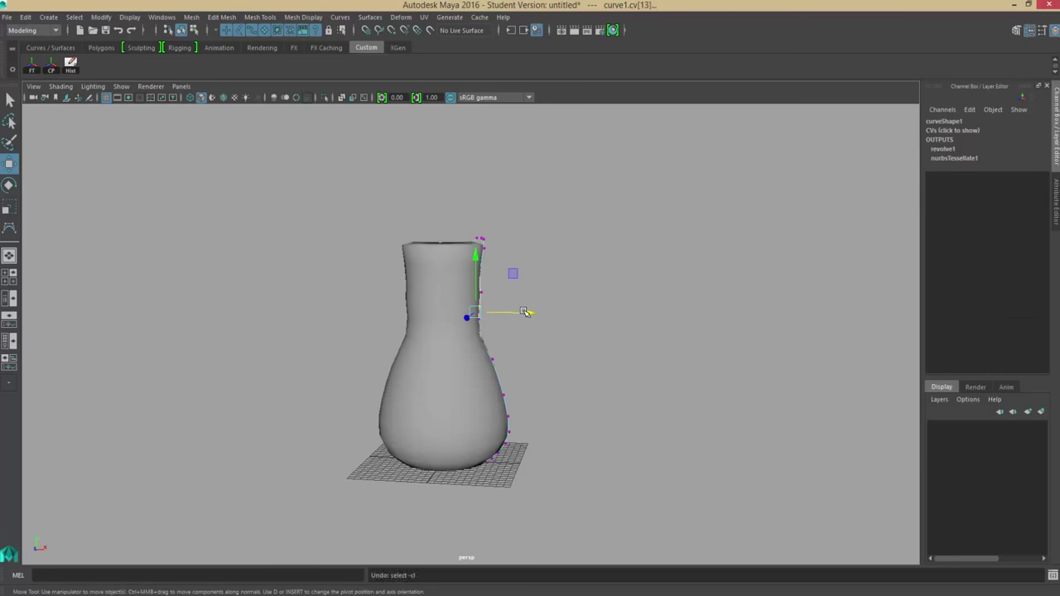
pyautogui.press('4')
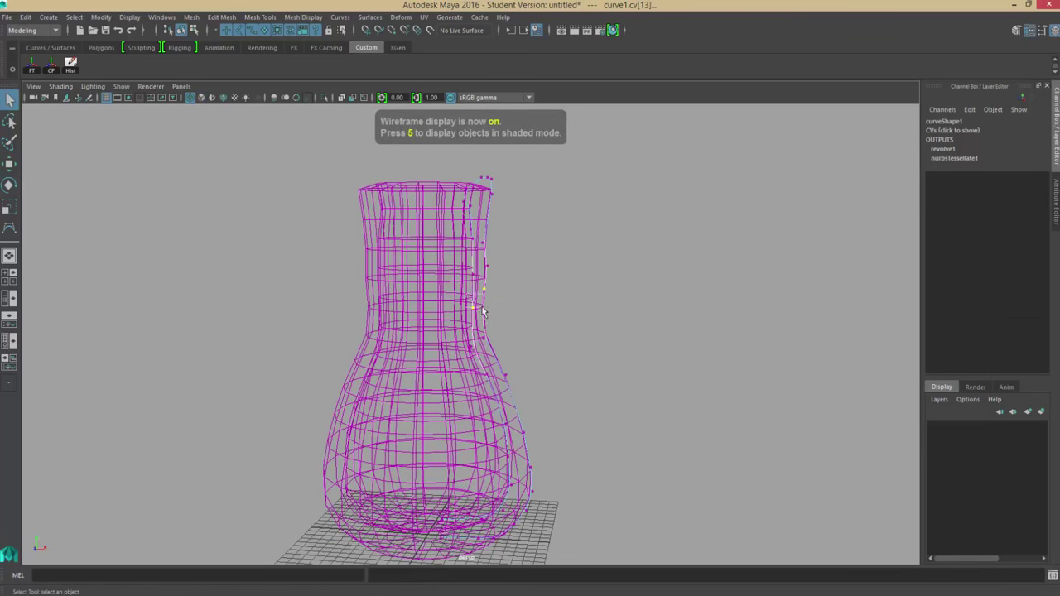
pyautogui.moveTo(484, 288); pyautogui.dragTo(526, 300)
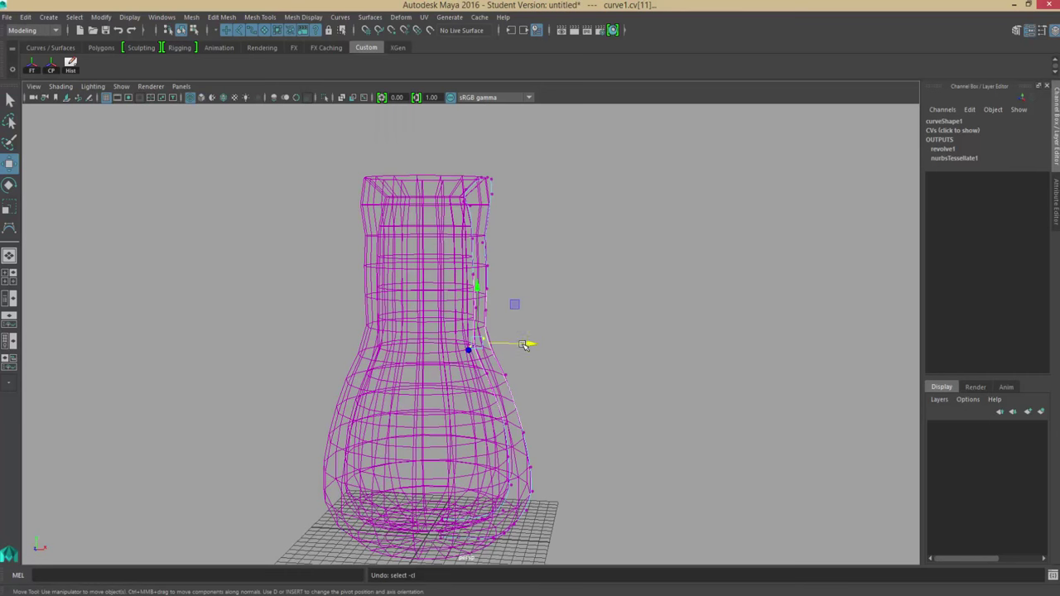
pyautogui.click(530, 321)
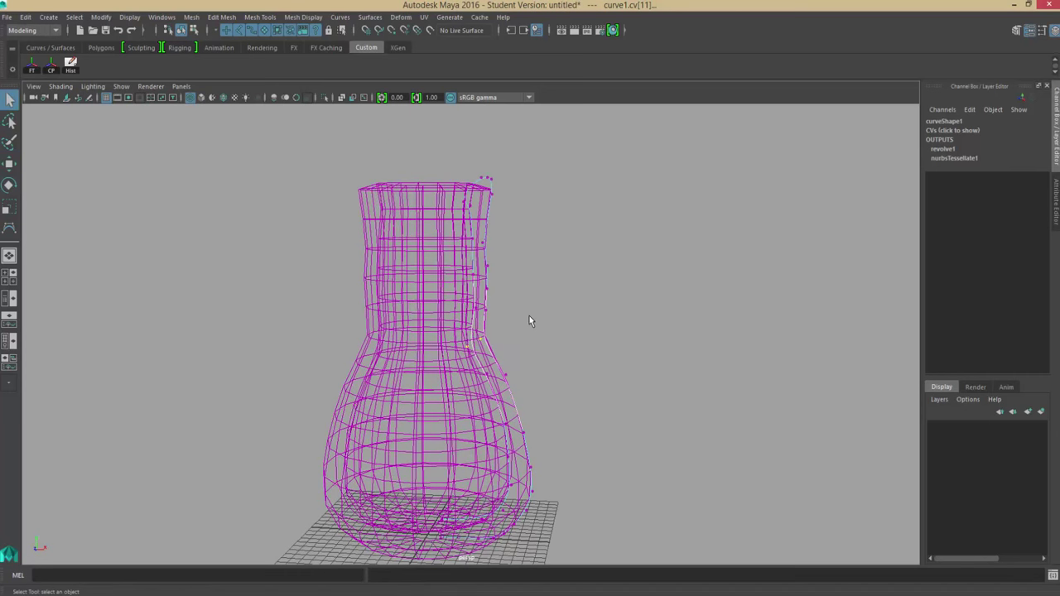
pyautogui.press('5')
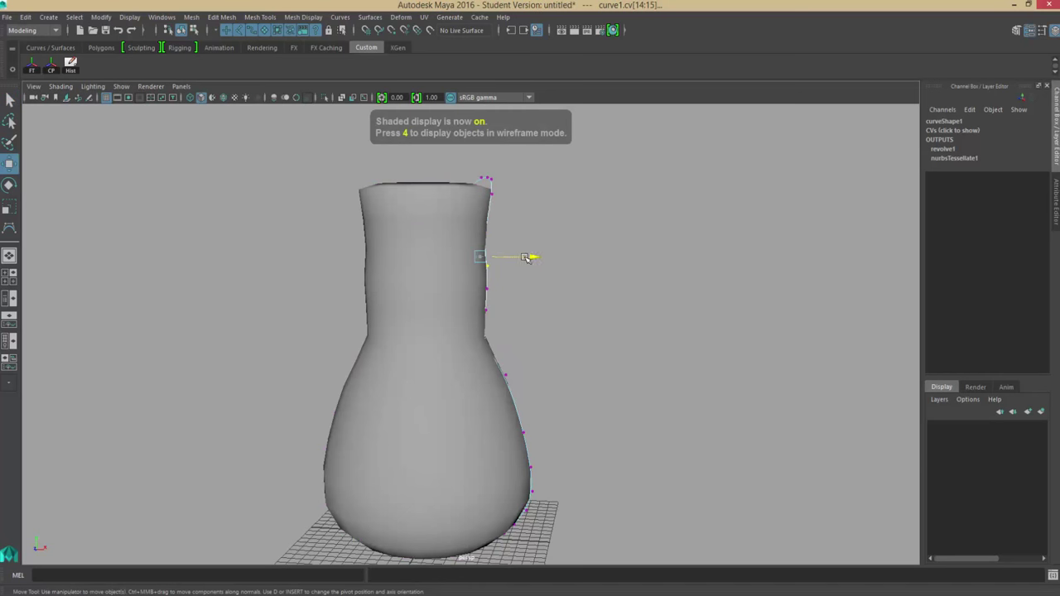
pyautogui.click(552, 265)
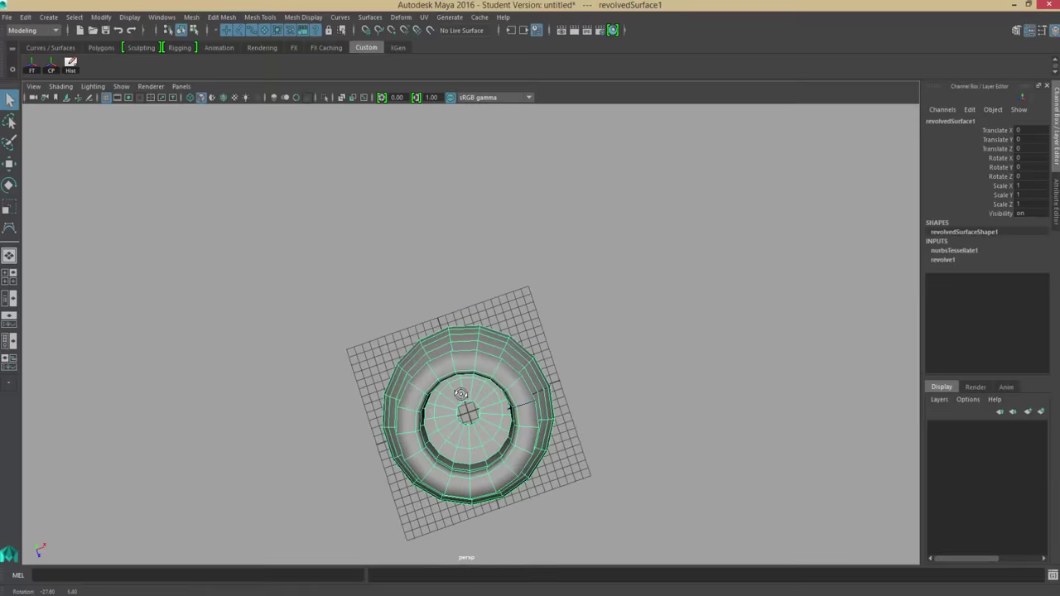
# Step: Orbit under the vase and move the base profile point to the centre, checking in wireframe
pyautogui.moveTo(462, 393); pyautogui.dragTo(505, 290)
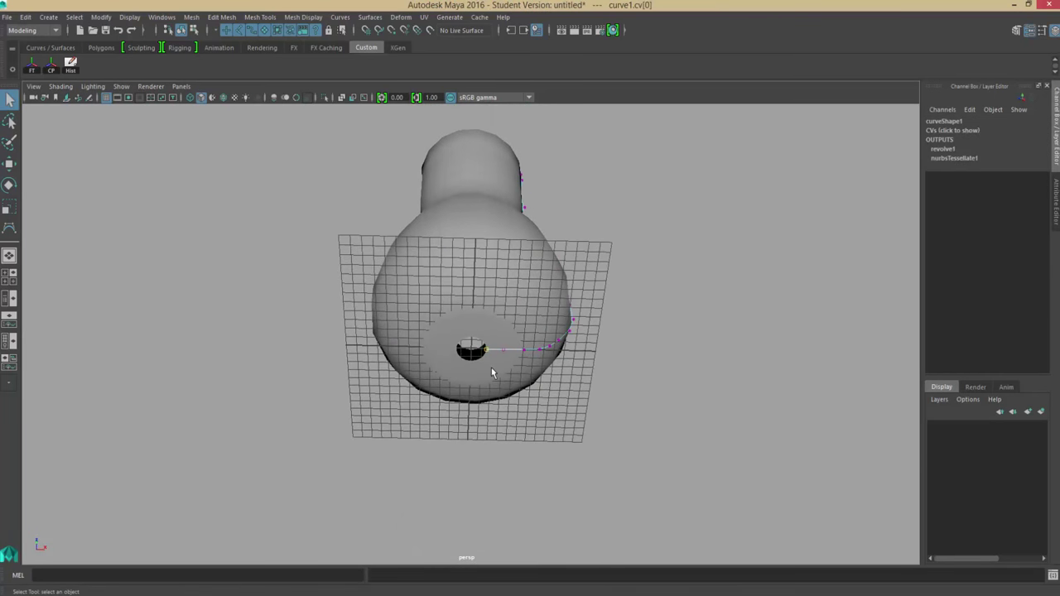
pyautogui.press('5')
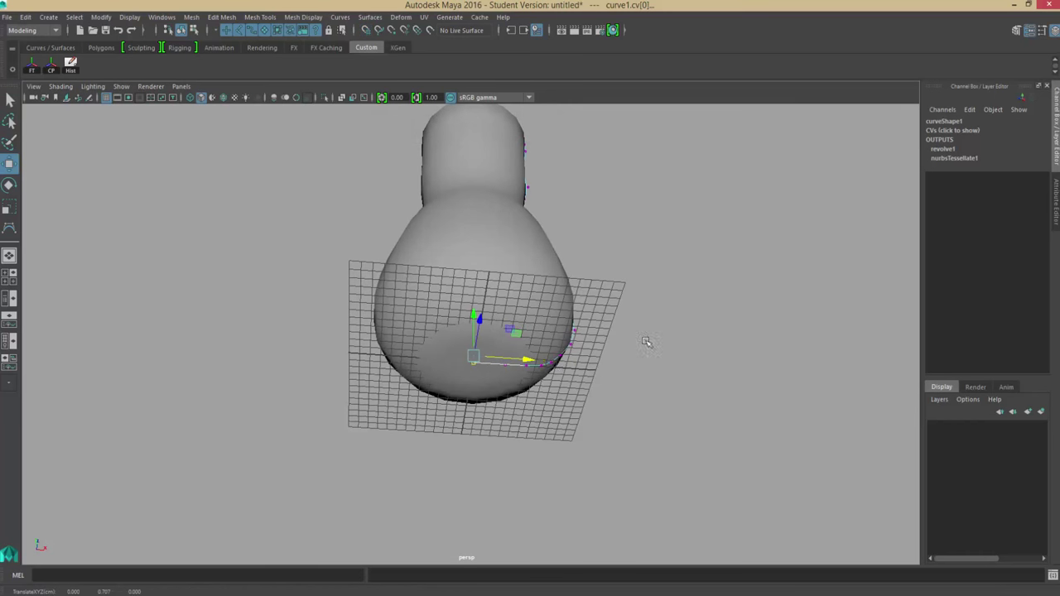
pyautogui.press('4')
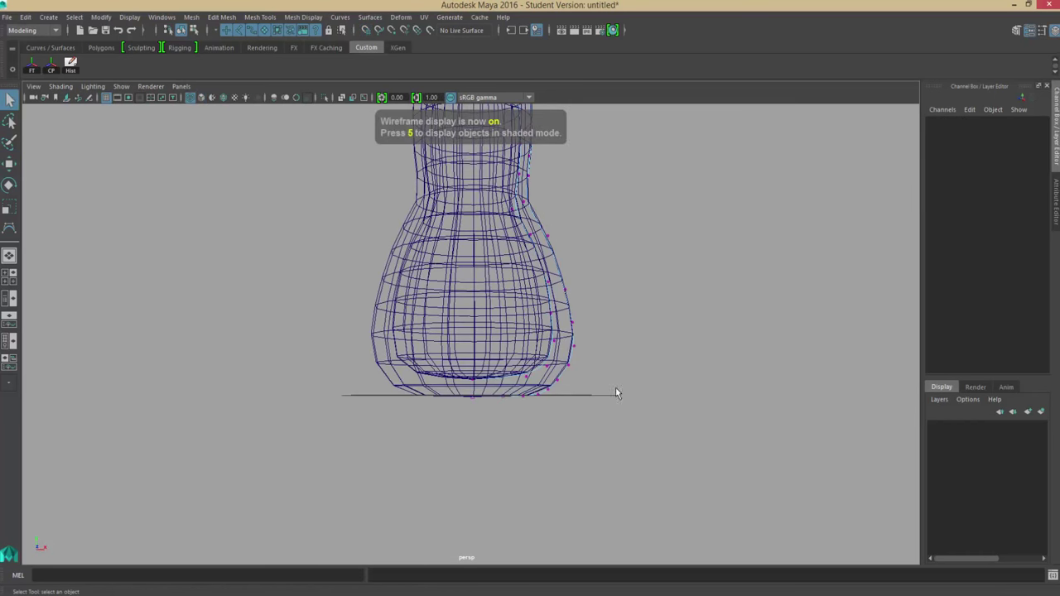
pyautogui.press('5')
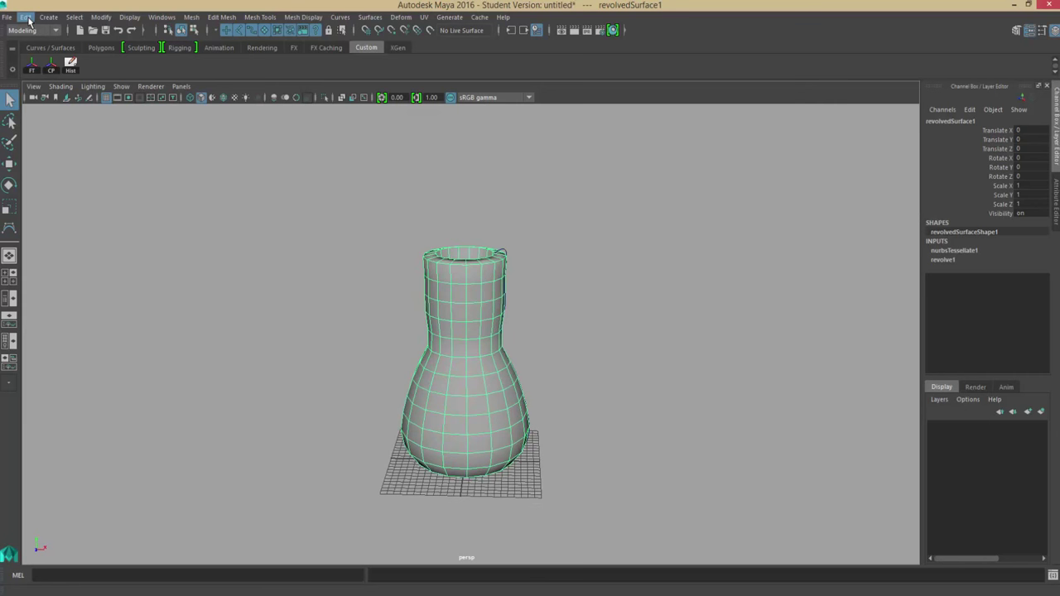
# Step: Duplicate the polygon vase with Edit > Duplicate, creating revolvedSurface2
pyautogui.click(26, 16)
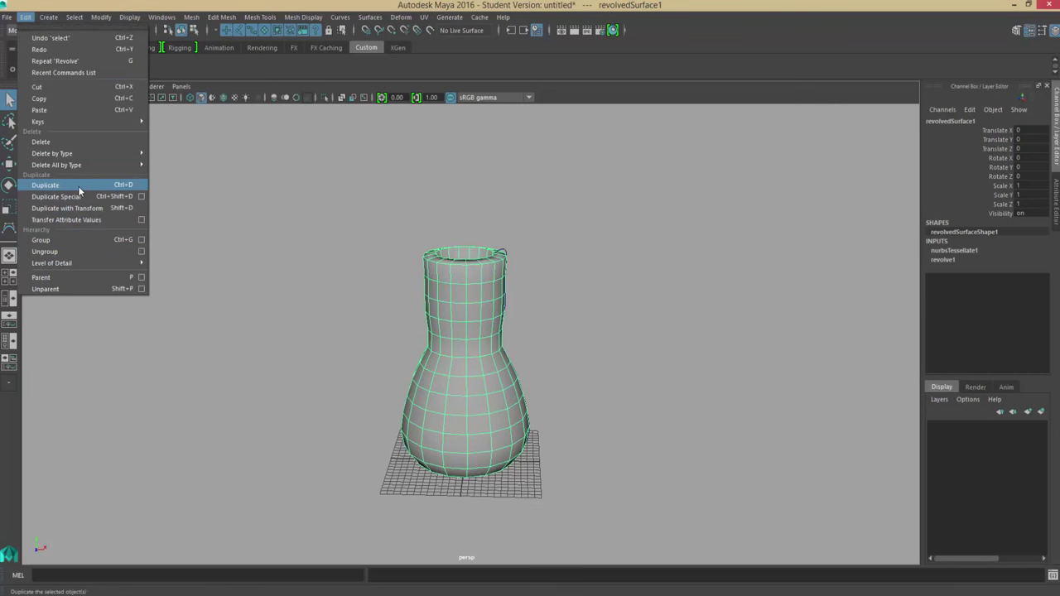
pyautogui.click(45, 185)
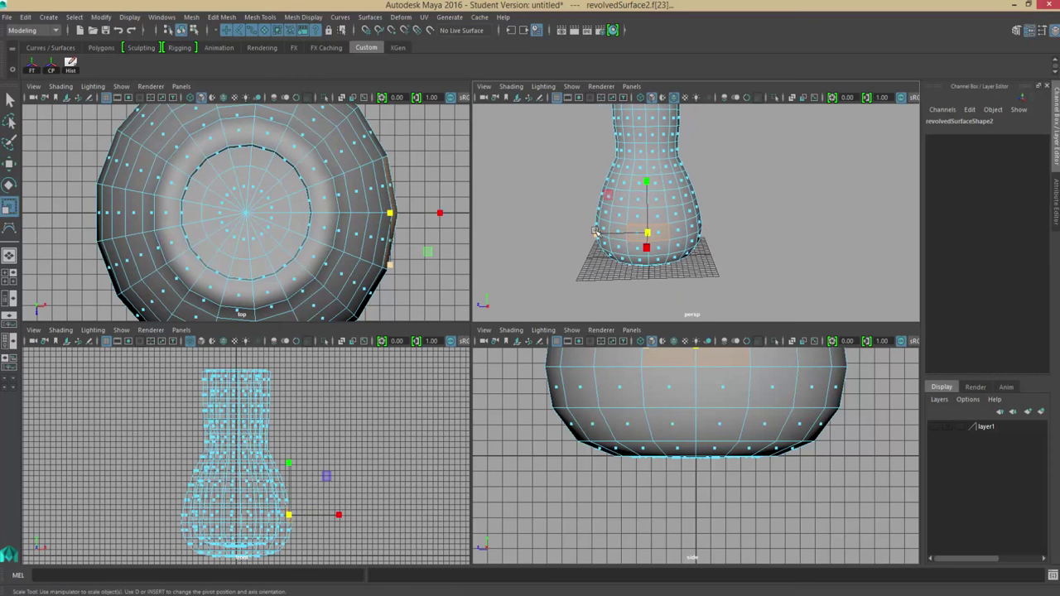
# Step: Extrude two side faces of the duplicate vase and drag them outward in front view
pyautogui.moveTo(646, 232); pyautogui.dragTo(716, 232)
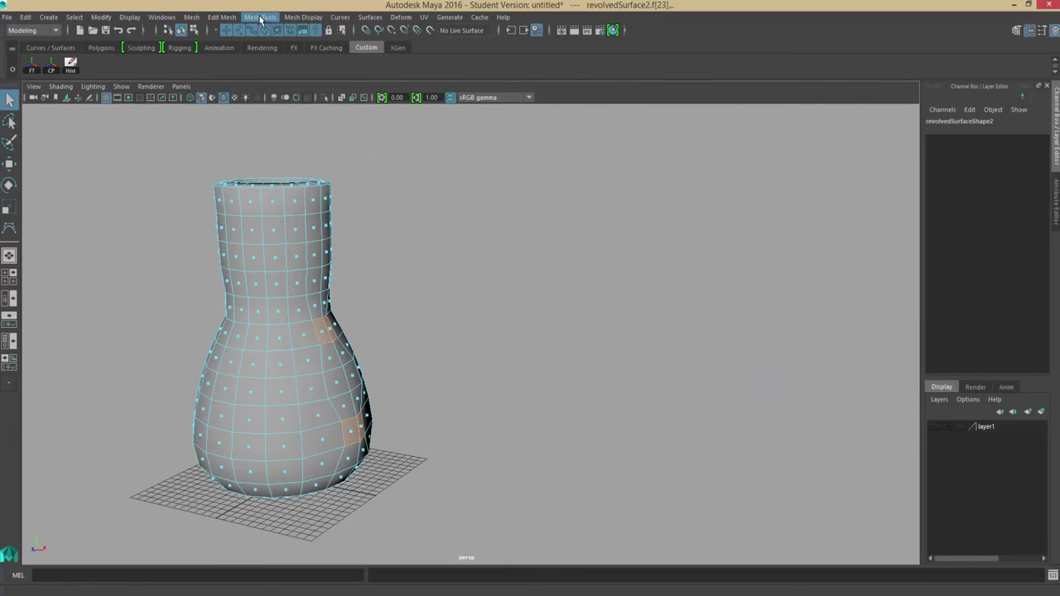
pyautogui.click(222, 17)
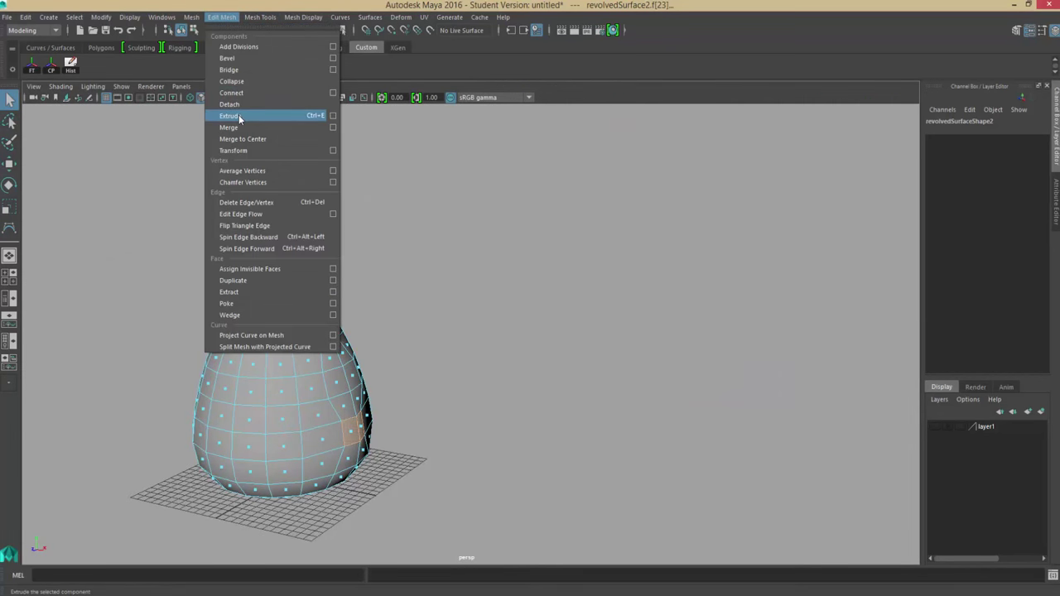
pyautogui.click(229, 115)
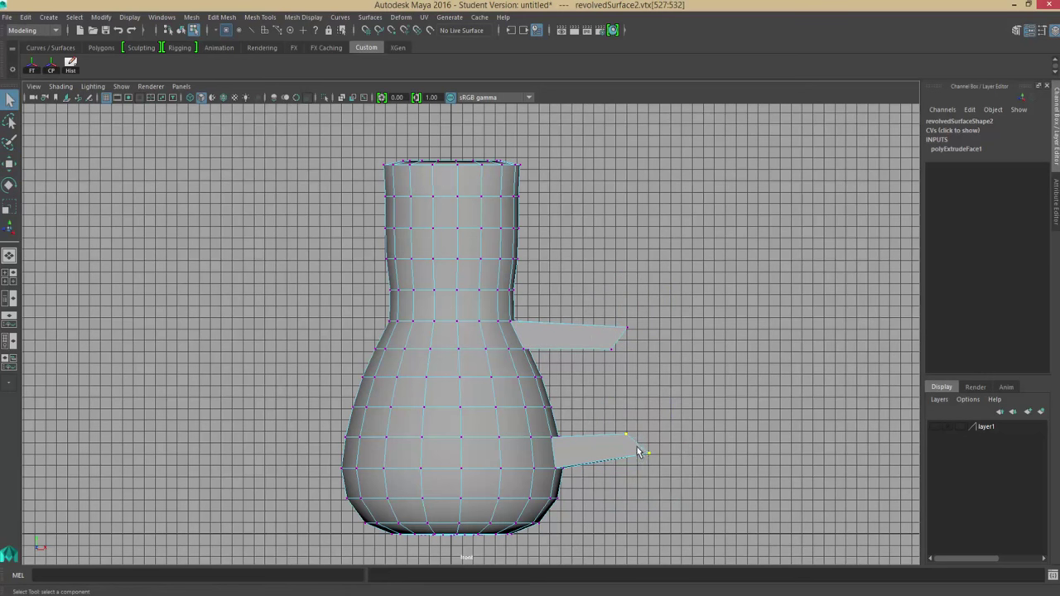
pyautogui.moveTo(638, 452); pyautogui.dragTo(435, 340)
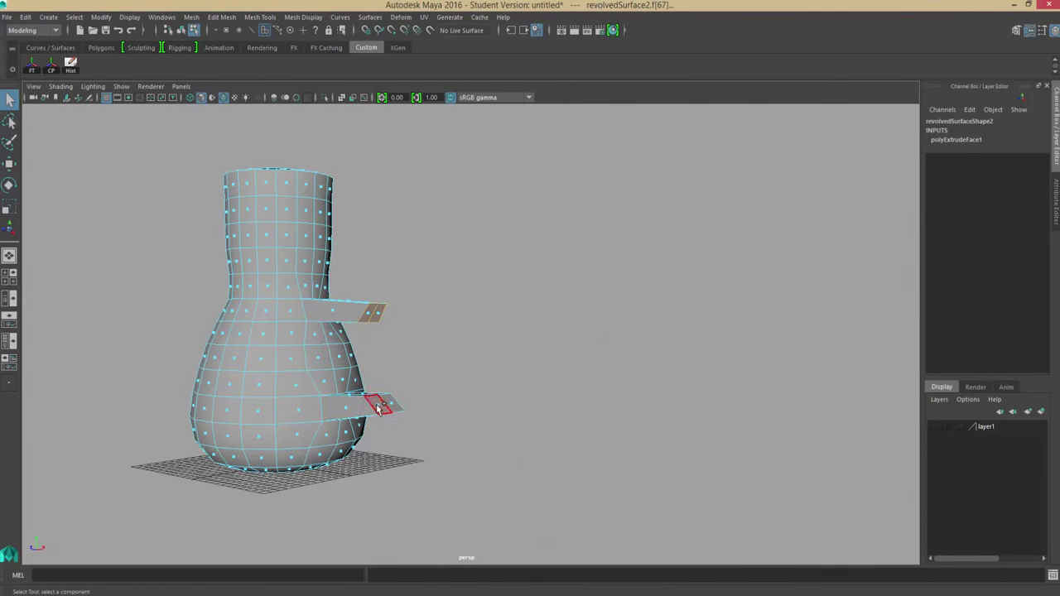
# Step: Bridge the two stub ends into a five-division handle, then select its vertices in close-up
pyautogui.click(260, 17)
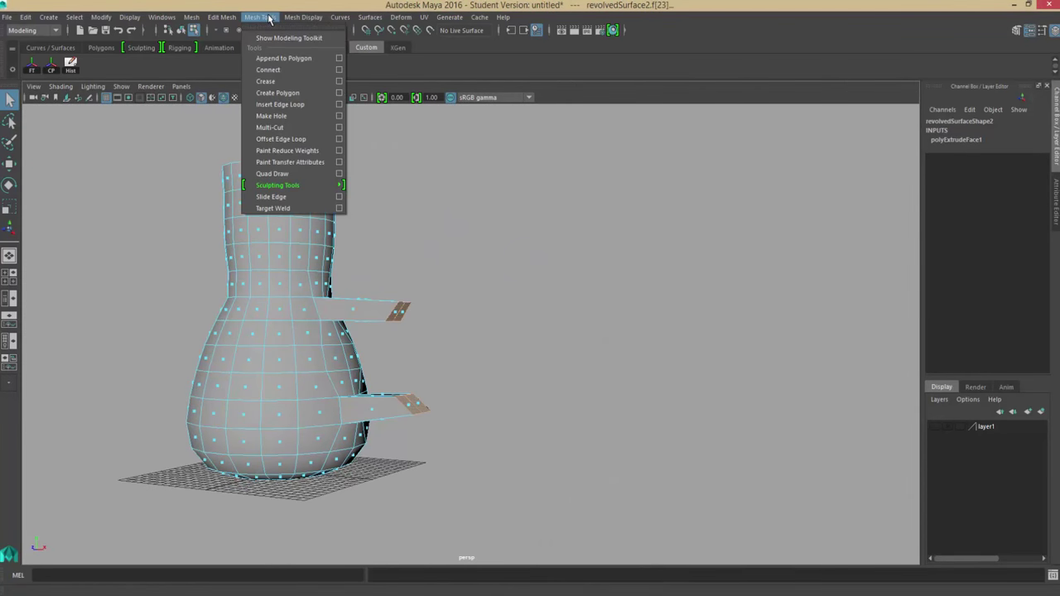
pyautogui.click(220, 16)
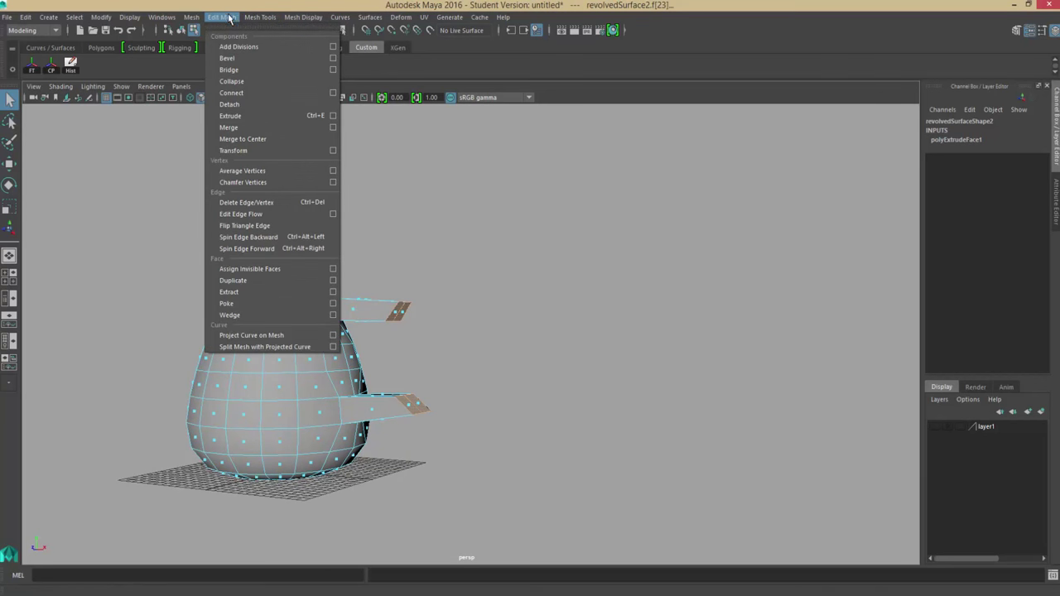
pyautogui.click(228, 69)
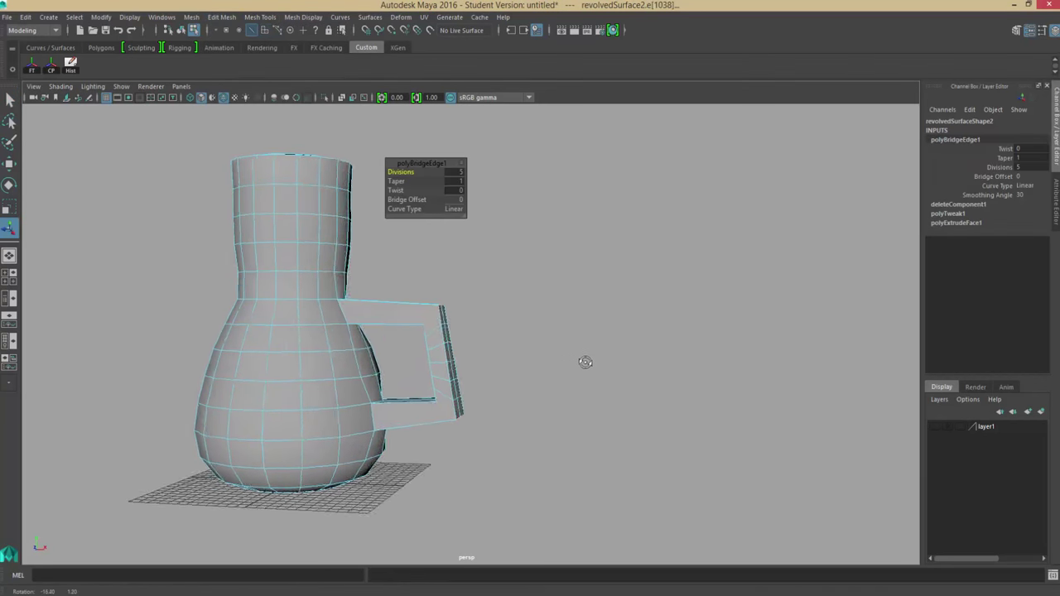
pyautogui.moveTo(586, 362); pyautogui.dragTo(527, 274)
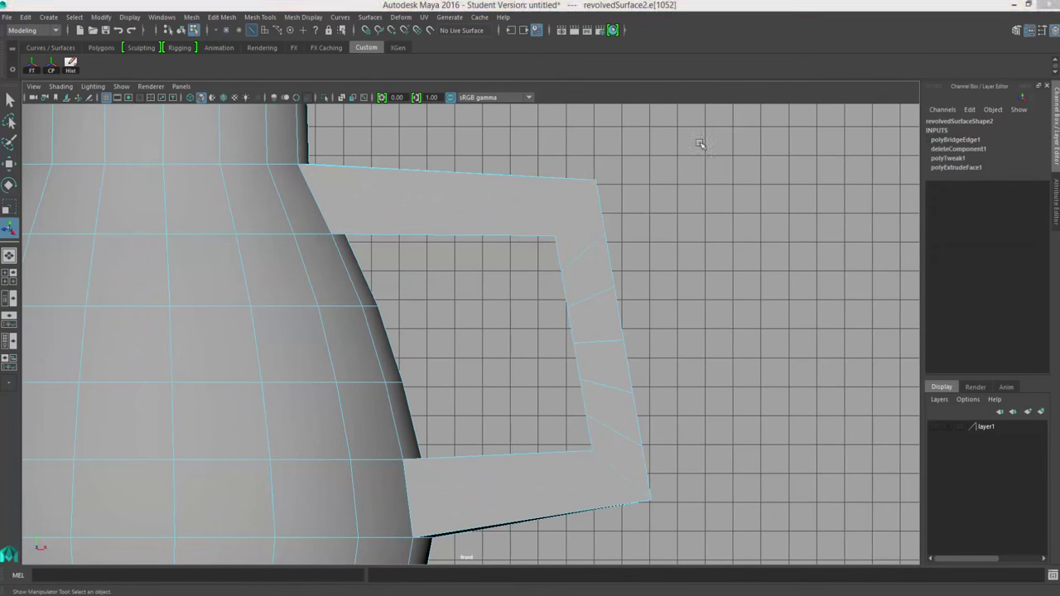
pyautogui.moveTo(700, 145); pyautogui.dragTo(596, 223)
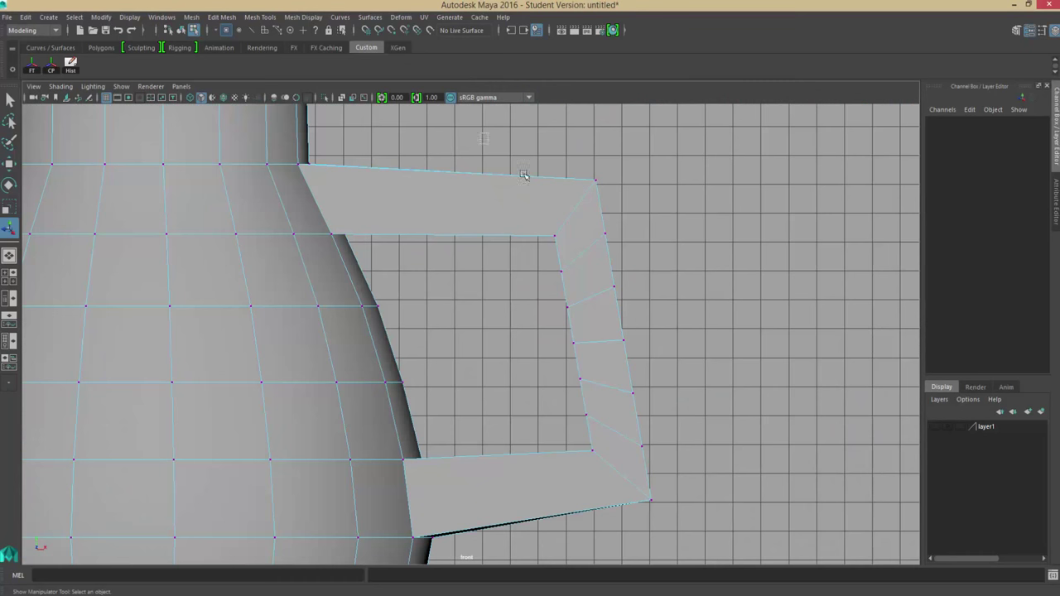
# Step: In wireframe, drag the handle's top vertices to round its upper corner
pyautogui.press('4')
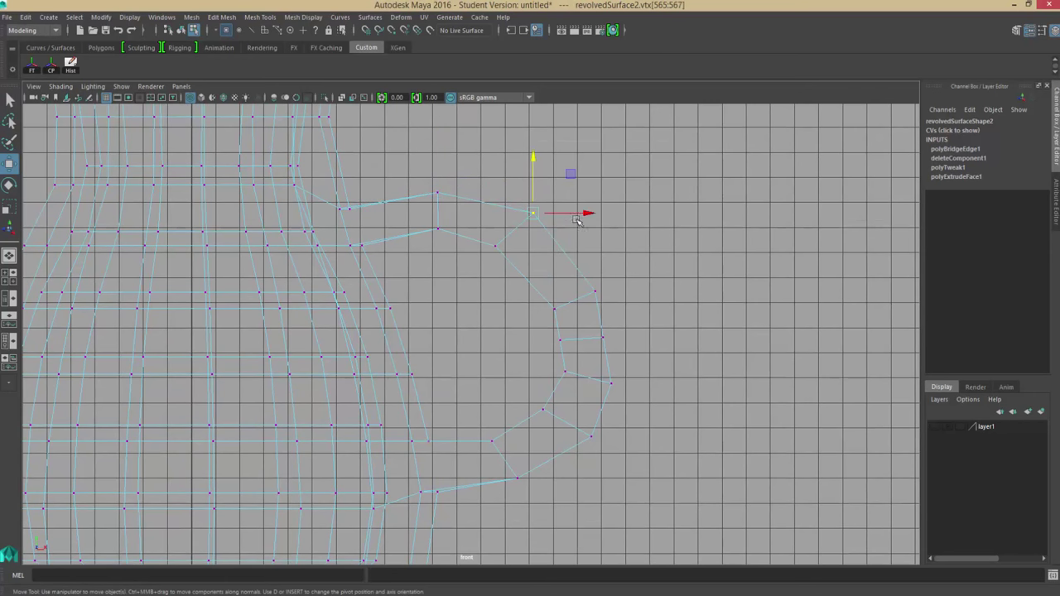
pyautogui.moveTo(533, 213); pyautogui.dragTo(574, 274)
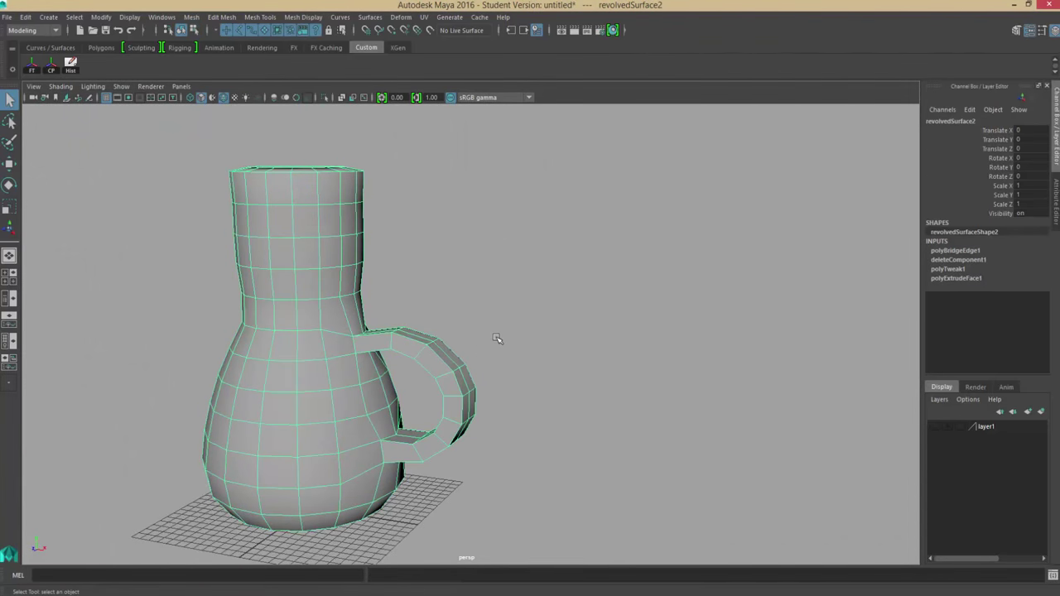
# Step: Curve the handle's lower vertices outward in front view, then orbit to inspect the loop
pyautogui.moveTo(497, 338); pyautogui.dragTo(356, 278)
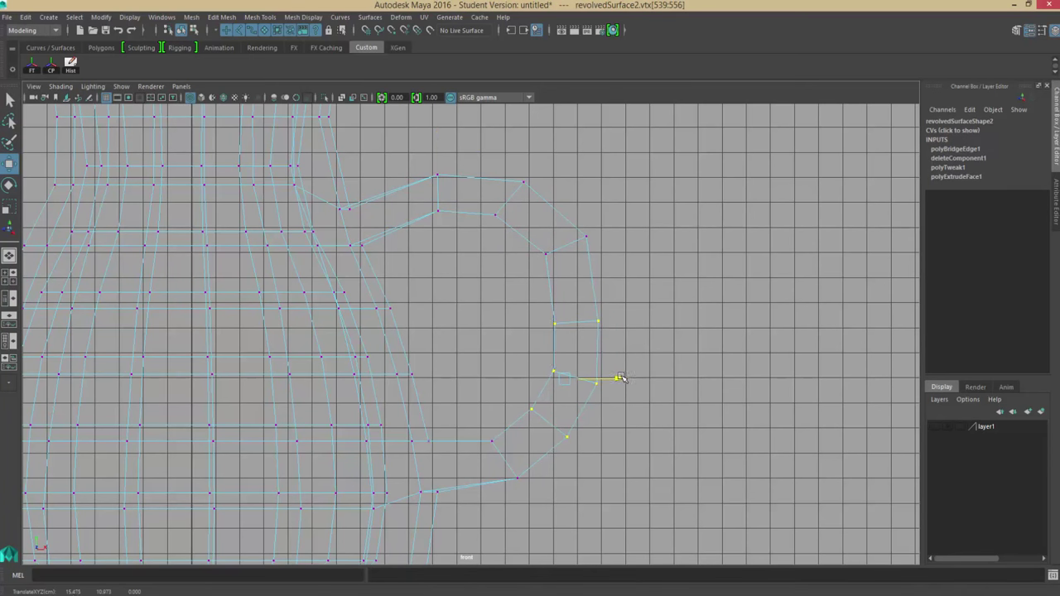
pyautogui.moveTo(596, 381); pyautogui.dragTo(348, 199)
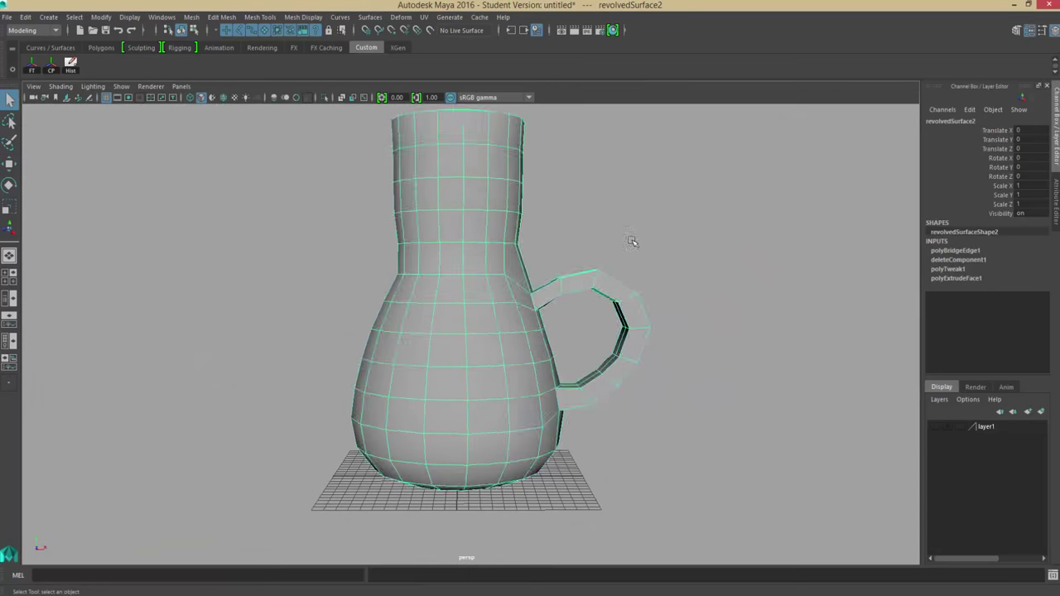
pyautogui.moveTo(632, 242); pyautogui.dragTo(708, 356)
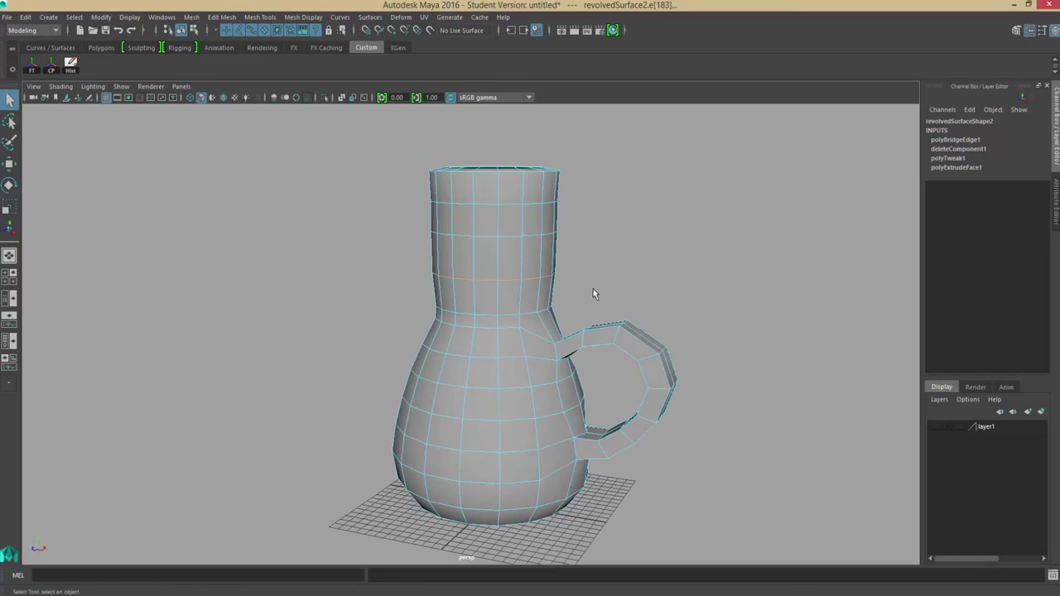
# Step: Extrude a face on the pot's upper body outward to begin the spout
pyautogui.moveTo(593, 294); pyautogui.dragTo(577, 286)
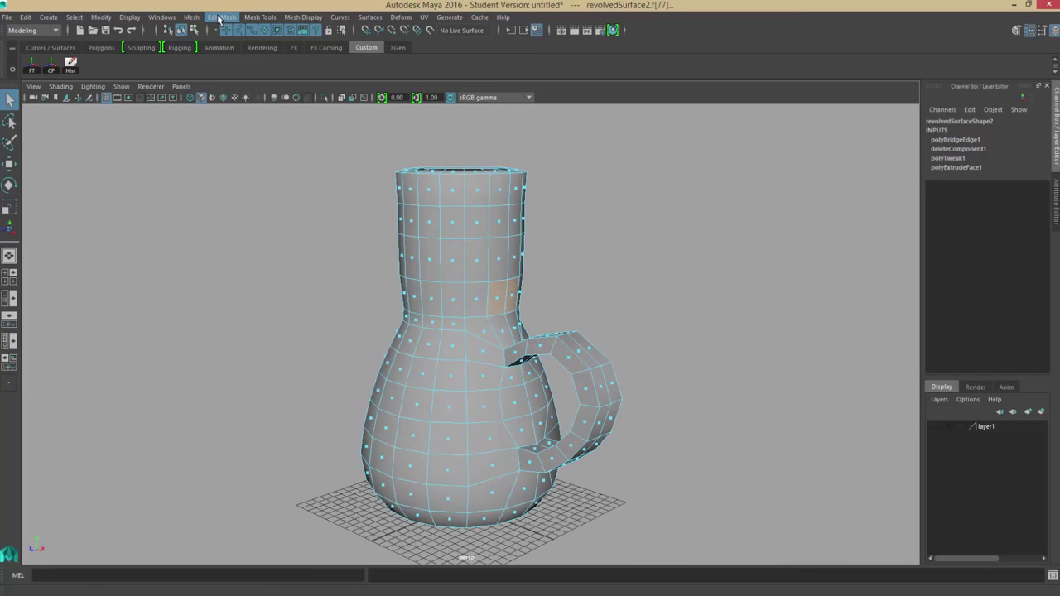
pyautogui.click(260, 16)
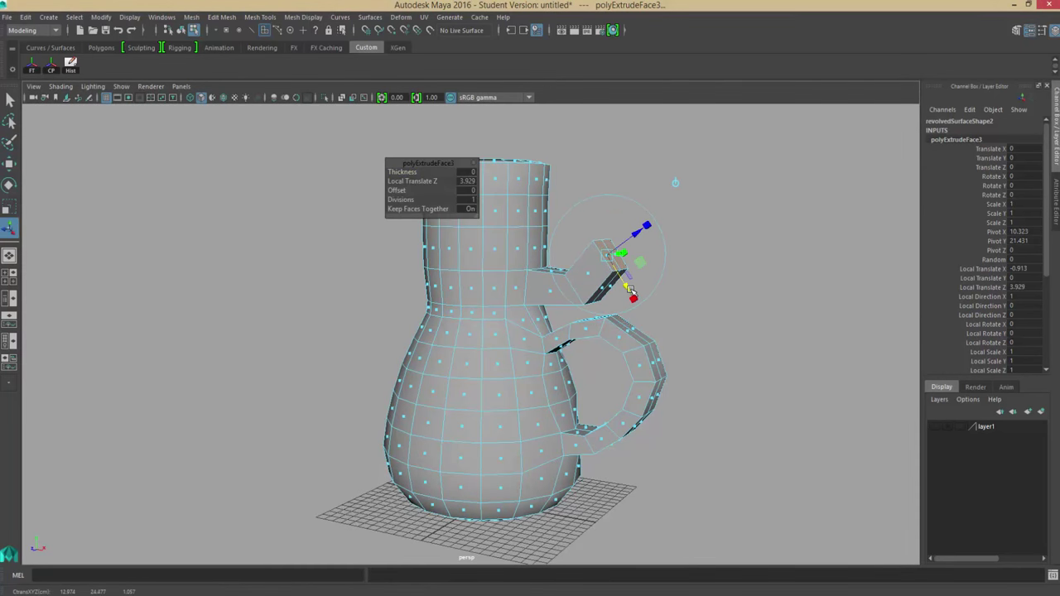
pyautogui.click(11, 185)
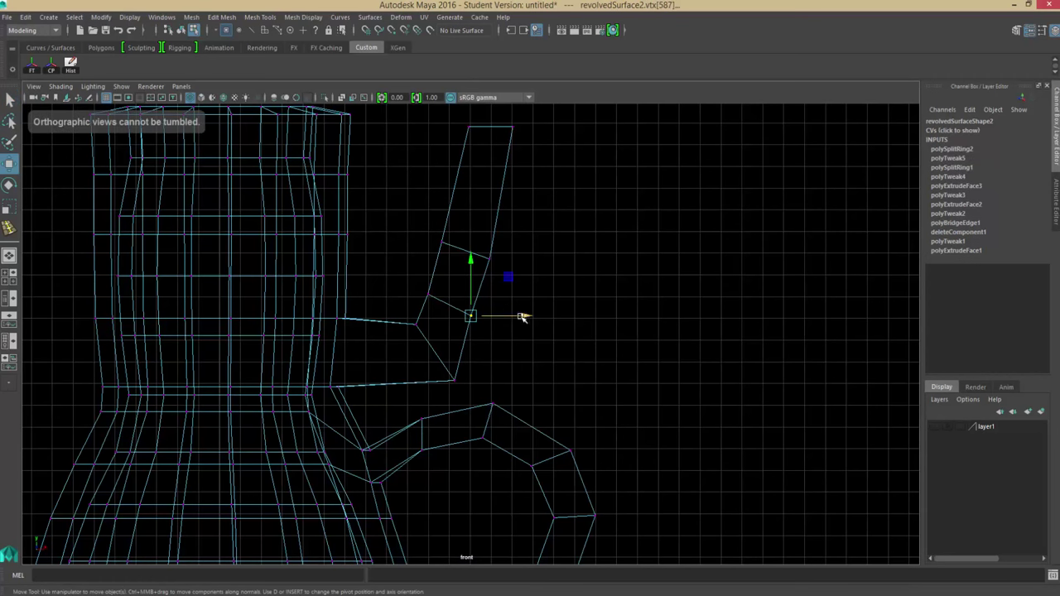
# Step: Move the spout's vertices so it bends upward into a vertical neck
pyautogui.moveTo(470, 316); pyautogui.dragTo(489, 258)
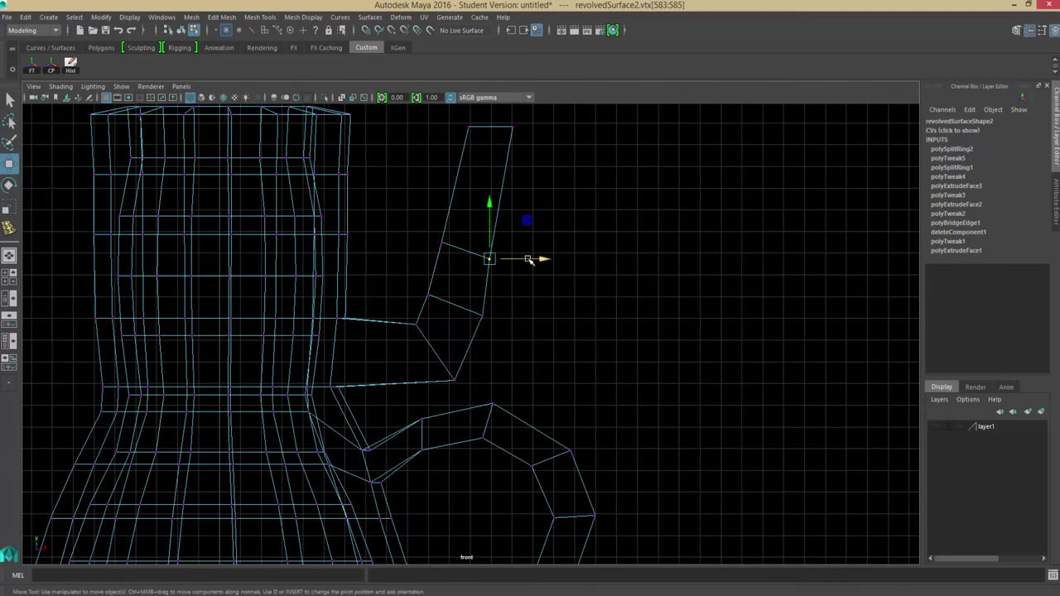
pyautogui.moveTo(542, 259); pyautogui.dragTo(497, 243)
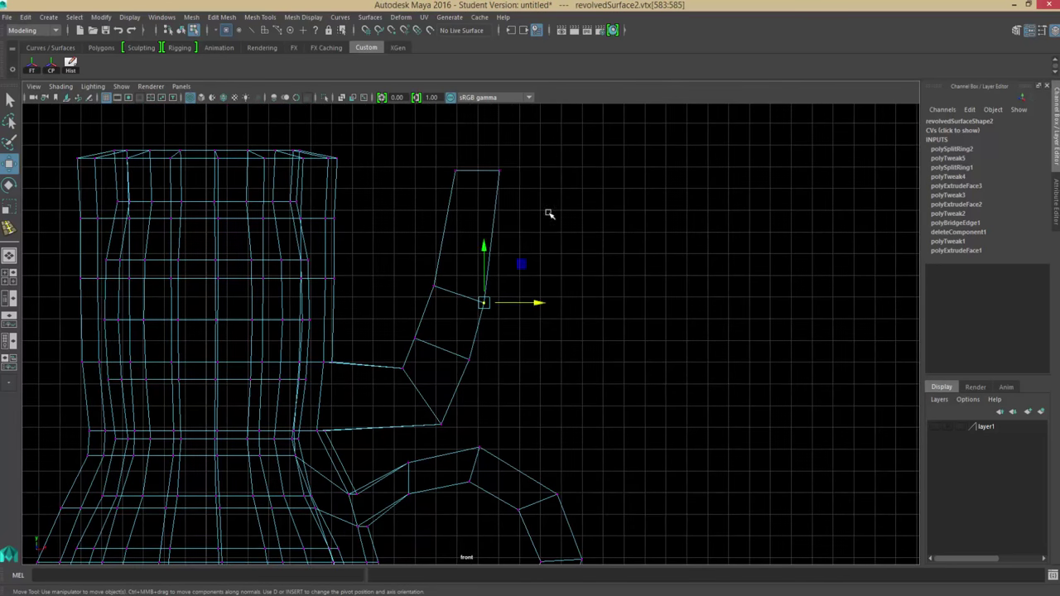
pyautogui.moveTo(482, 302); pyautogui.dragTo(468, 359)
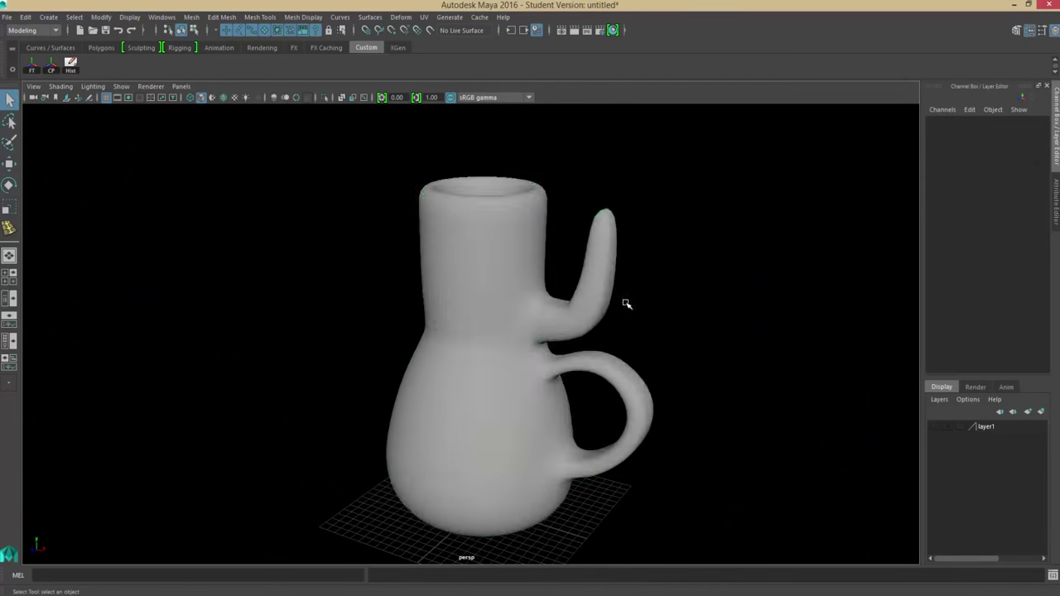
# Step: Select the spout's bend vertices and move the lower bend outward from the body
pyautogui.moveTo(627, 304); pyautogui.dragTo(569, 255)
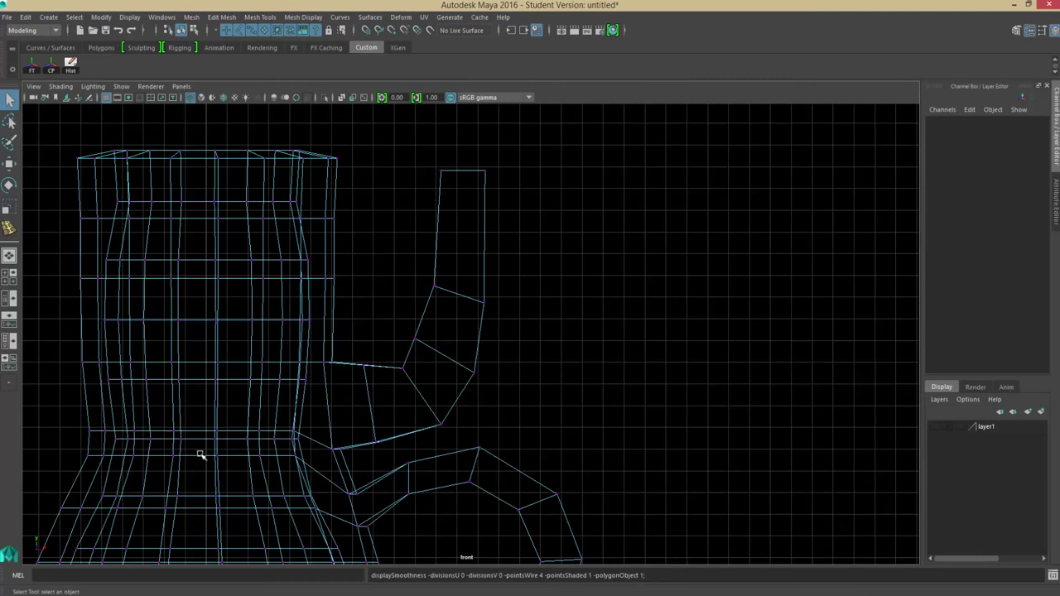
pyautogui.click(327, 342)
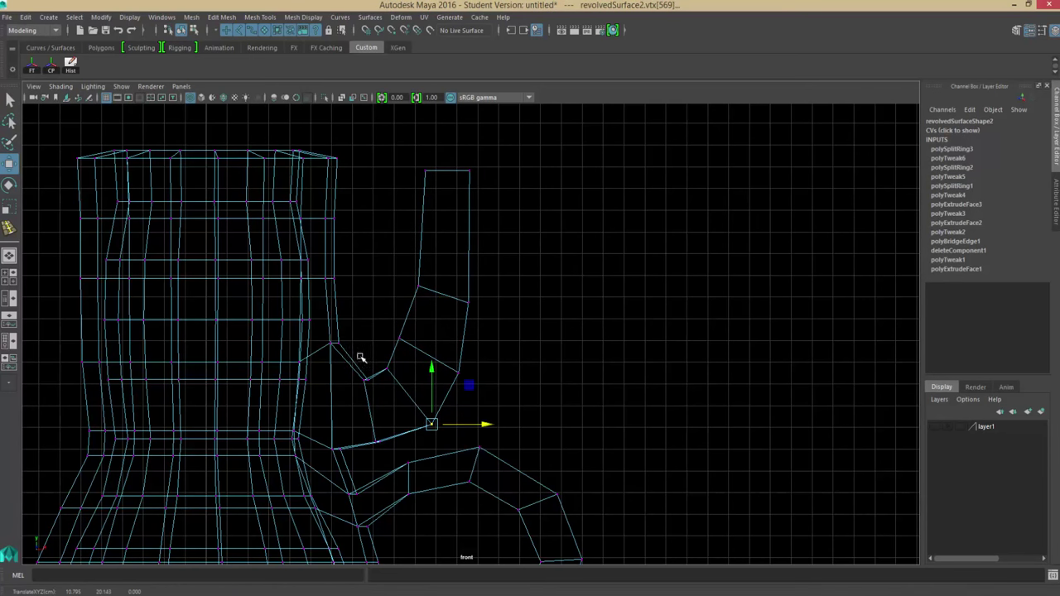
pyautogui.moveTo(432, 423); pyautogui.dragTo(469, 171)
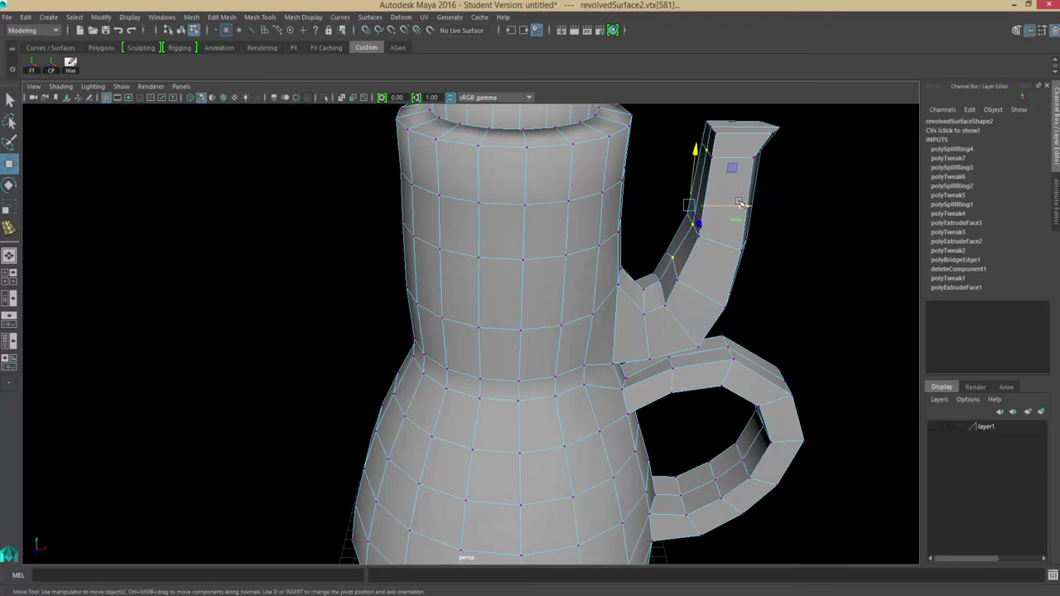
# Step: Select the pot mesh, zoom to the spout joint, and toggle wireframe then shaded display
pyautogui.click(708, 280)
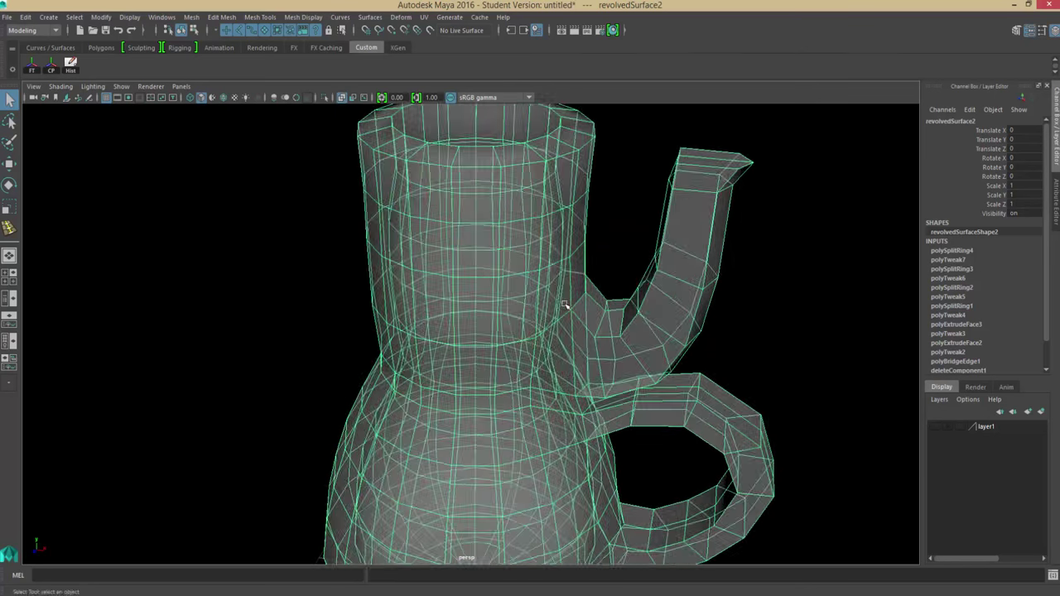
pyautogui.moveTo(563, 306); pyautogui.dragTo(559, 298)
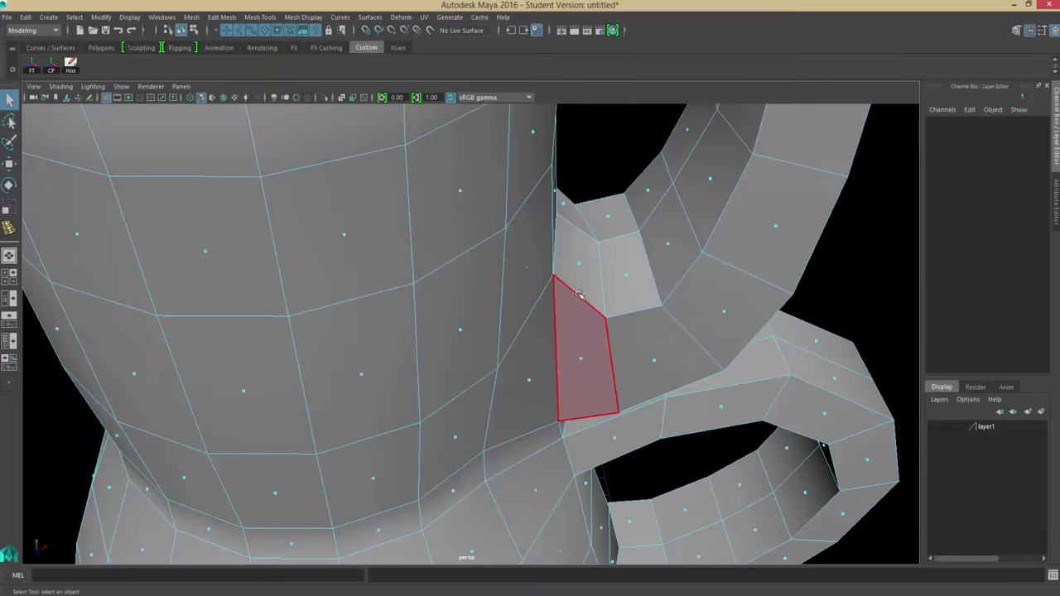
pyautogui.press('4')
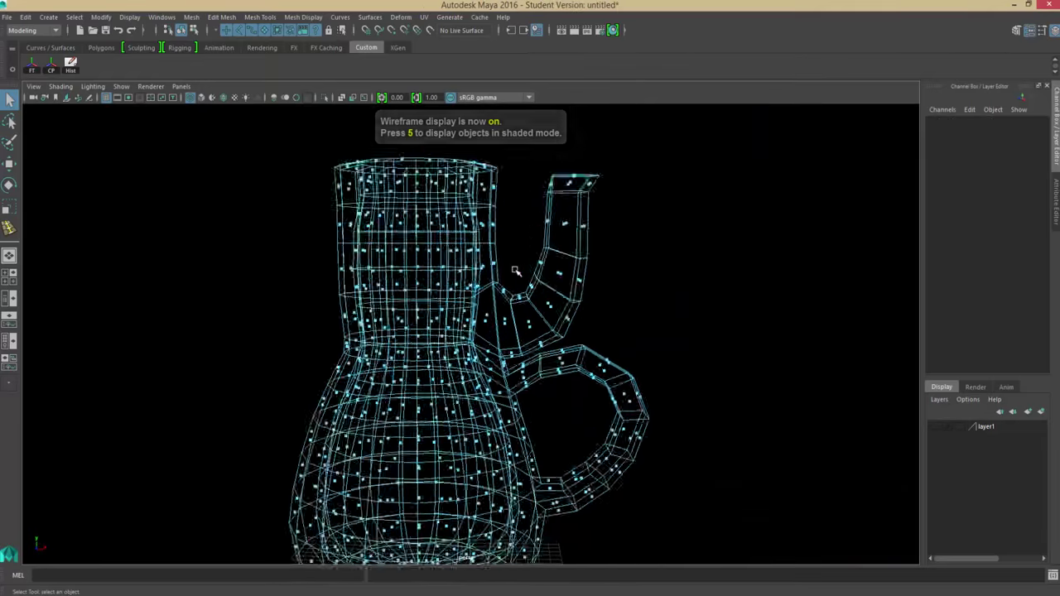
pyautogui.press('5')
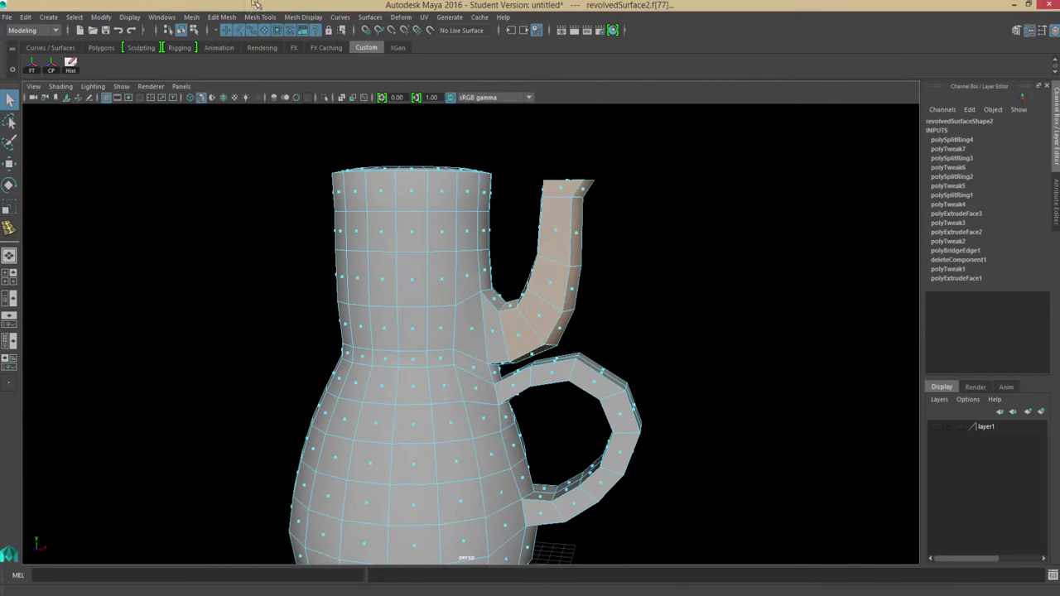
# Step: Extract the selected spout faces into a separate mesh with Edit Mesh > Extract
pyautogui.click(221, 17)
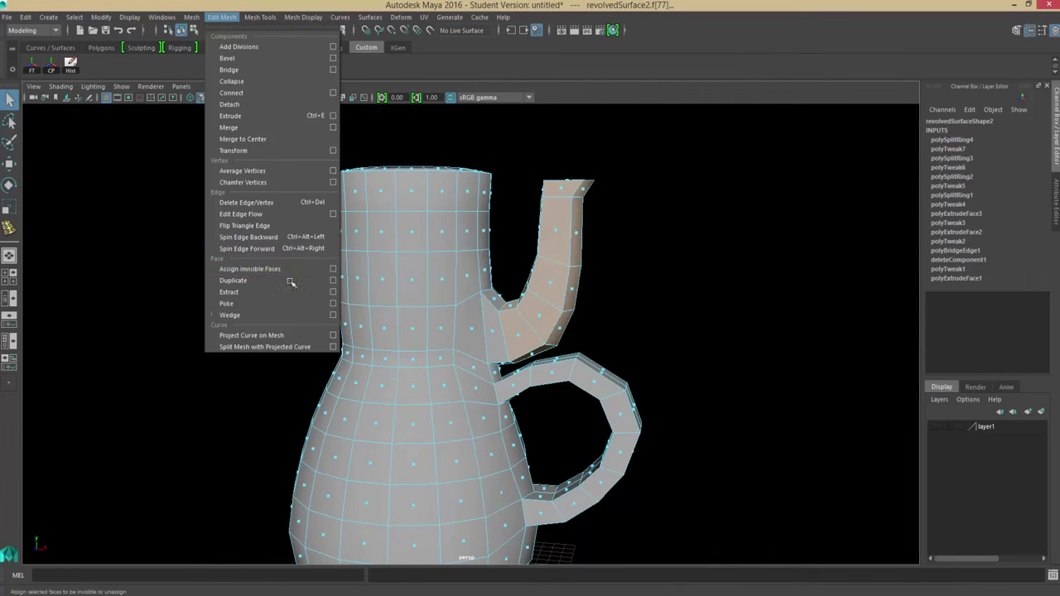
pyautogui.click(228, 291)
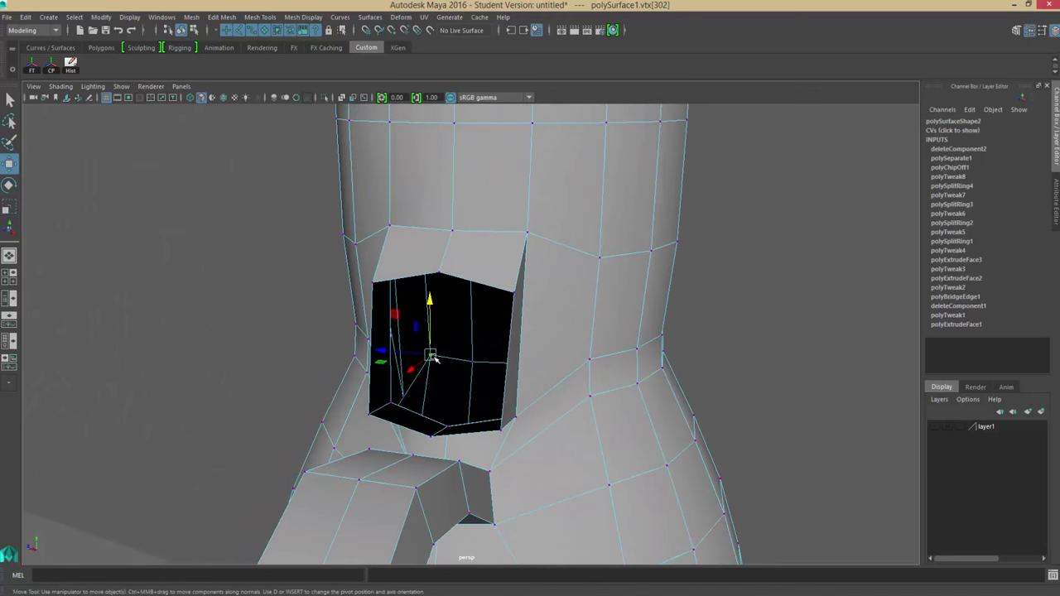
# Step: Push the vertices inside the body's spout opening inward and orbit to check the hollow
pyautogui.moveTo(430, 354); pyautogui.dragTo(472, 360)
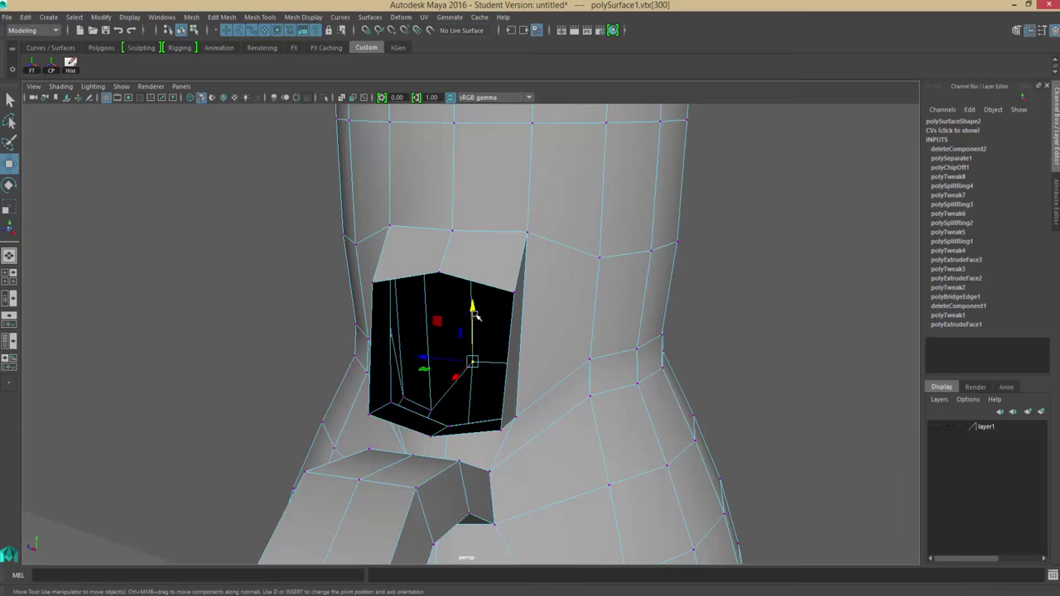
pyautogui.moveTo(472, 331); pyautogui.dragTo(472, 381)
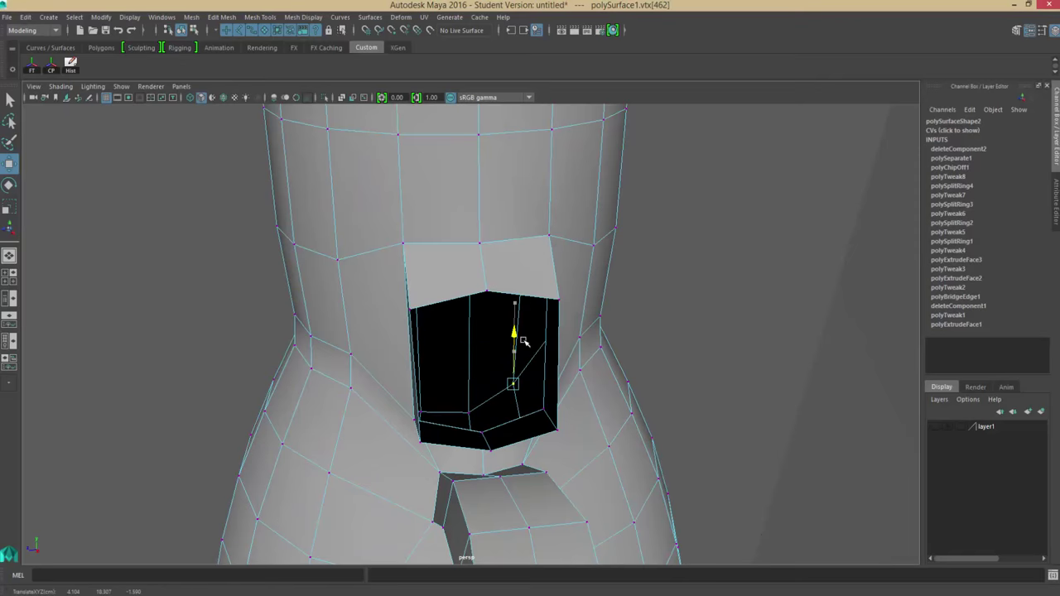
pyautogui.moveTo(522, 339); pyautogui.dragTo(501, 323)
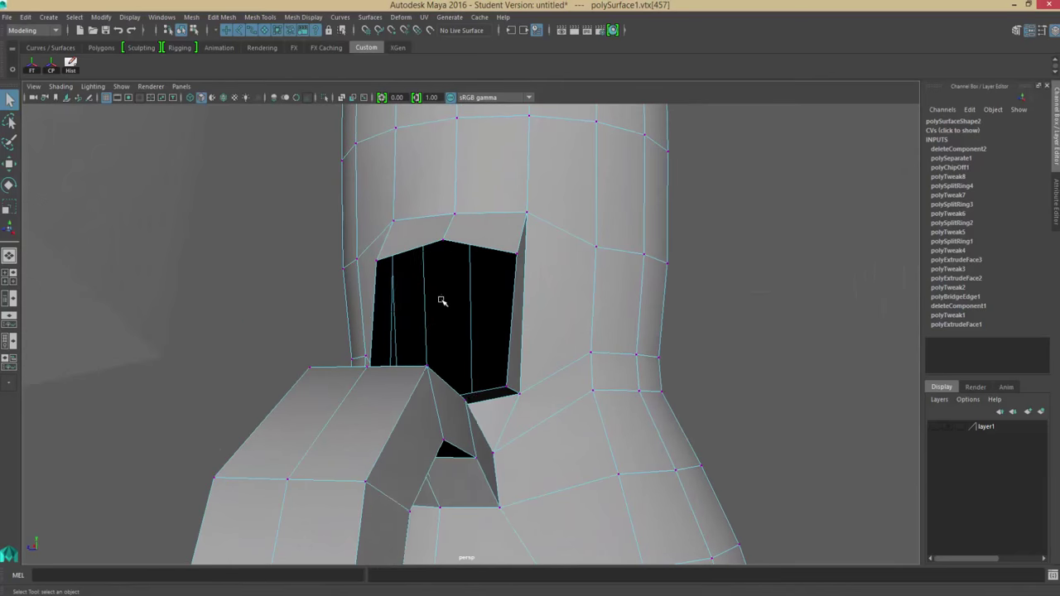
pyautogui.moveTo(443, 301); pyautogui.dragTo(613, 279)
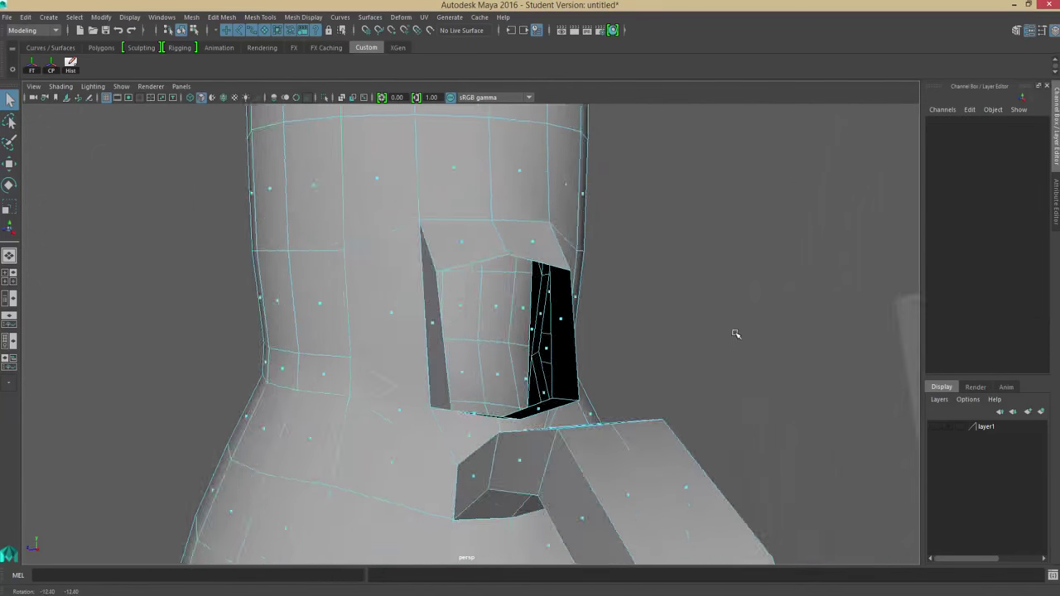
# Step: Separate the spout into its own piece and remove its end faces
pyautogui.click(221, 17)
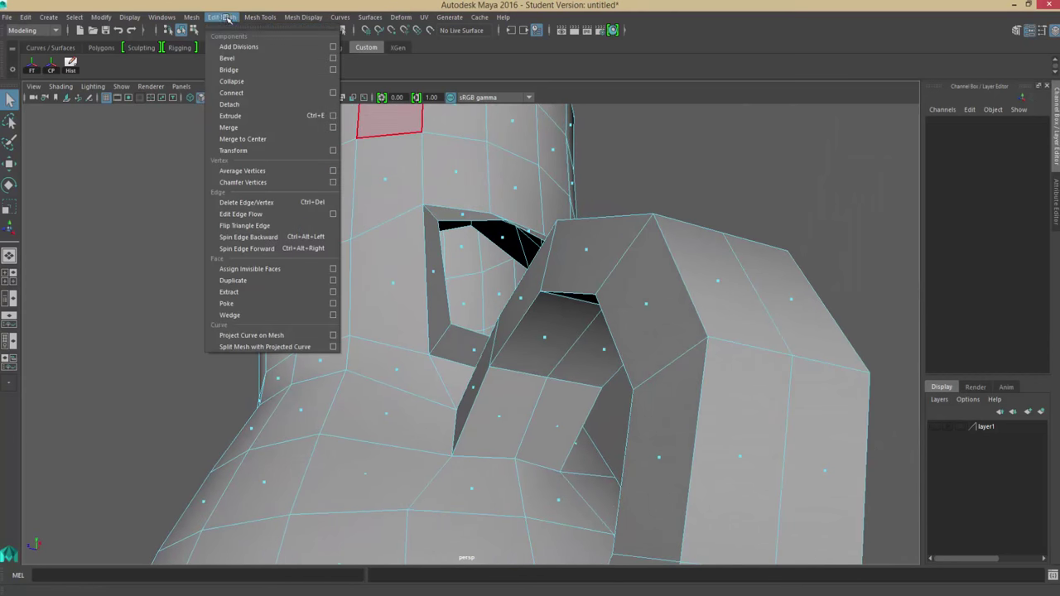
pyautogui.click(260, 17)
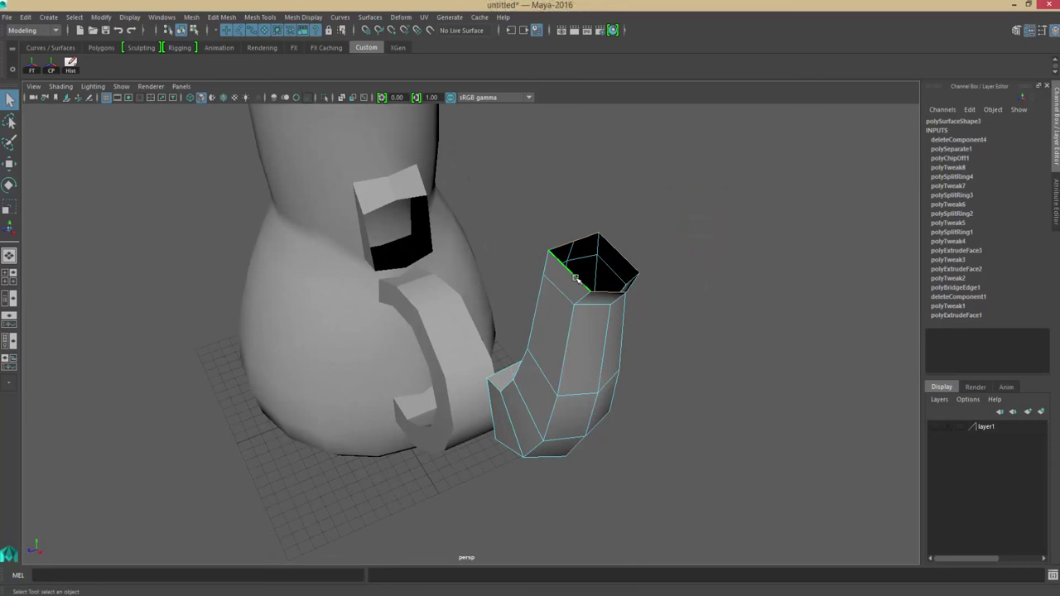
# Step: Extrude the spout's rim edges and scale them inward to start the inner wall
pyautogui.click(221, 17)
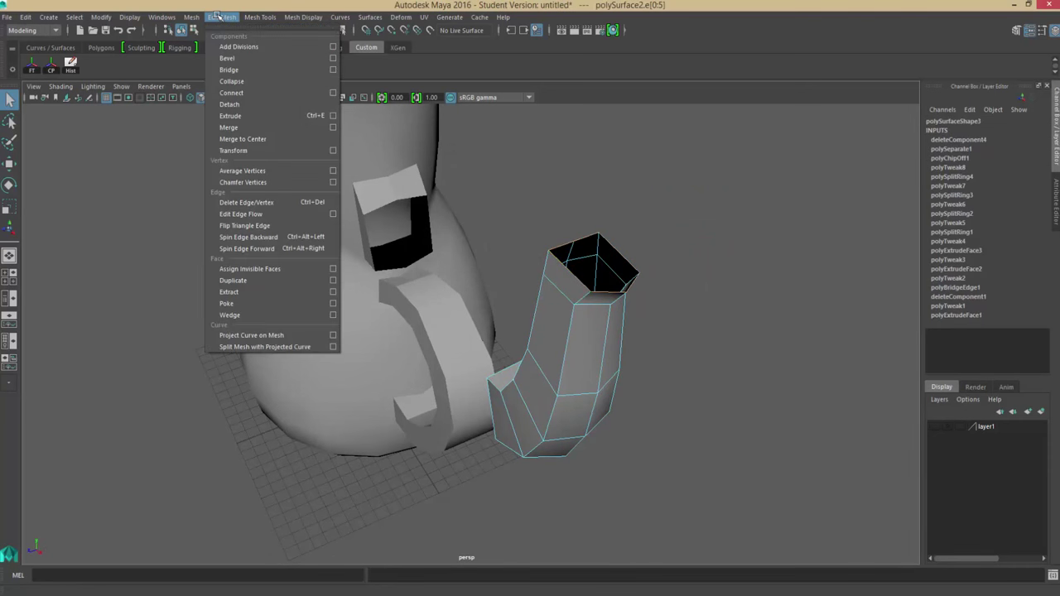
pyautogui.click(230, 115)
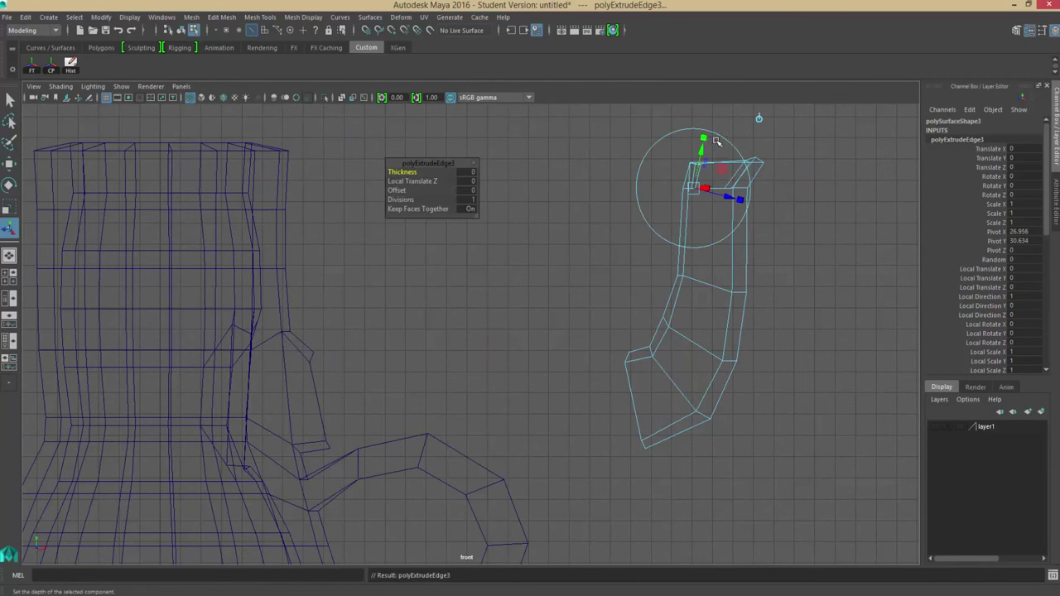
pyautogui.click(11, 184)
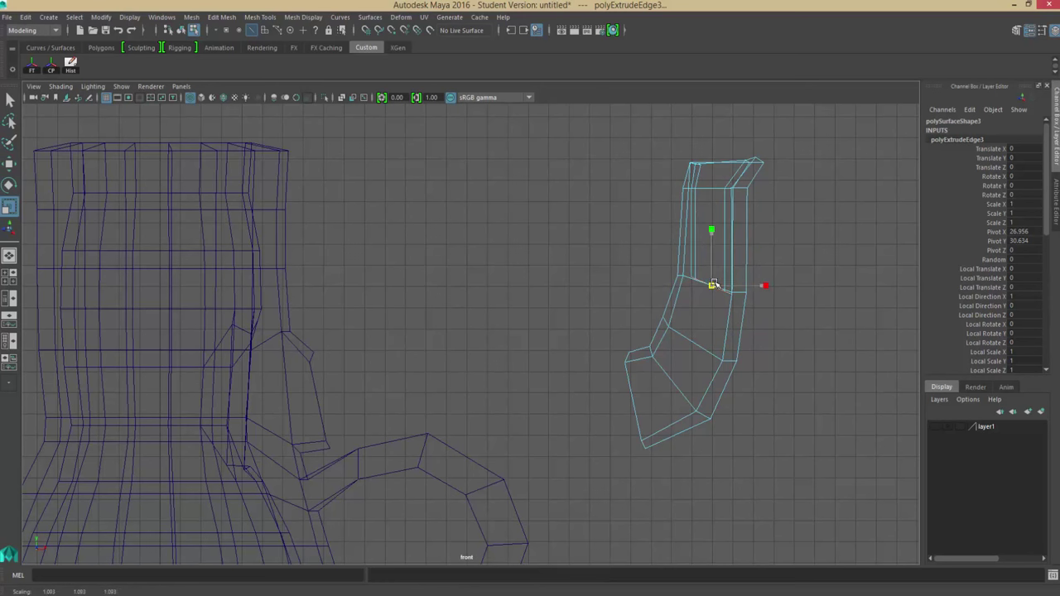
pyautogui.click(10, 184)
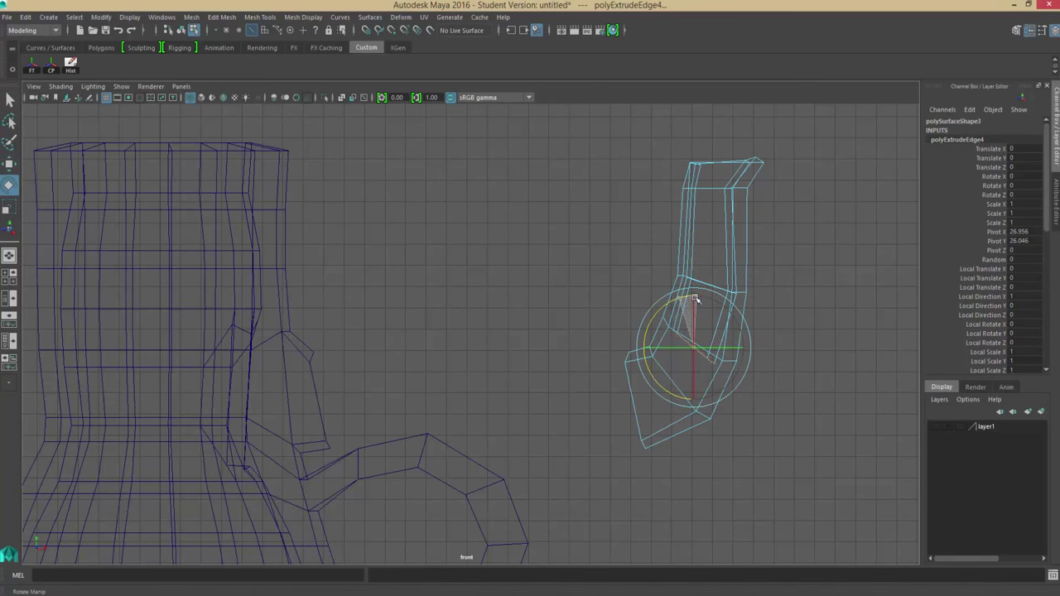
# Step: Extrude, move and scale further edge rings down inside the spout toward its base
pyautogui.click(10, 163)
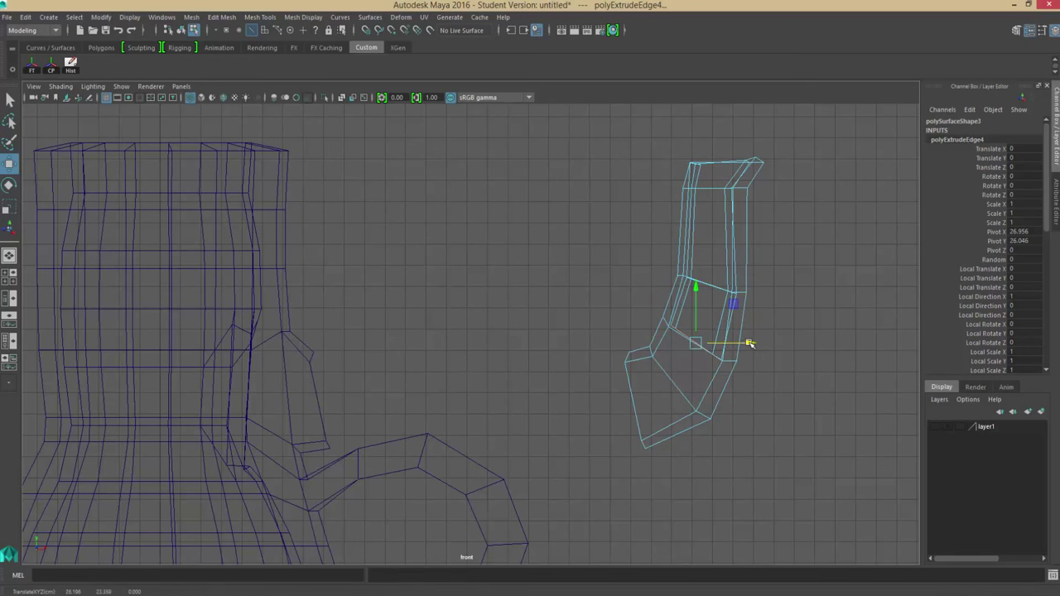
pyautogui.moveTo(749, 343); pyautogui.dragTo(730, 406)
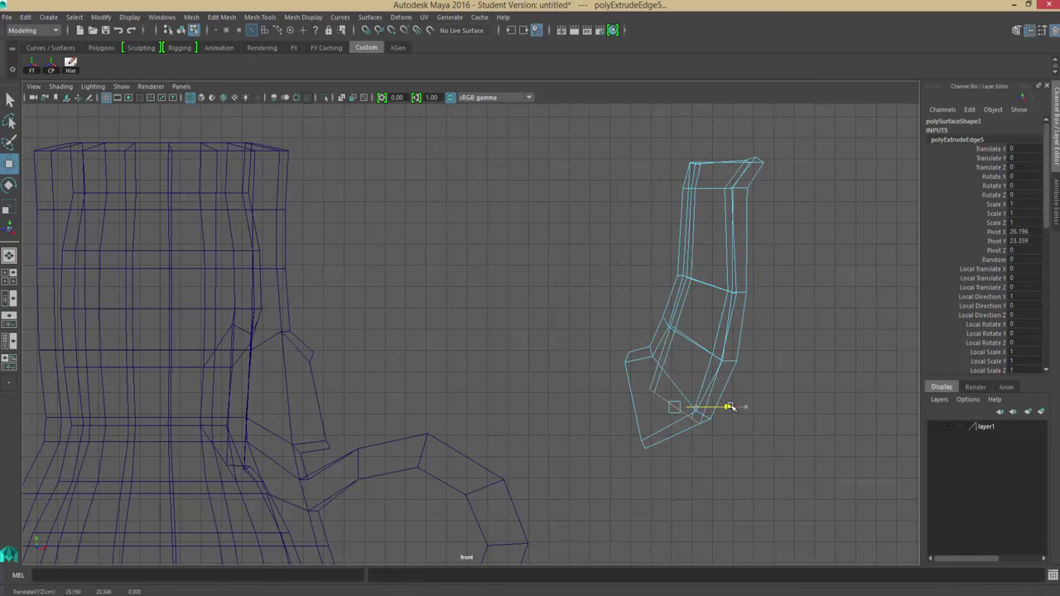
pyautogui.click(10, 184)
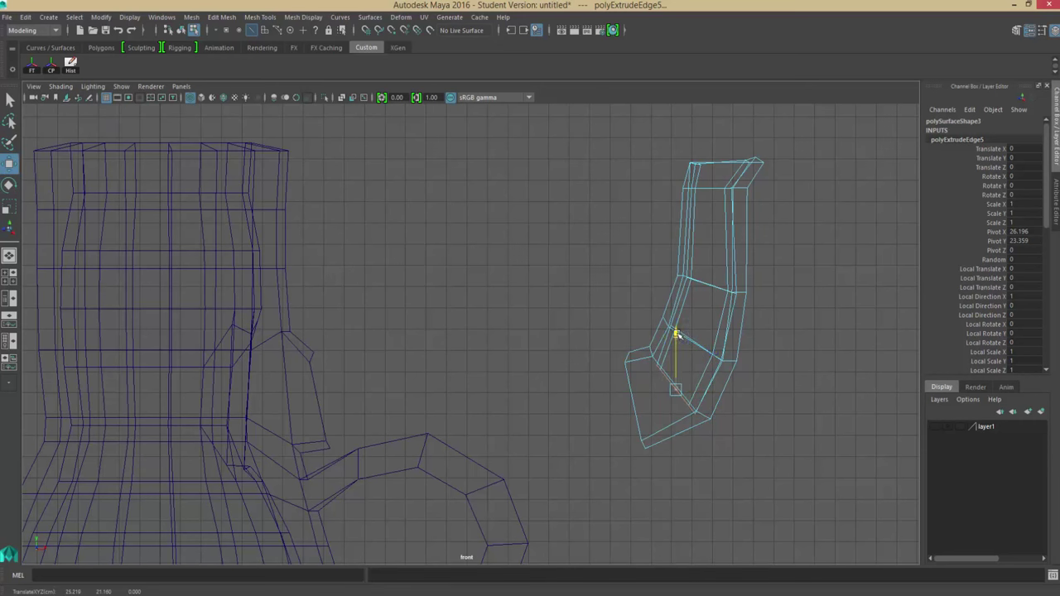
pyautogui.click(10, 207)
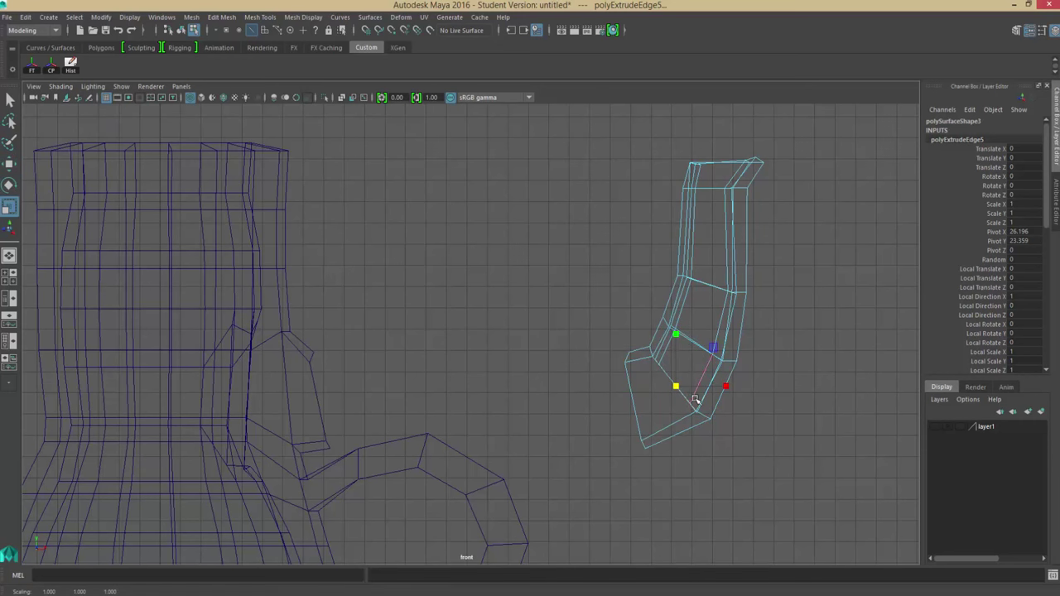
pyautogui.moveTo(696, 402); pyautogui.dragTo(598, 432)
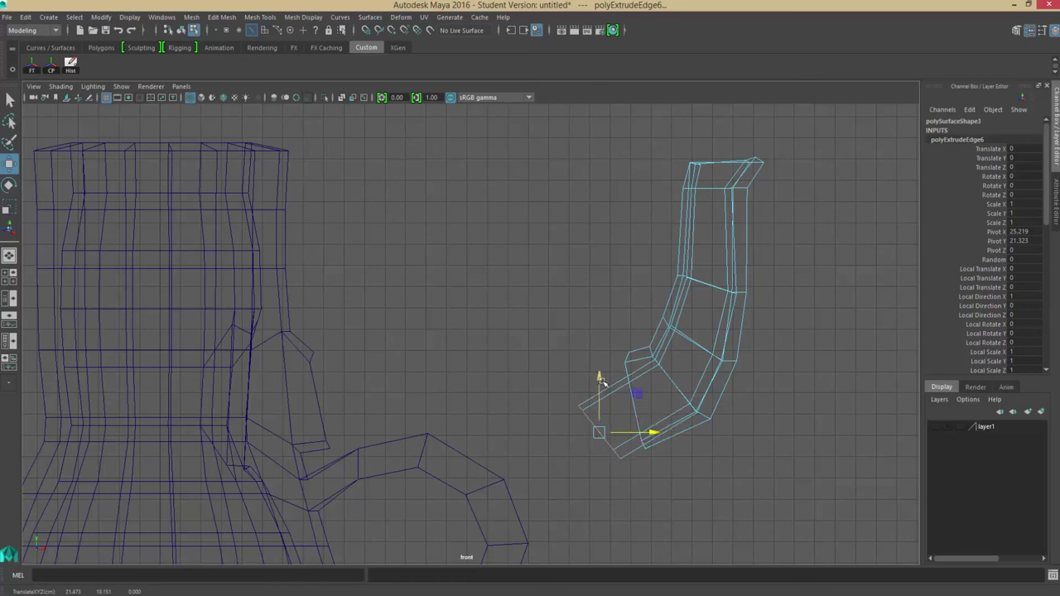
pyautogui.click(9, 206)
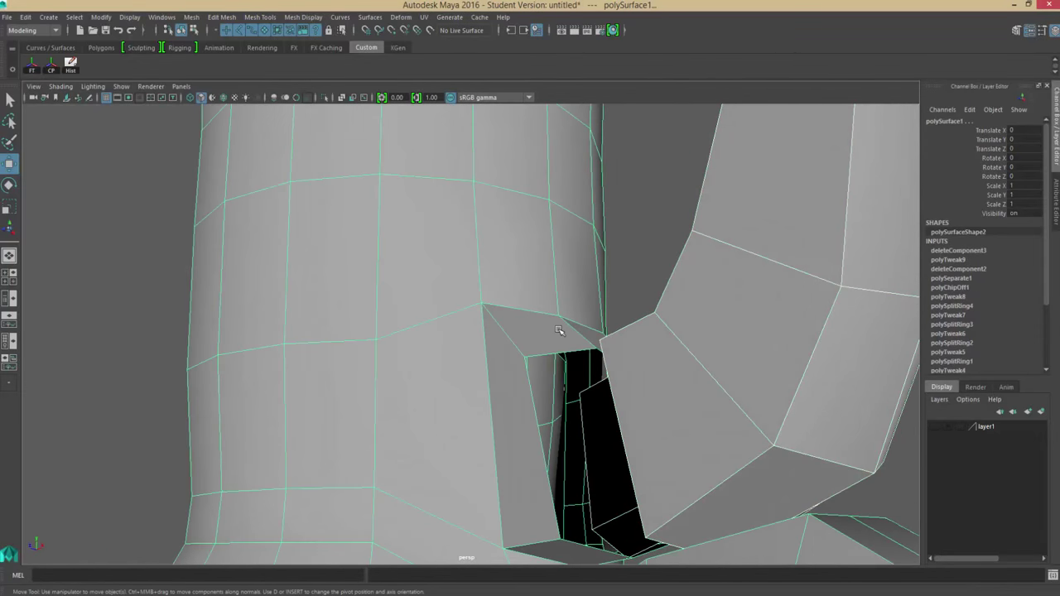
# Step: Orbit around the spout opening and pull the extruded edges inward to form the inner wall
pyautogui.moveTo(559, 331); pyautogui.dragTo(632, 354)
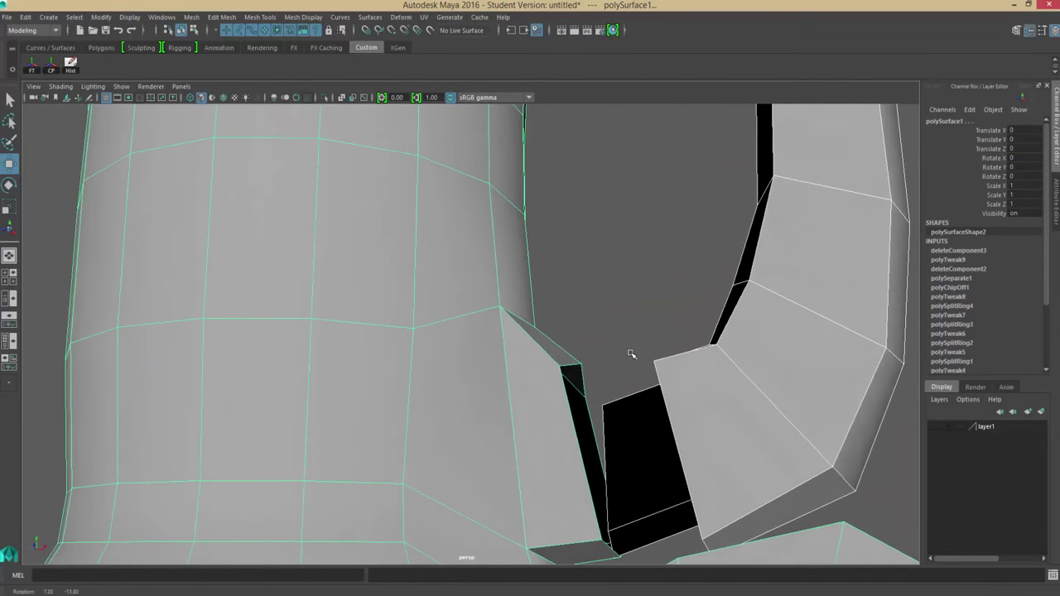
pyautogui.moveTo(631, 355); pyautogui.dragTo(588, 348)
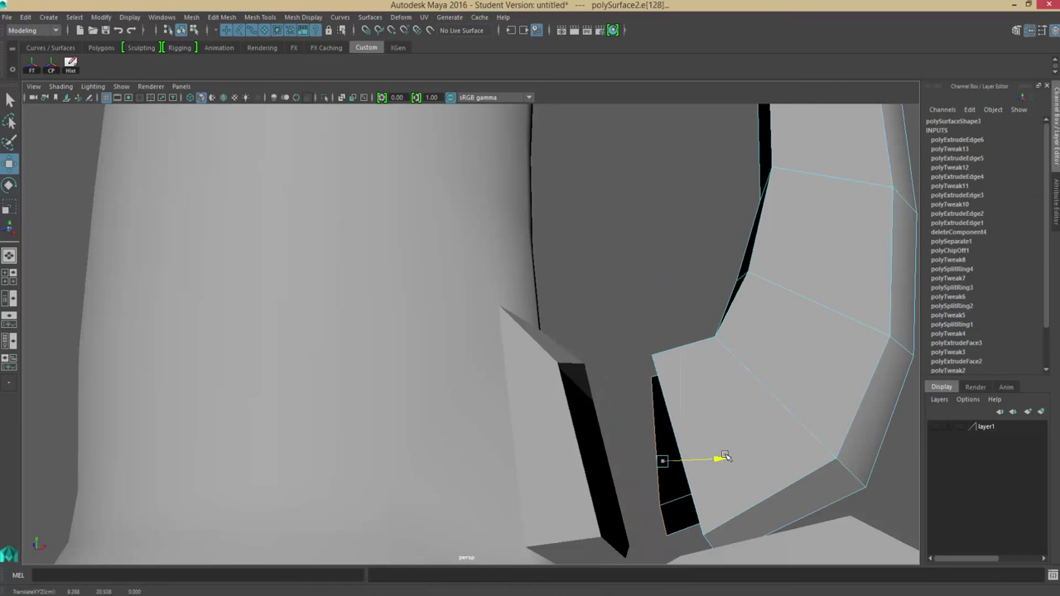
pyautogui.moveTo(724, 456); pyautogui.dragTo(401, 501)
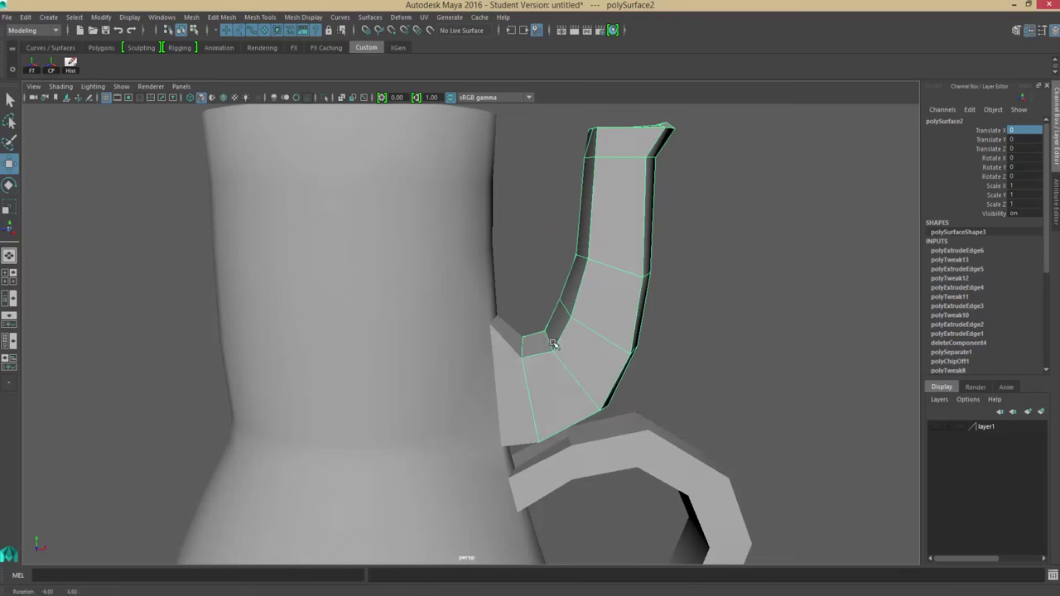
# Step: Toggle wireframe and orbit in close to where the spout meets the body
pyautogui.press('4')
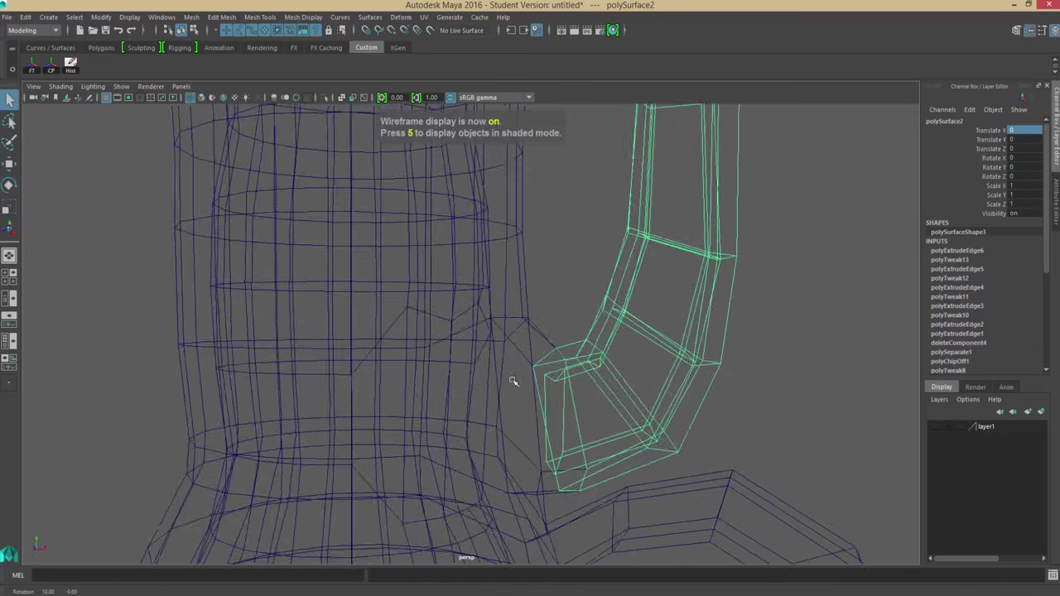
pyautogui.press('5')
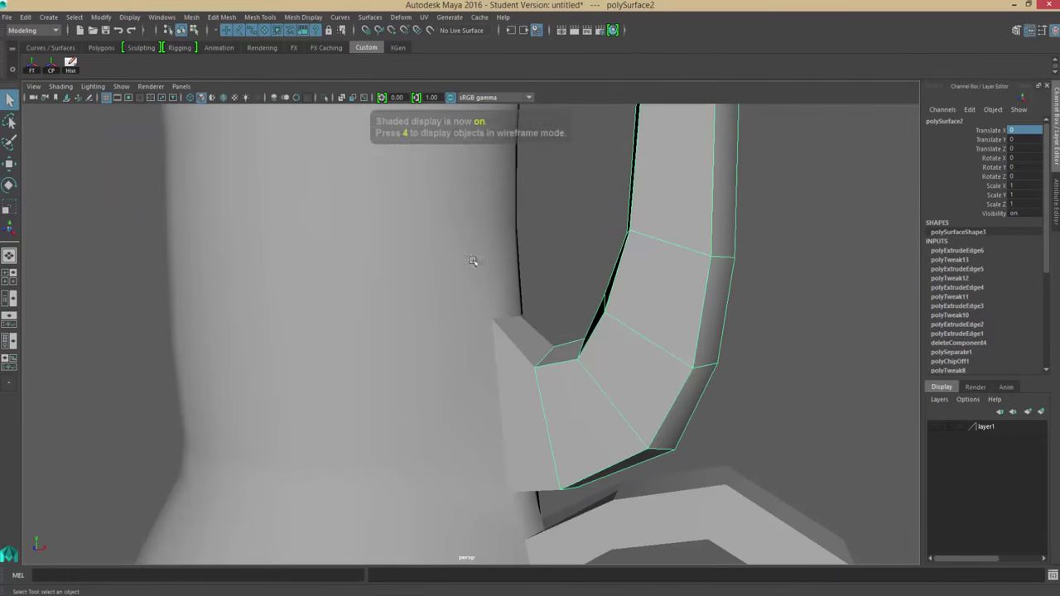
pyautogui.moveTo(472, 262); pyautogui.dragTo(565, 352)
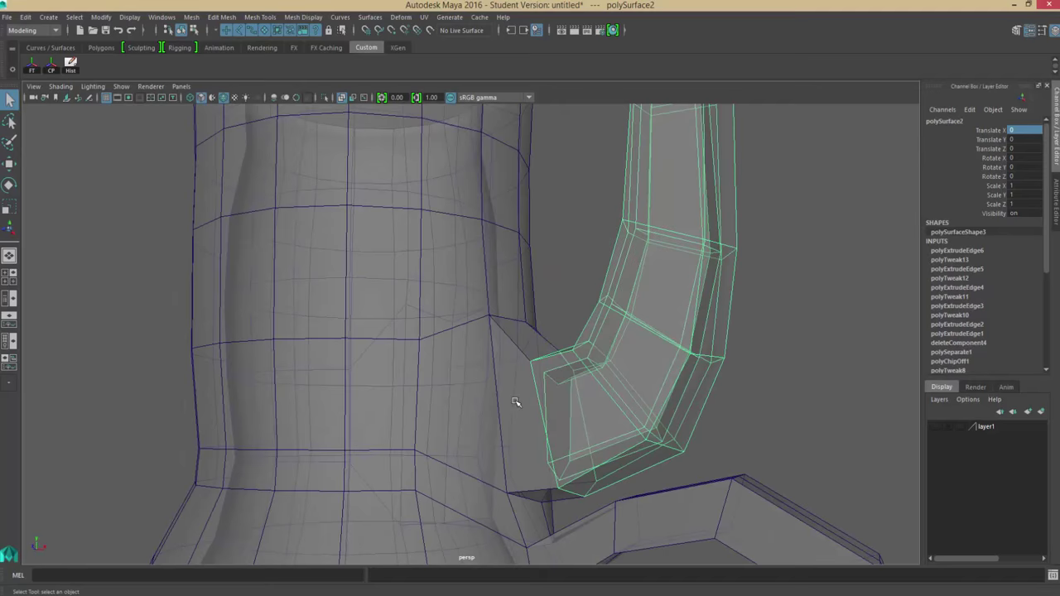
pyautogui.moveTo(516, 401); pyautogui.dragTo(626, 343)
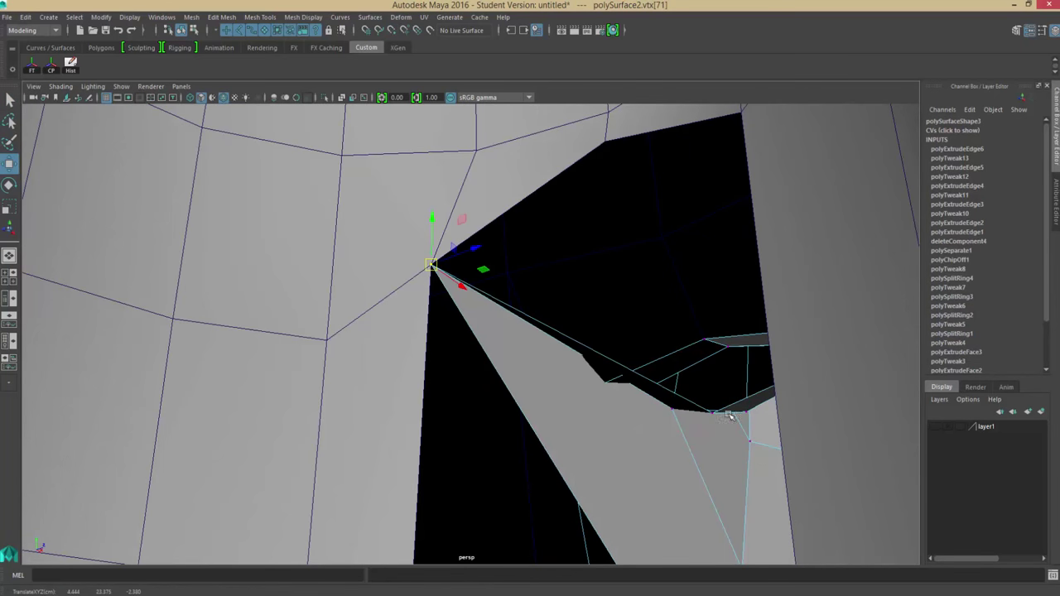
# Step: Vertex-snap three spout wall vertices, including a lower one, onto the pot body
pyautogui.moveTo(431, 265); pyautogui.dragTo(608, 143)
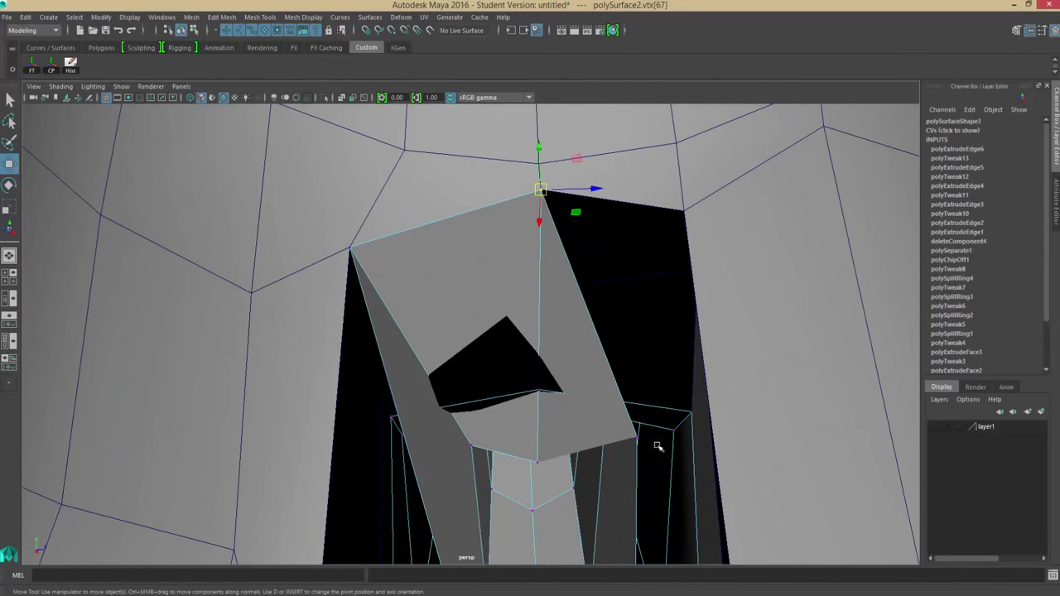
pyautogui.moveTo(658, 447); pyautogui.dragTo(554, 373)
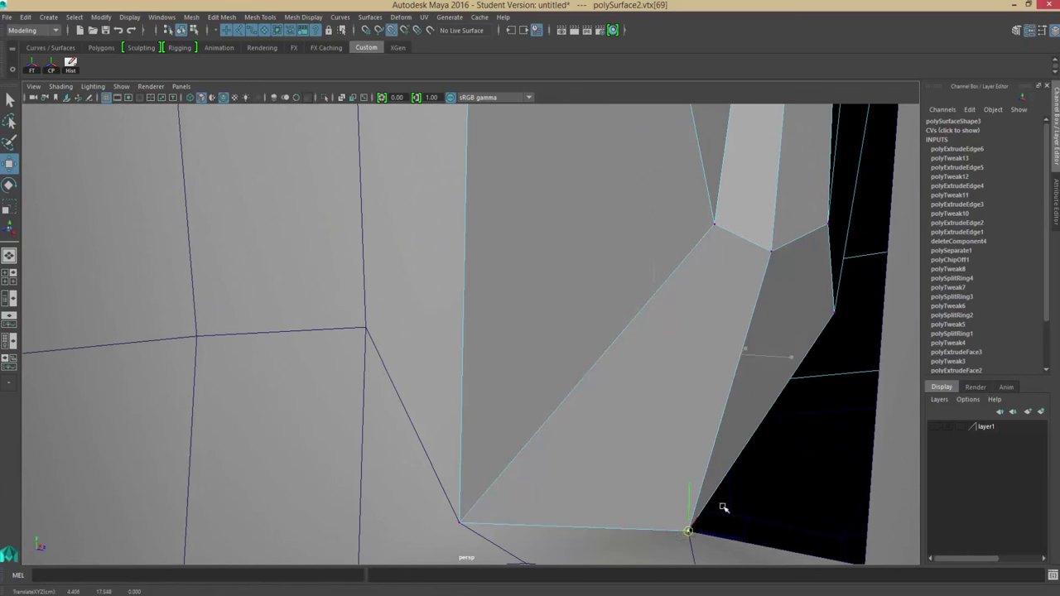
pyautogui.moveTo(689, 531); pyautogui.dragTo(875, 551)
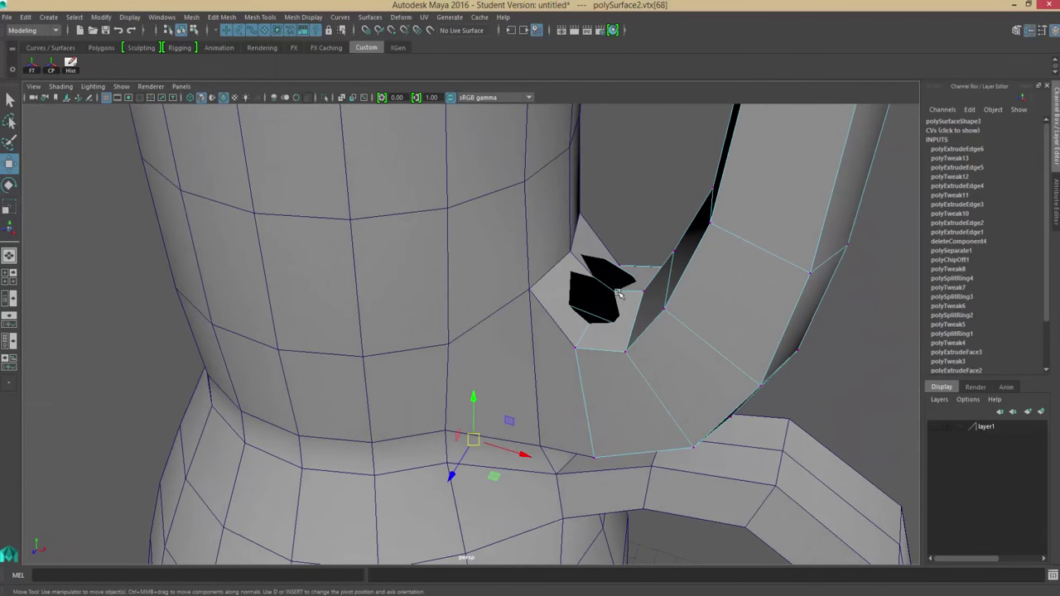
pyautogui.press('4')
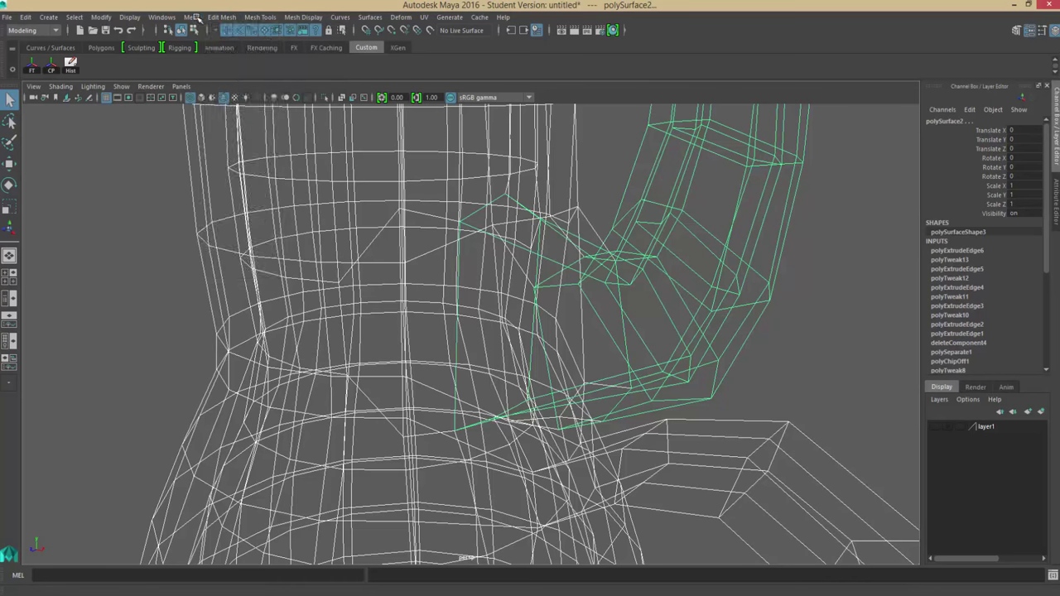
# Step: Combine spout and body, then select the overlapping spout-wall vertices and merge them
pyautogui.press('5')
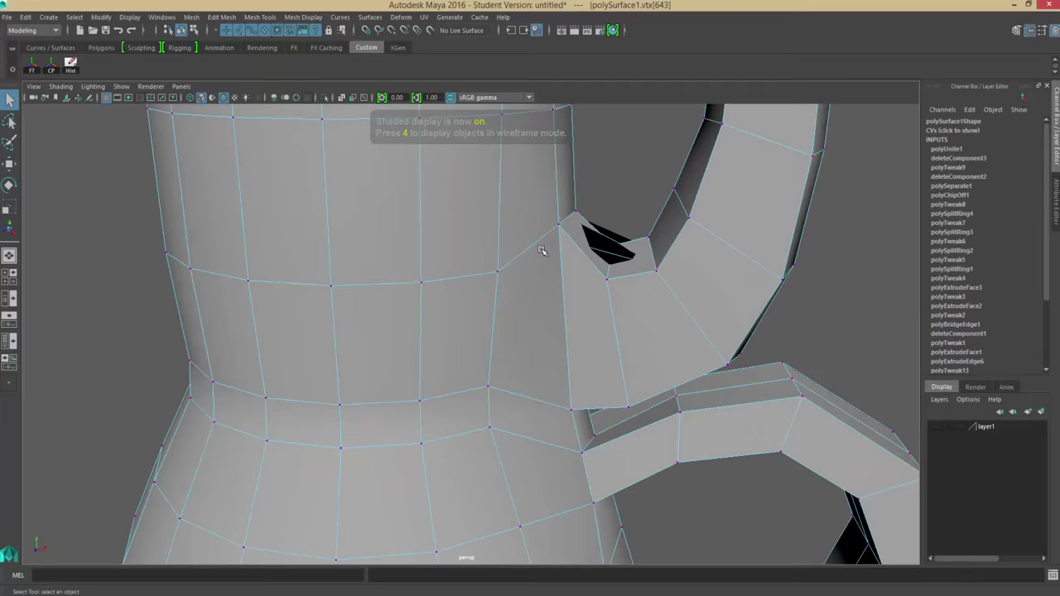
pyautogui.click(129, 17)
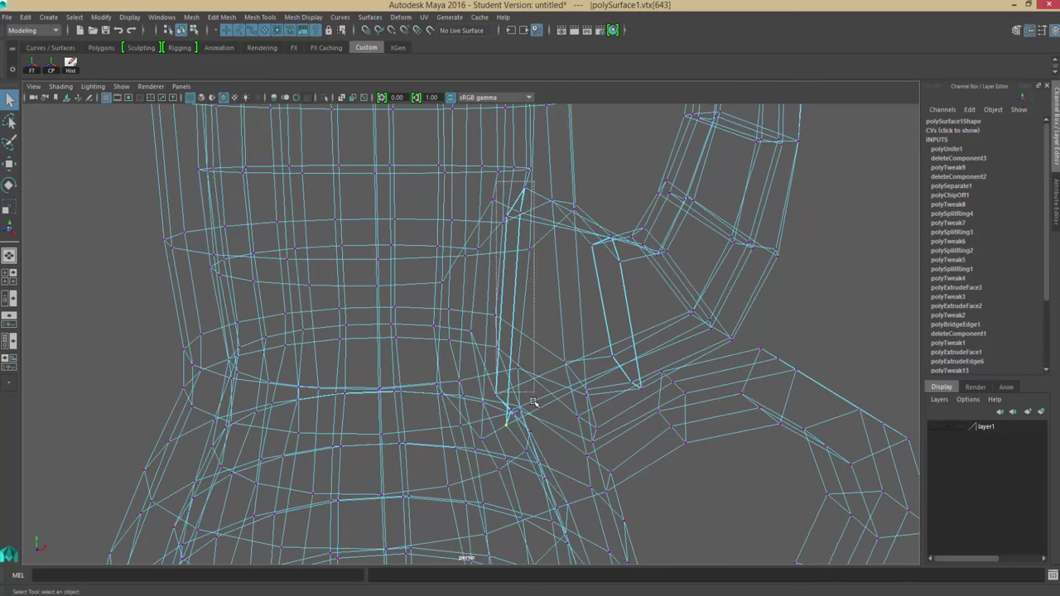
pyautogui.moveTo(534, 406); pyautogui.dragTo(522, 256)
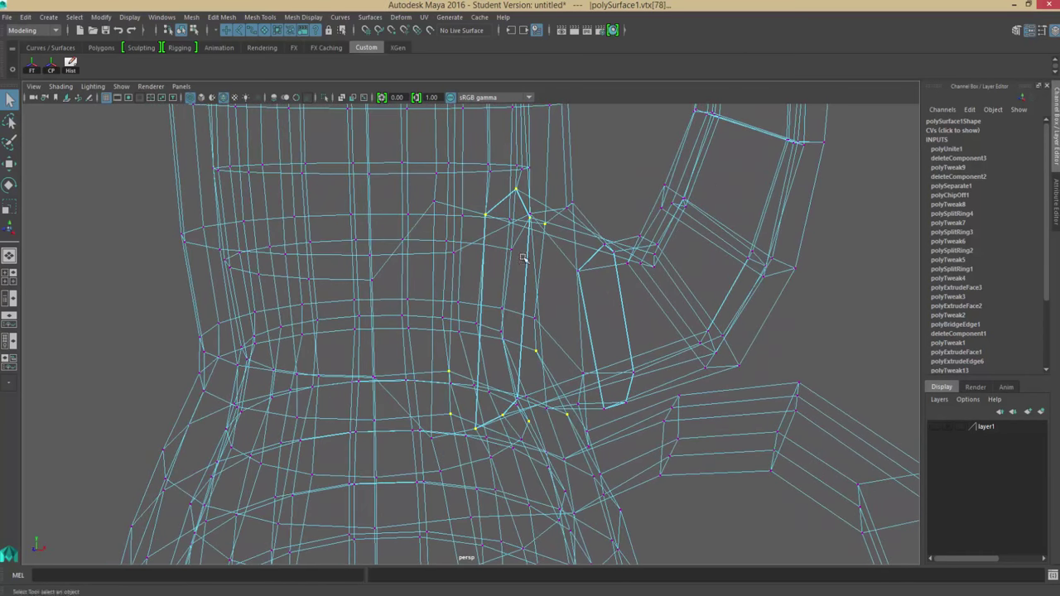
pyautogui.click(259, 17)
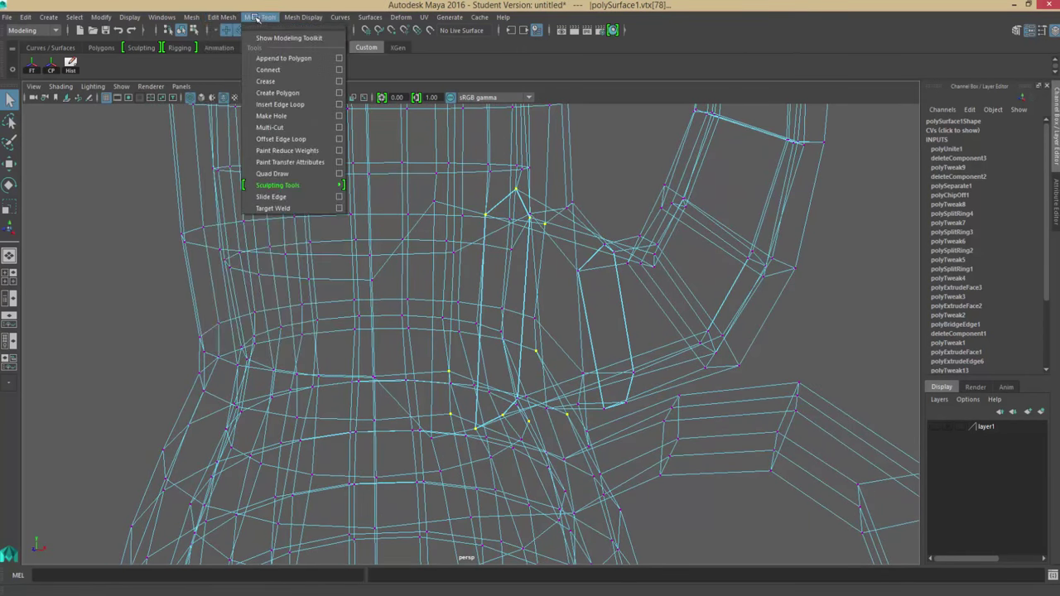
pyautogui.click(221, 17)
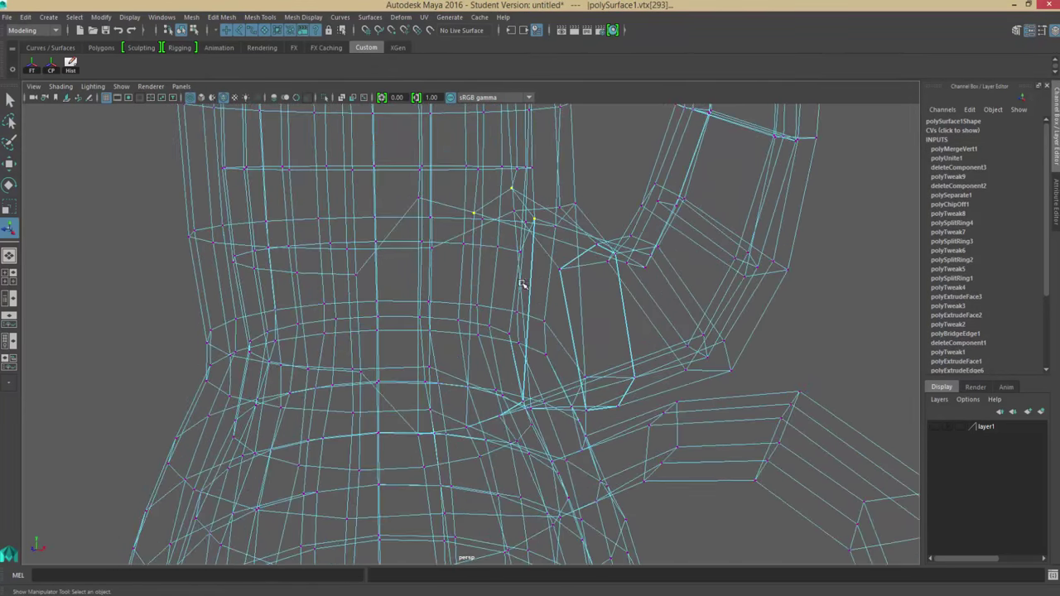
pyautogui.press('5')
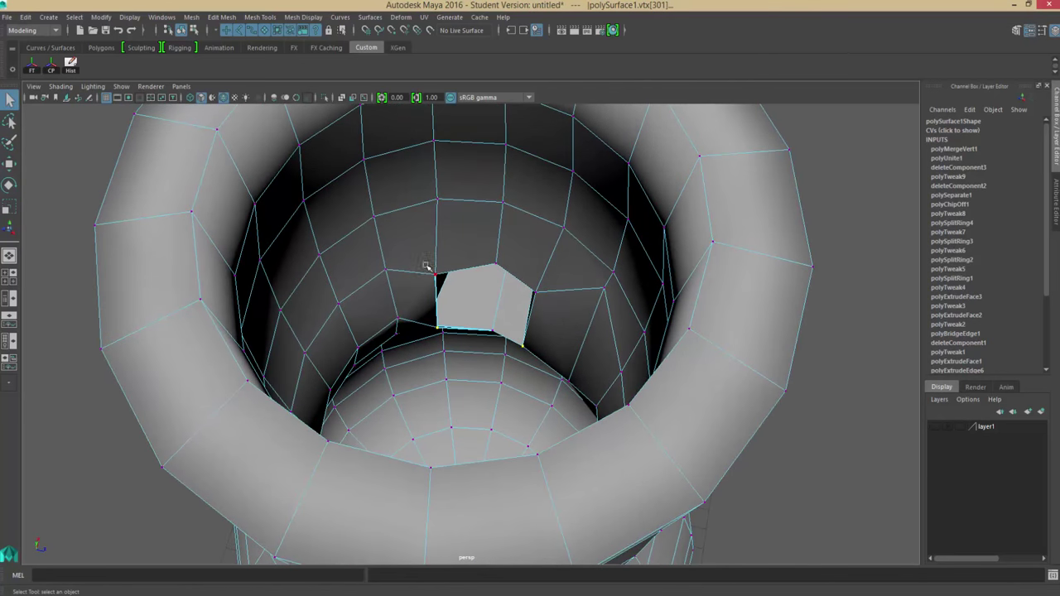
# Step: Toggle between wireframe and shaded display to inspect the spout seam
pyautogui.press('4')
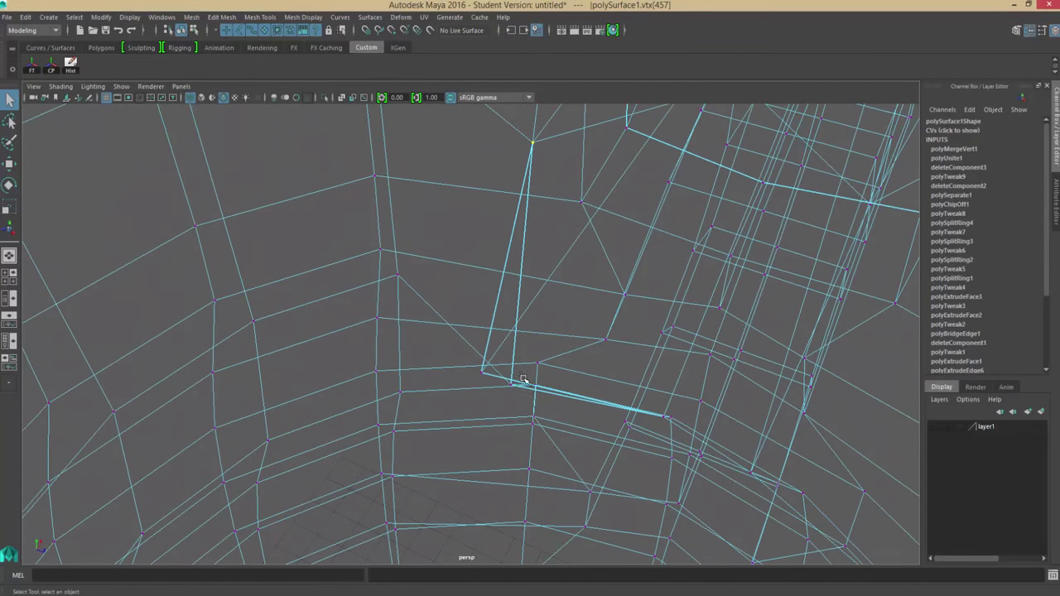
pyautogui.press('5')
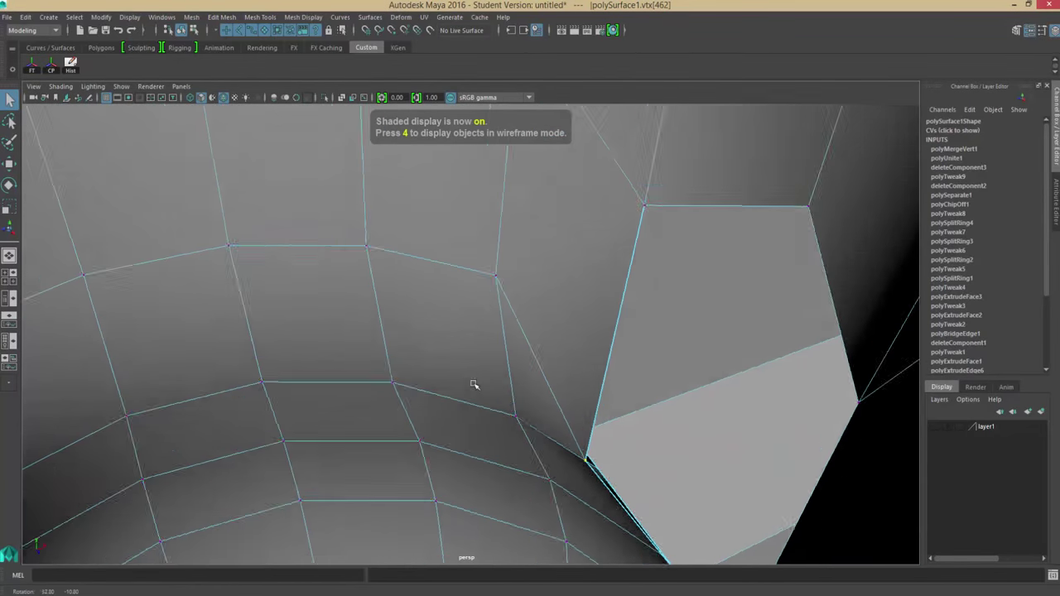
pyautogui.press('4')
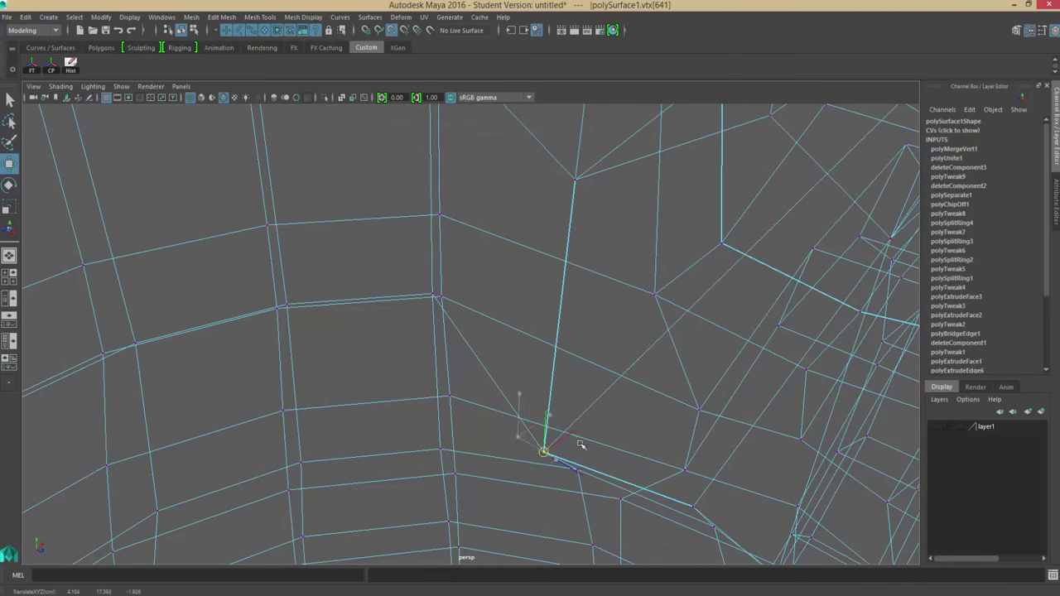
pyautogui.press('5')
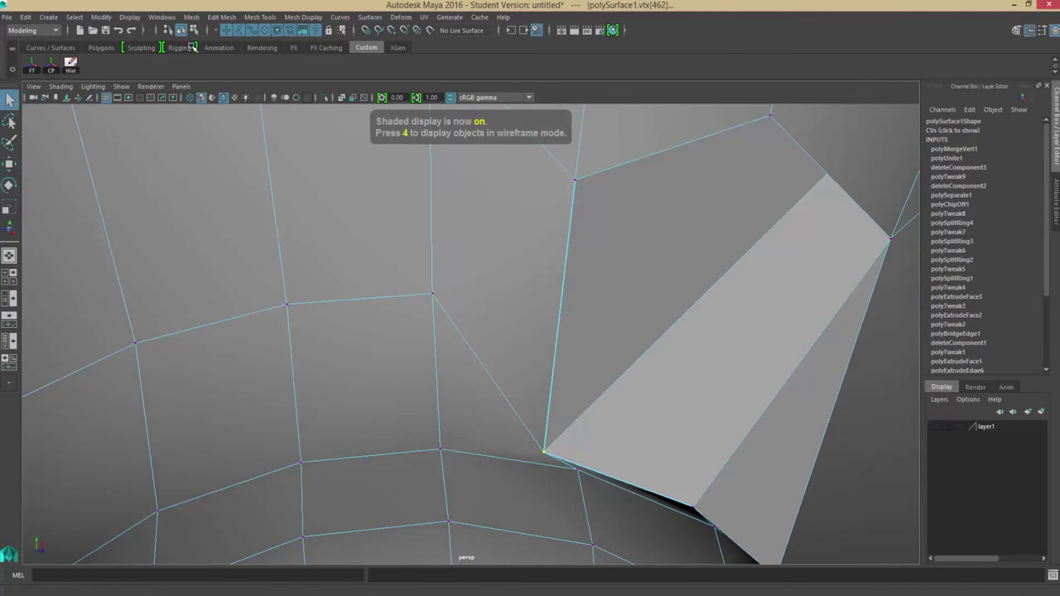
# Step: Snap two more spout-wall vertices onto body vertices
pyautogui.click(221, 16)
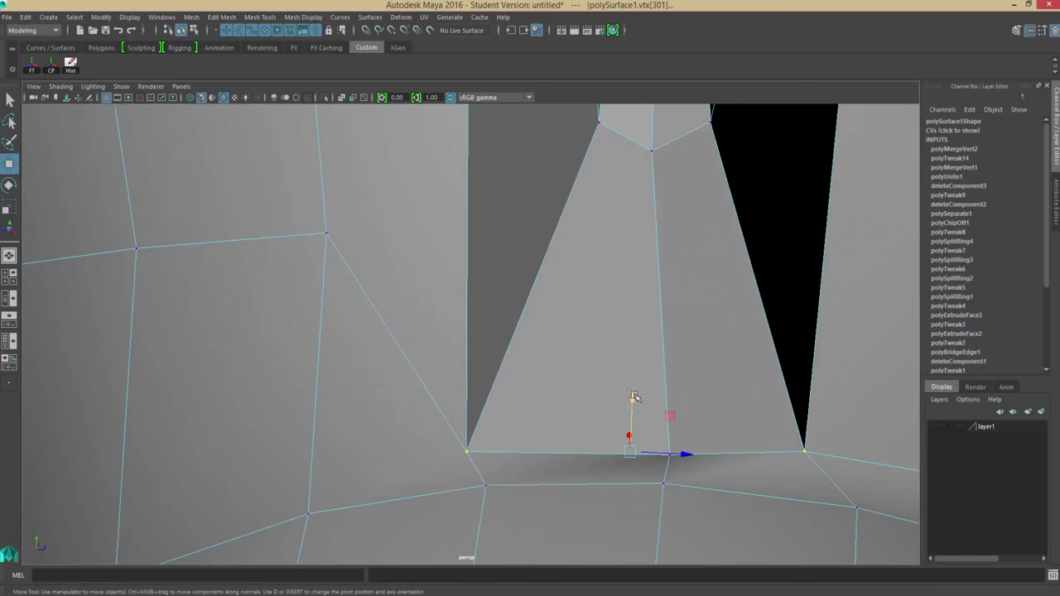
pyautogui.moveTo(629, 453); pyautogui.dragTo(633, 342)
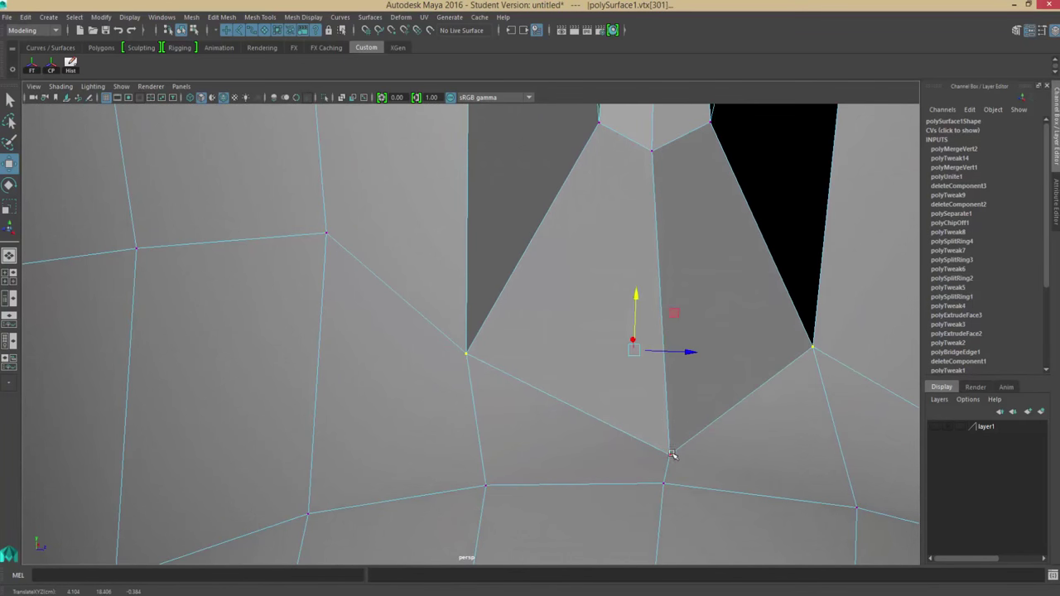
pyautogui.moveTo(633, 339); pyautogui.dragTo(650, 504)
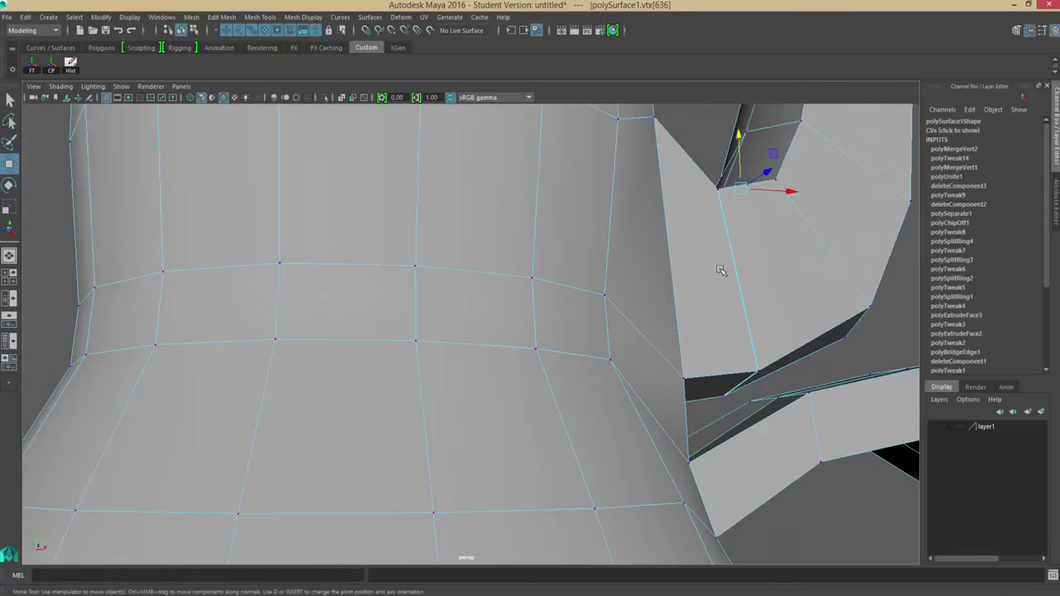
# Step: Merge the remaining coincident spout-wall vertex pair and orbit to inspect the joined spout
pyautogui.press('4')
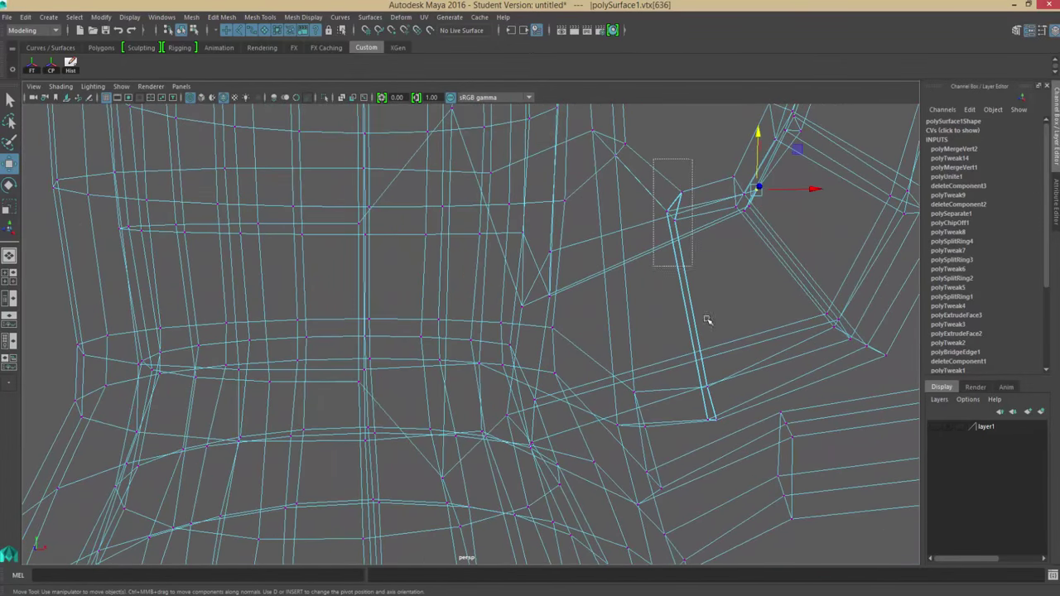
pyautogui.click(190, 17)
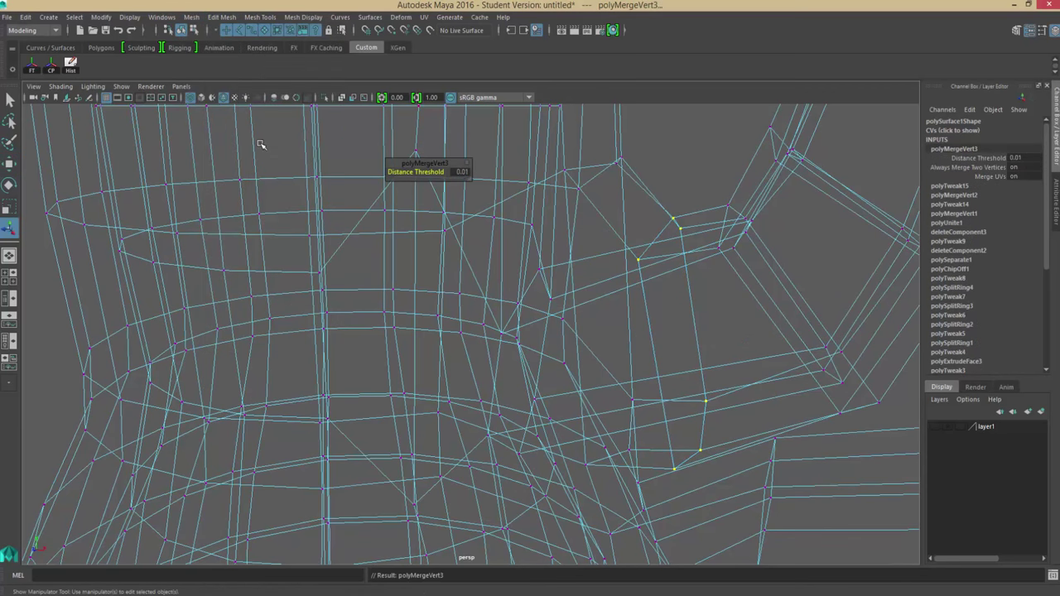
pyautogui.press('5')
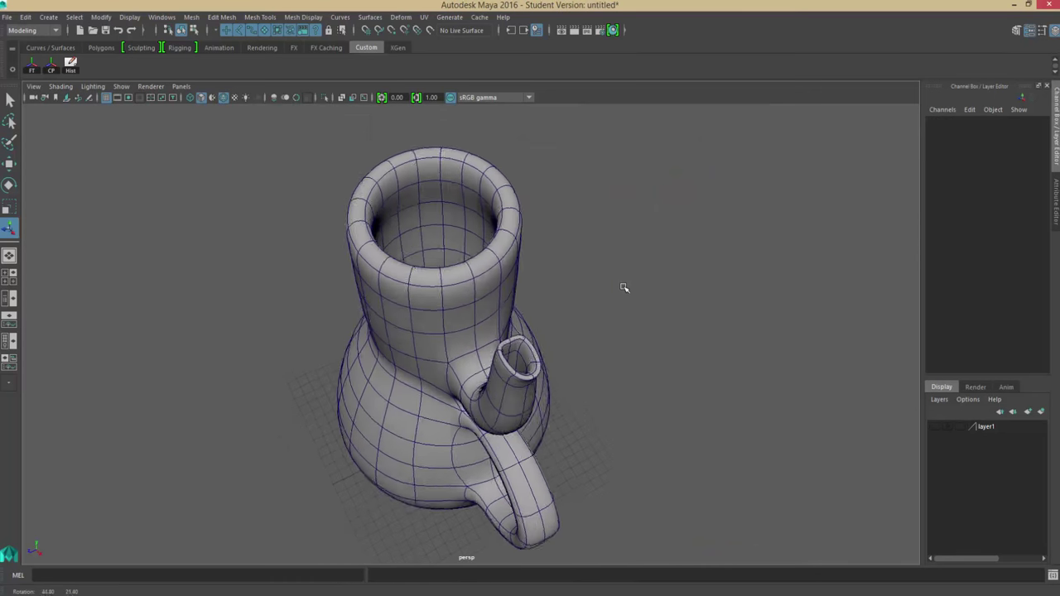
pyautogui.moveTo(625, 287); pyautogui.dragTo(796, 313)
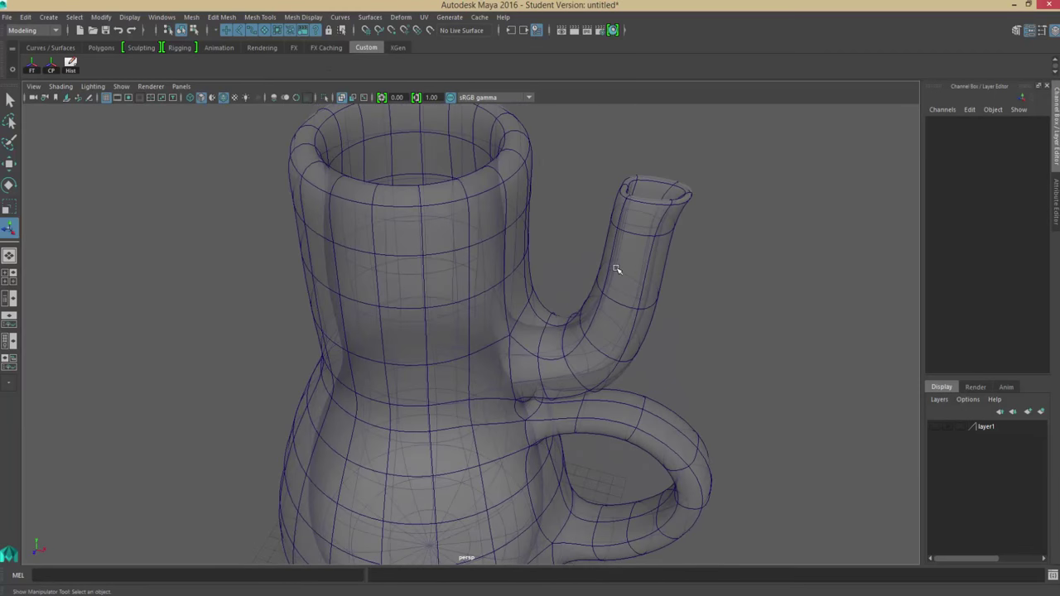
pyautogui.press('5')
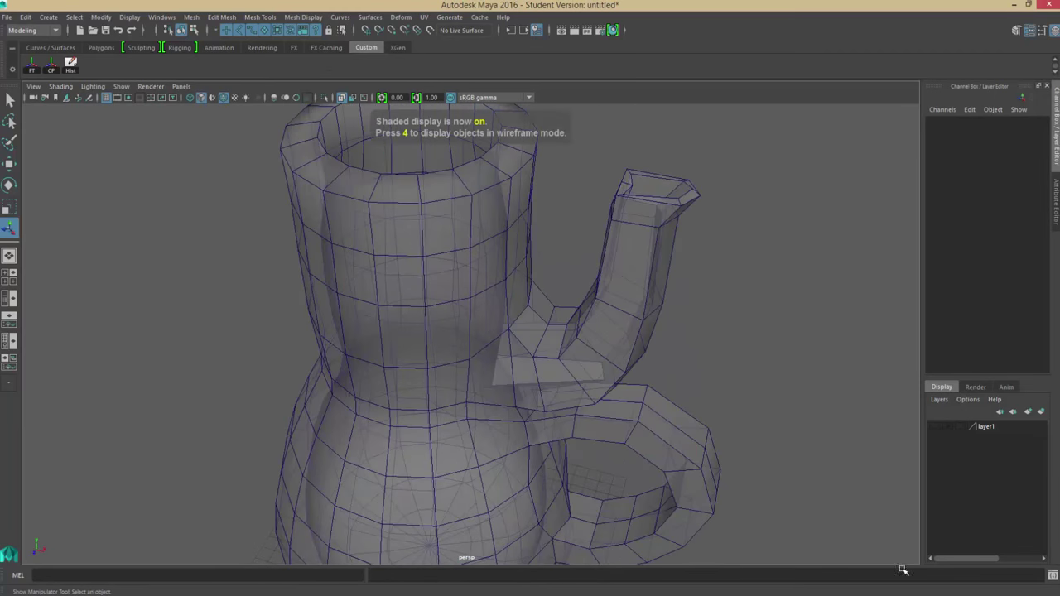